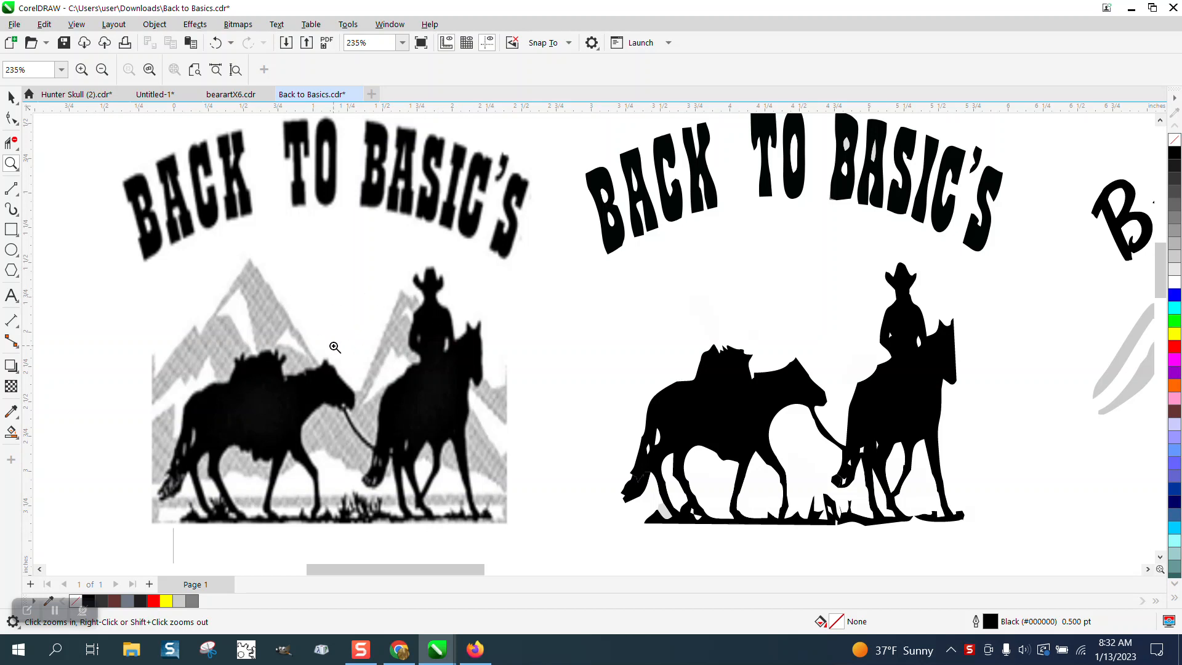
mouse_move(259, 396)
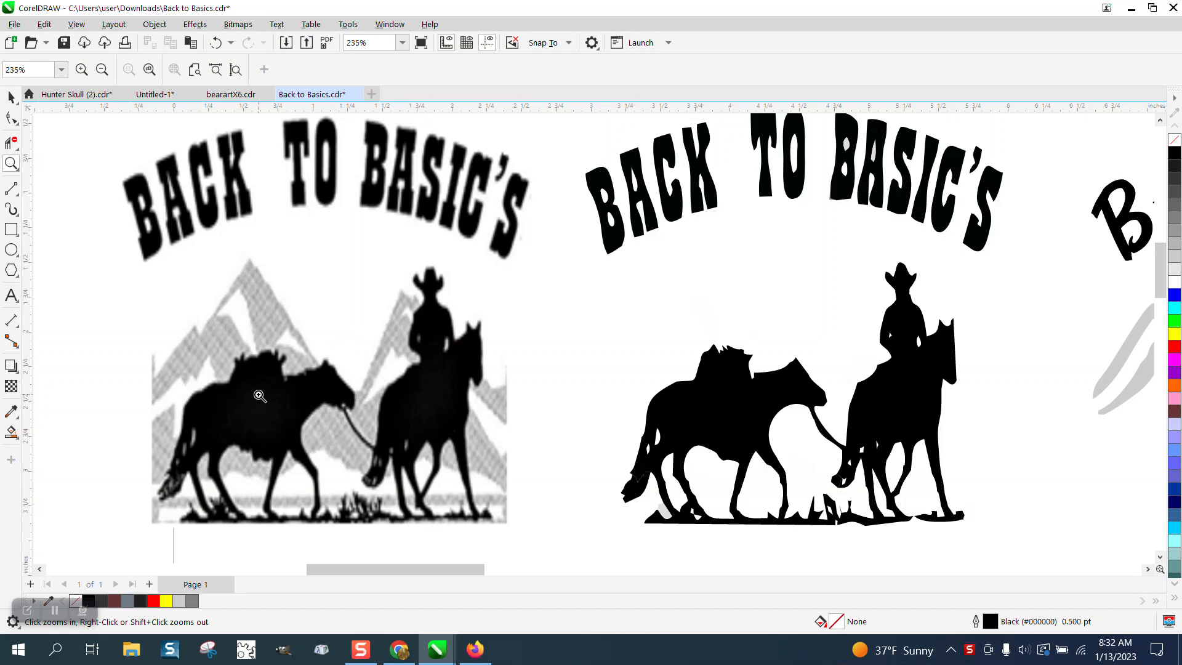
mouse_move(646, 373)
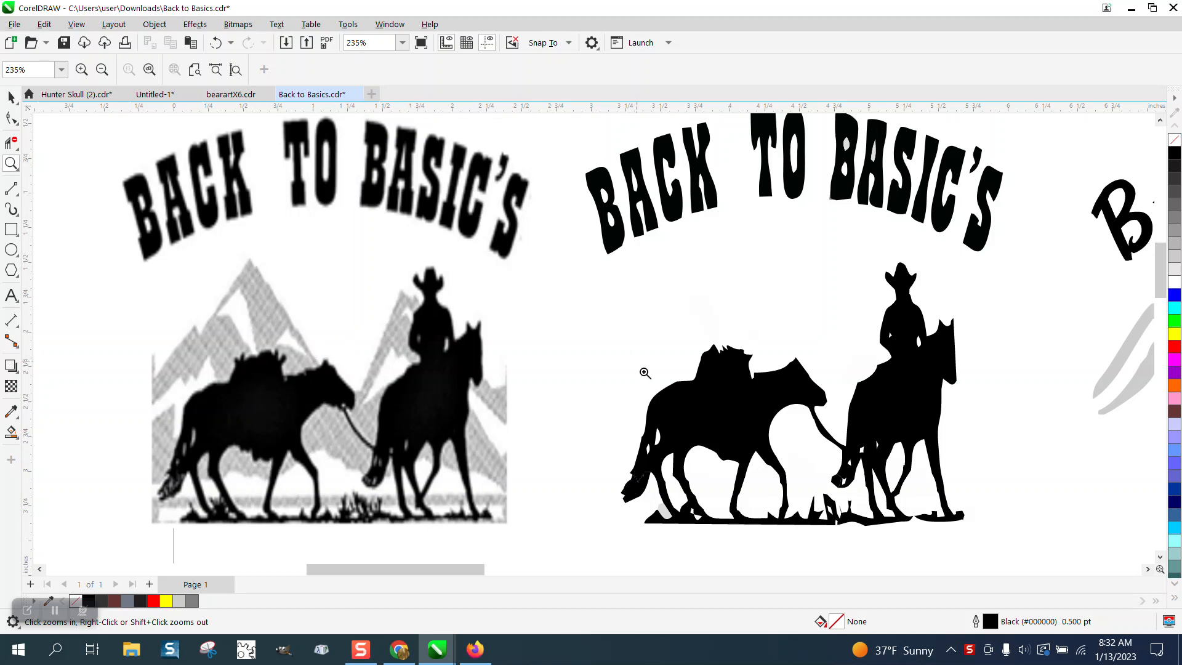
mouse_move(678, 189)
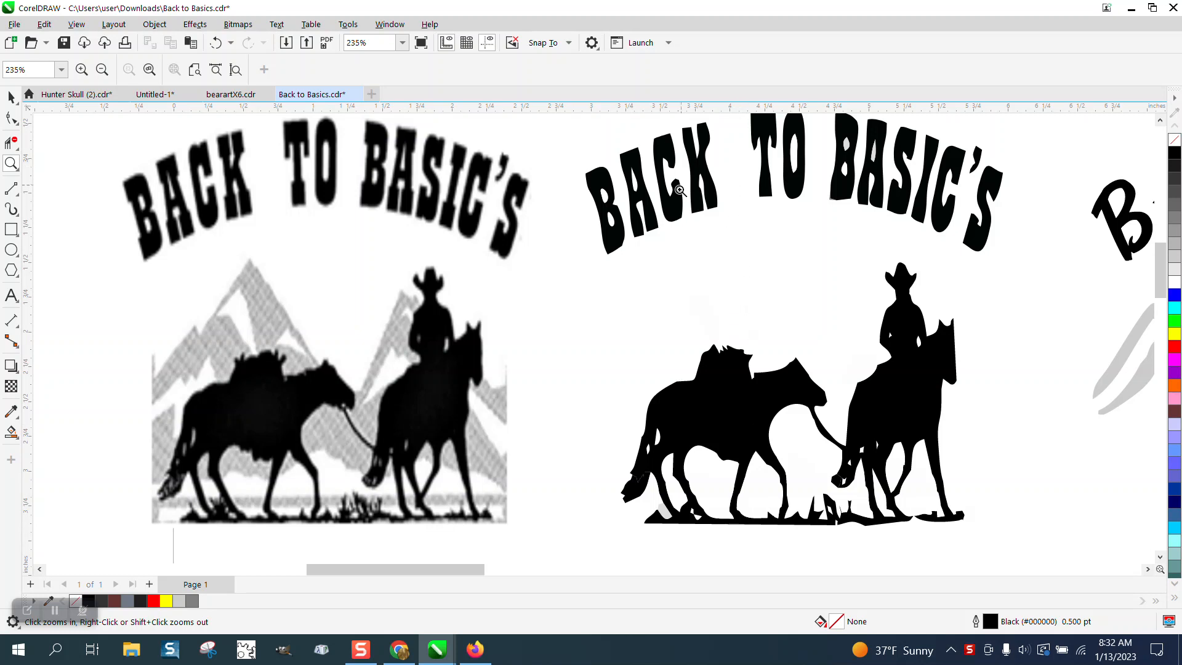
mouse_move(918, 155)
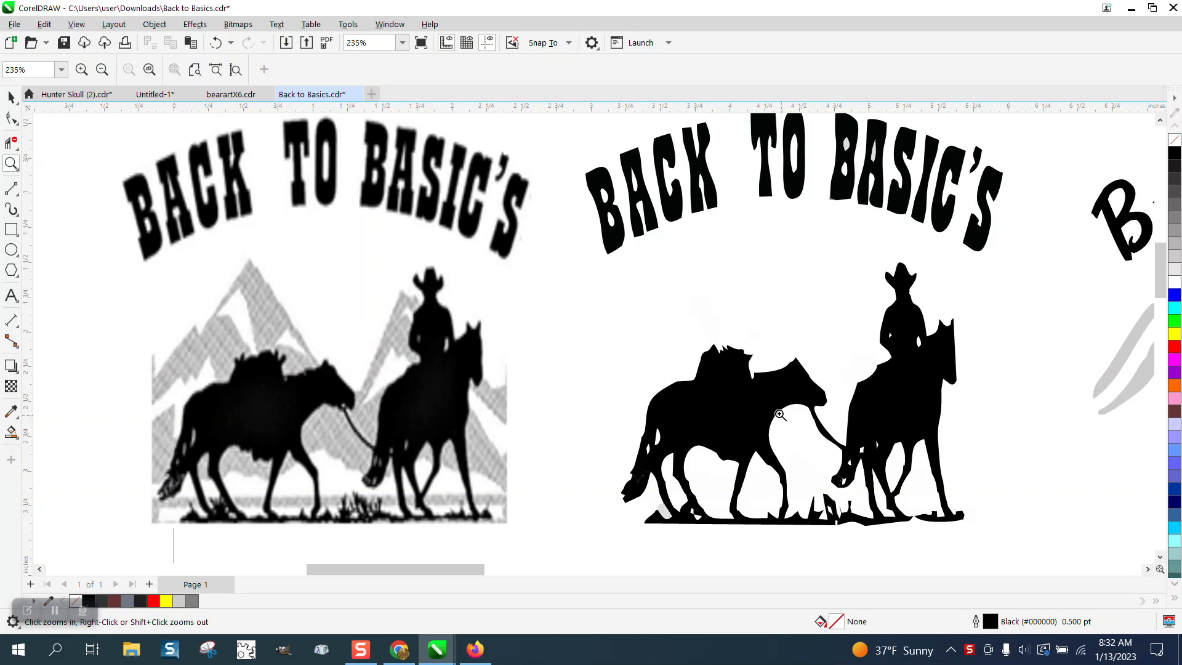
Zoom in and out on the pack horse, rider and mule design in CorelDRAW.
click(780, 415)
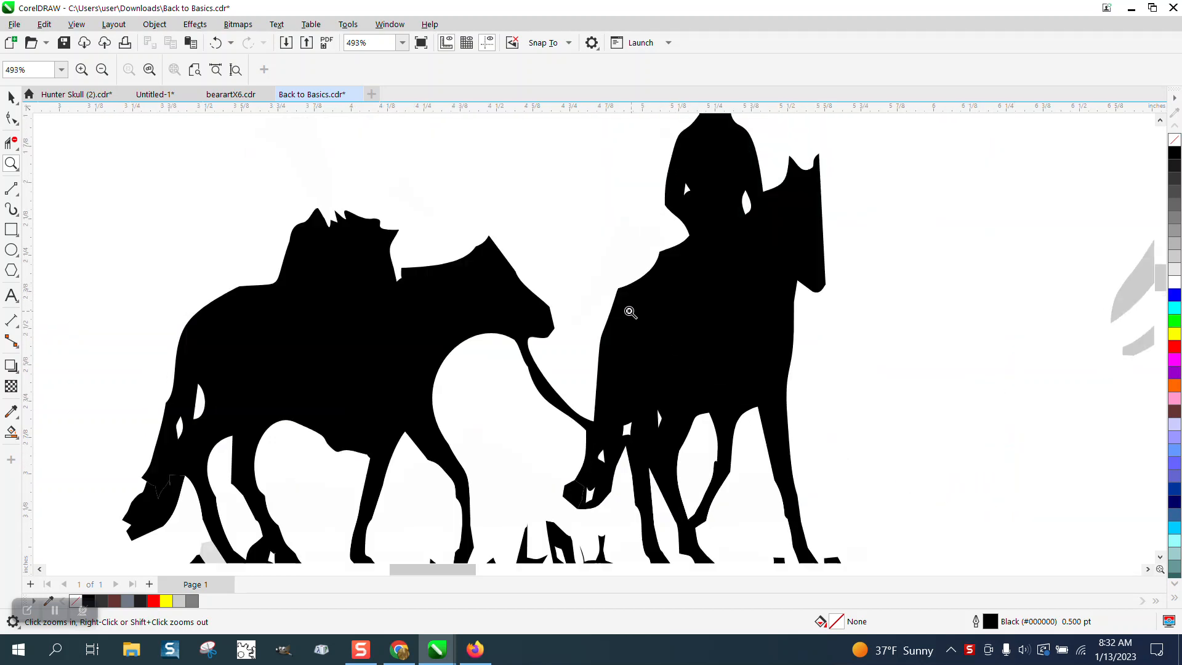
right_click(629, 312)
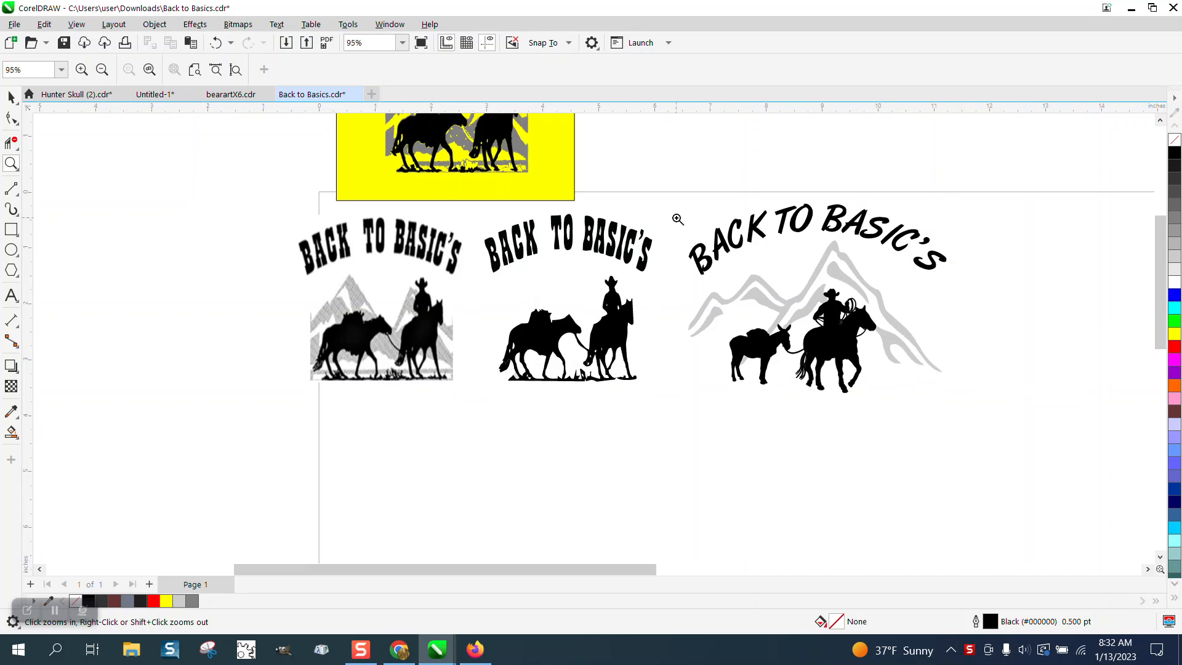
mouse_move(629, 183)
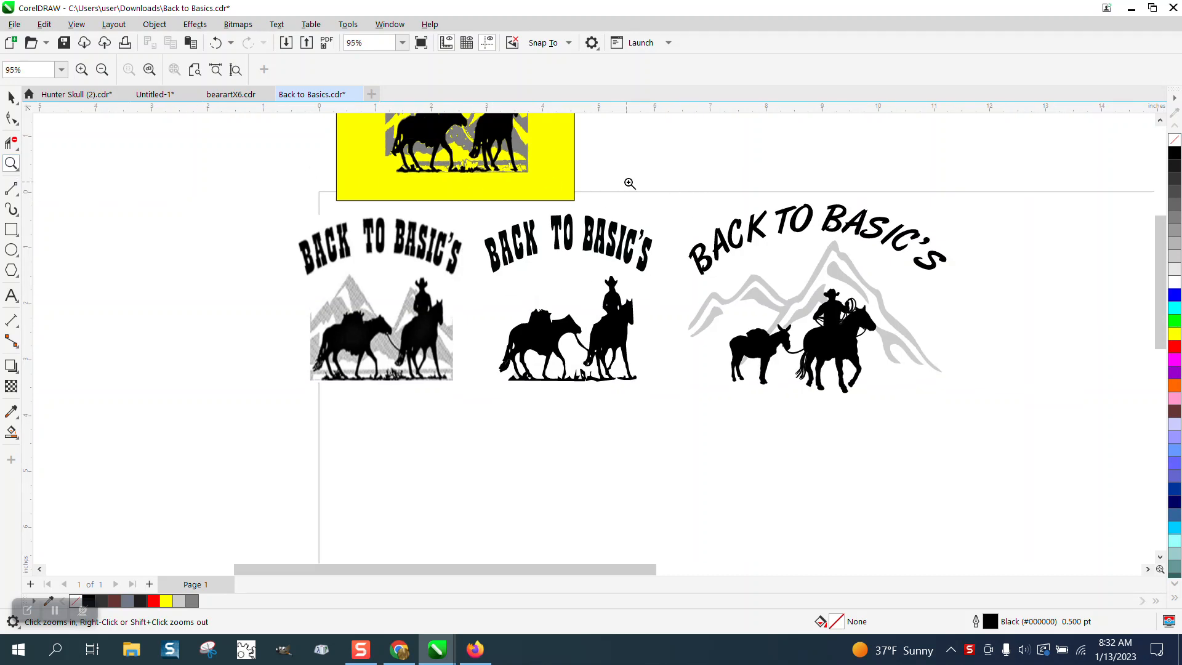
click(630, 183)
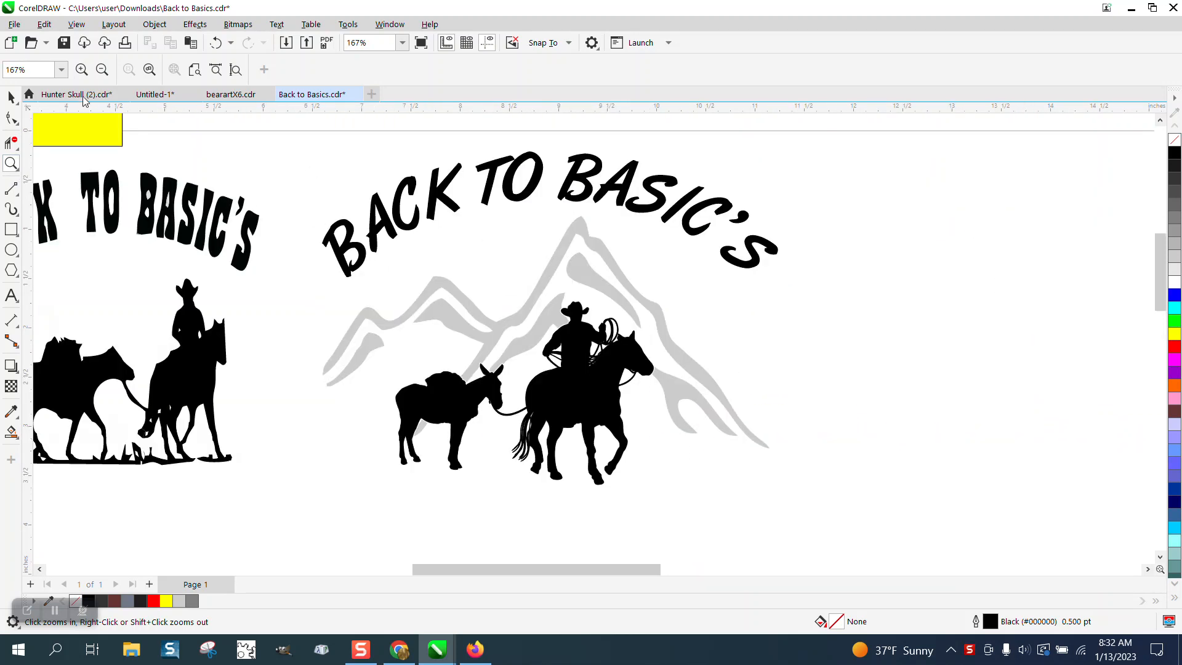
click(11, 98)
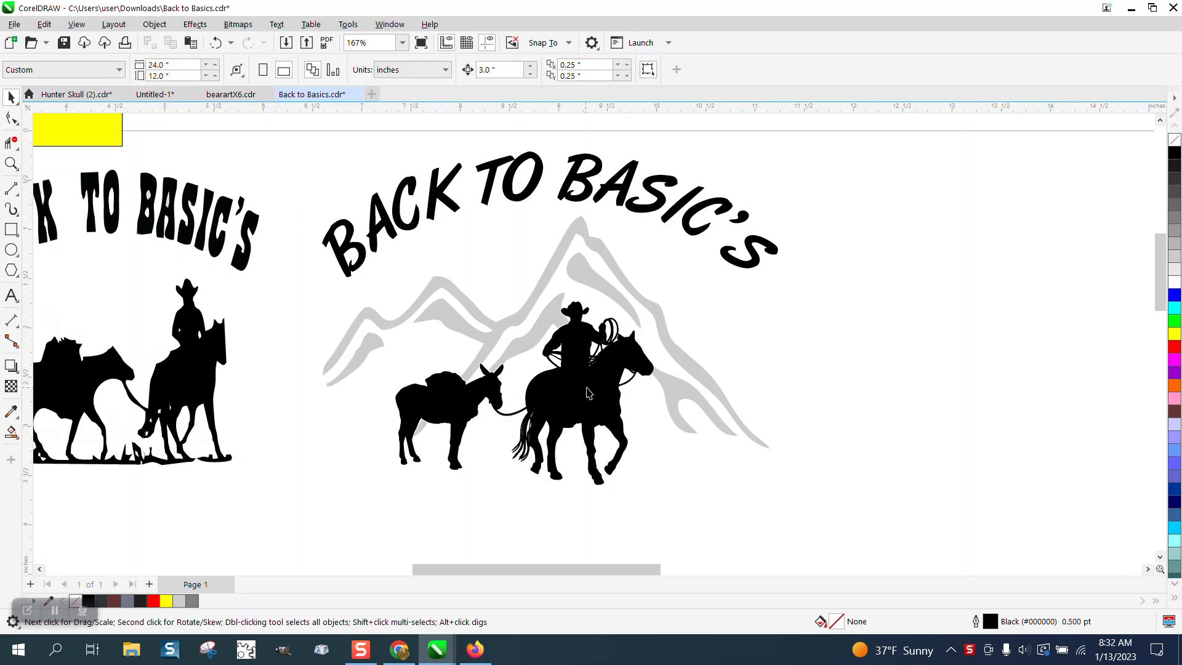
mouse_move(462, 283)
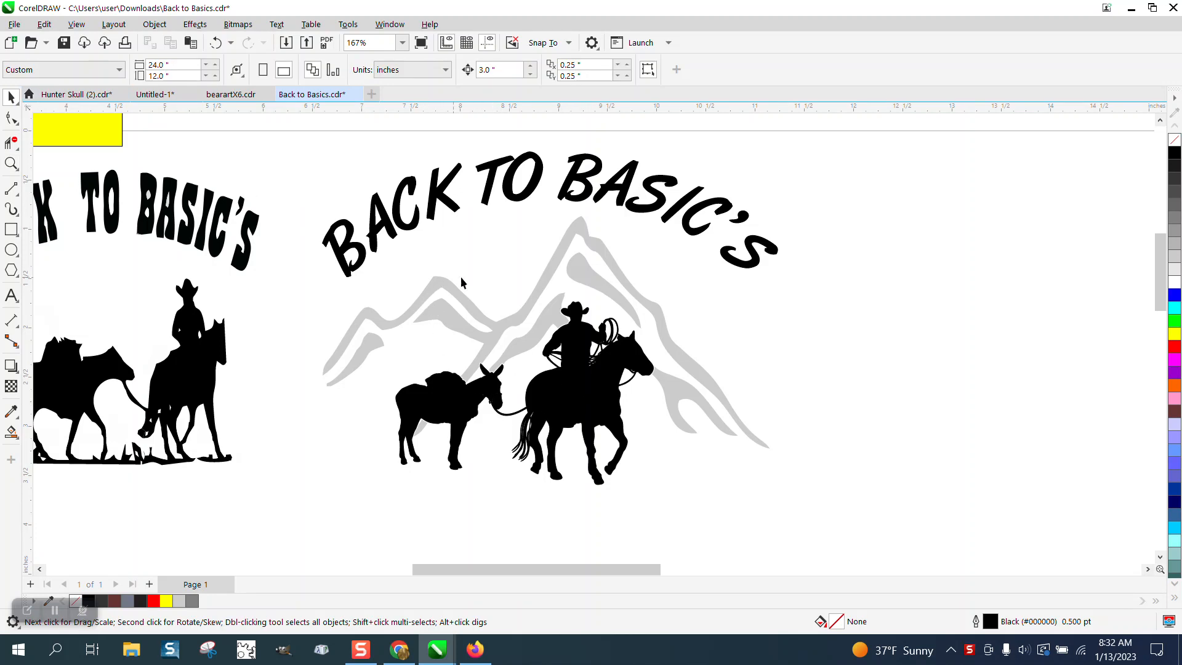
scroll(down, 3)
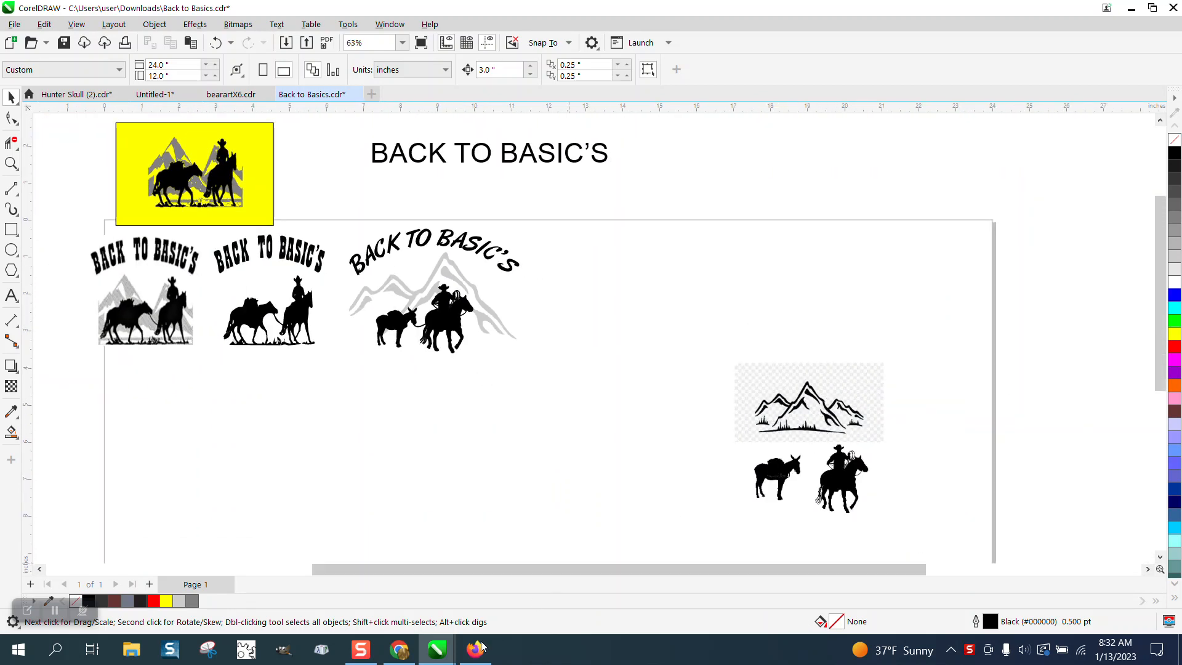
Filter the black-and-white mountain clipart results to Large and preview a mountain silhouette.
click(474, 648)
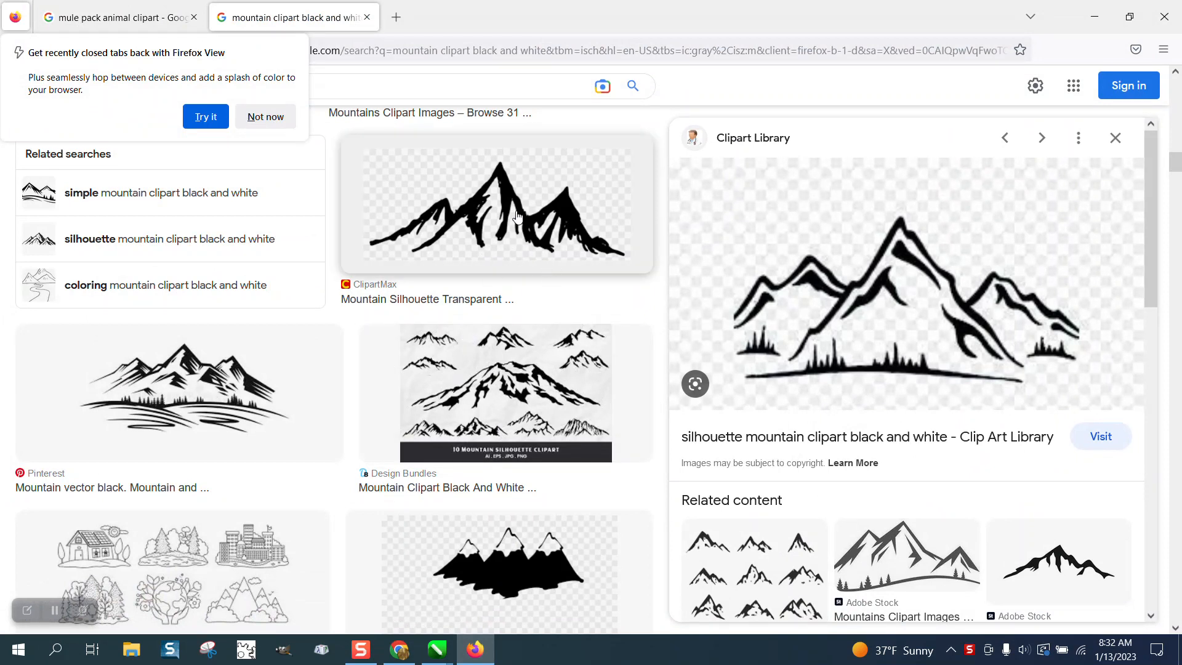
mouse_move(267, 27)
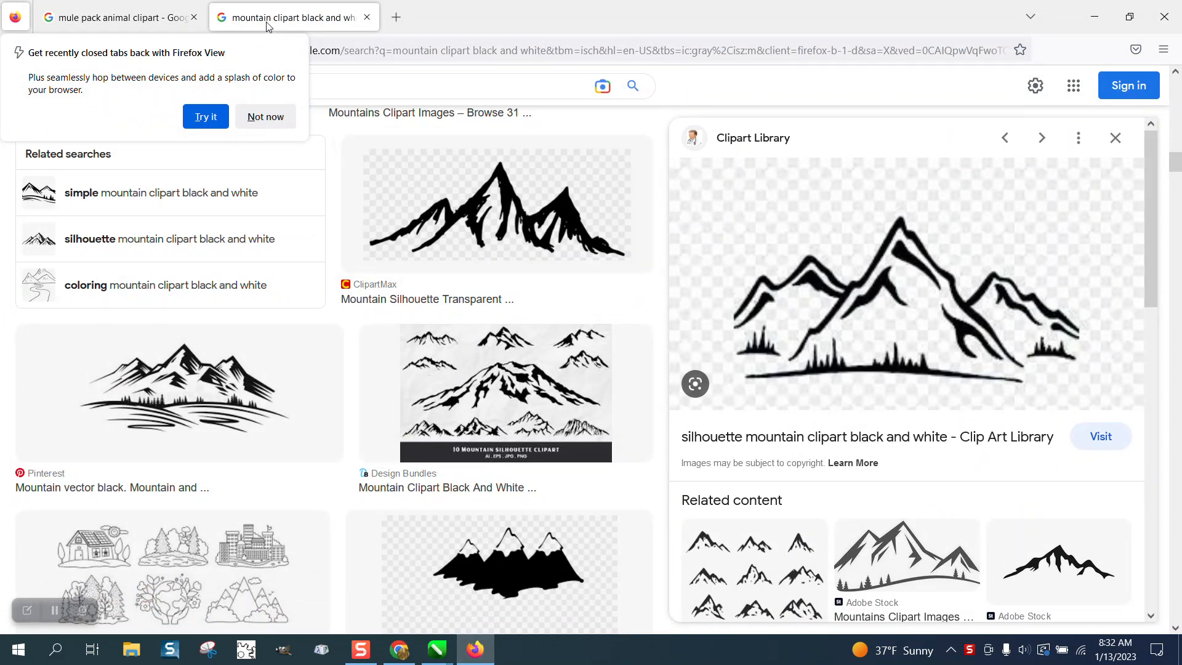
mouse_move(148, 37)
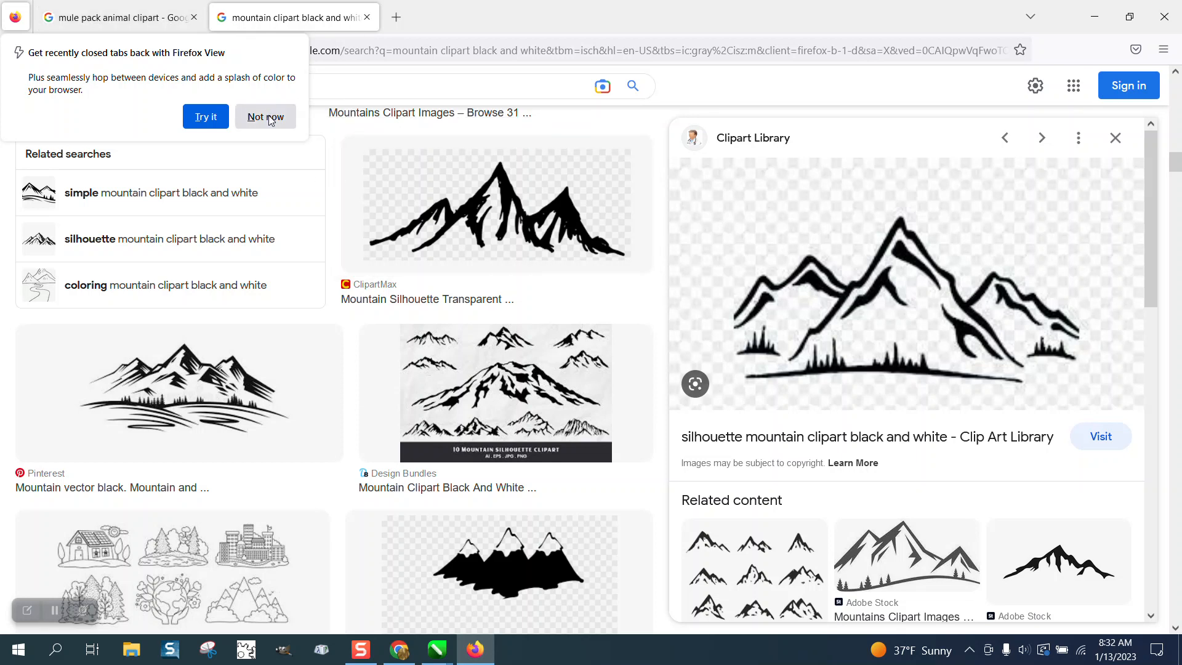
click(265, 117)
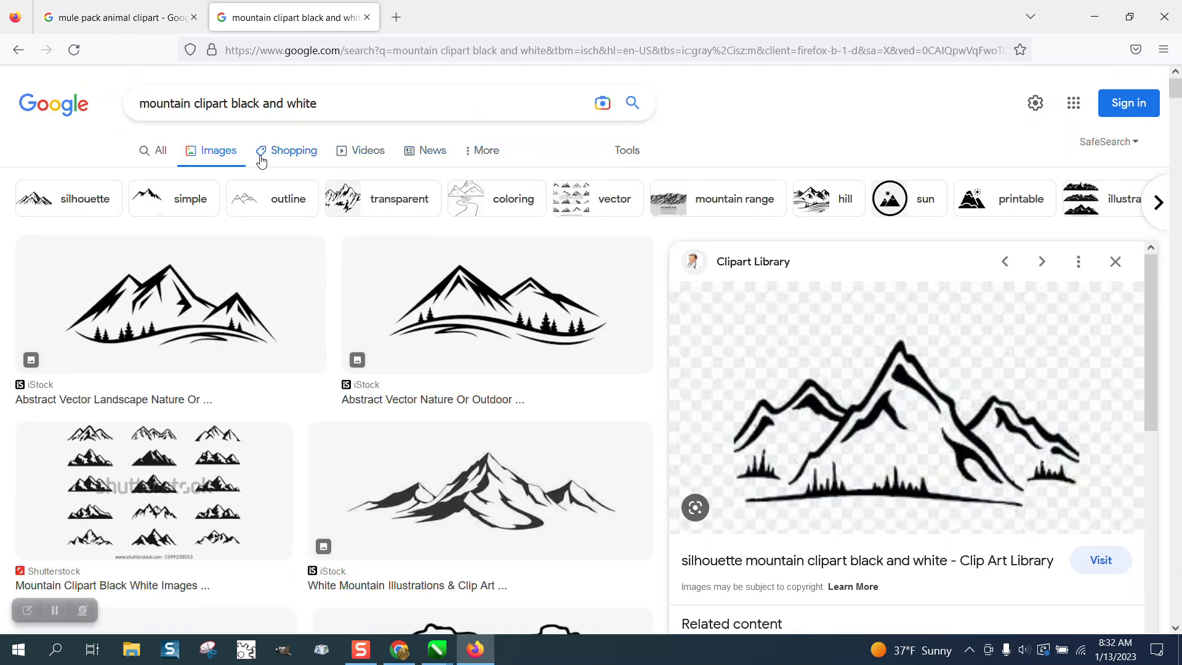
click(627, 150)
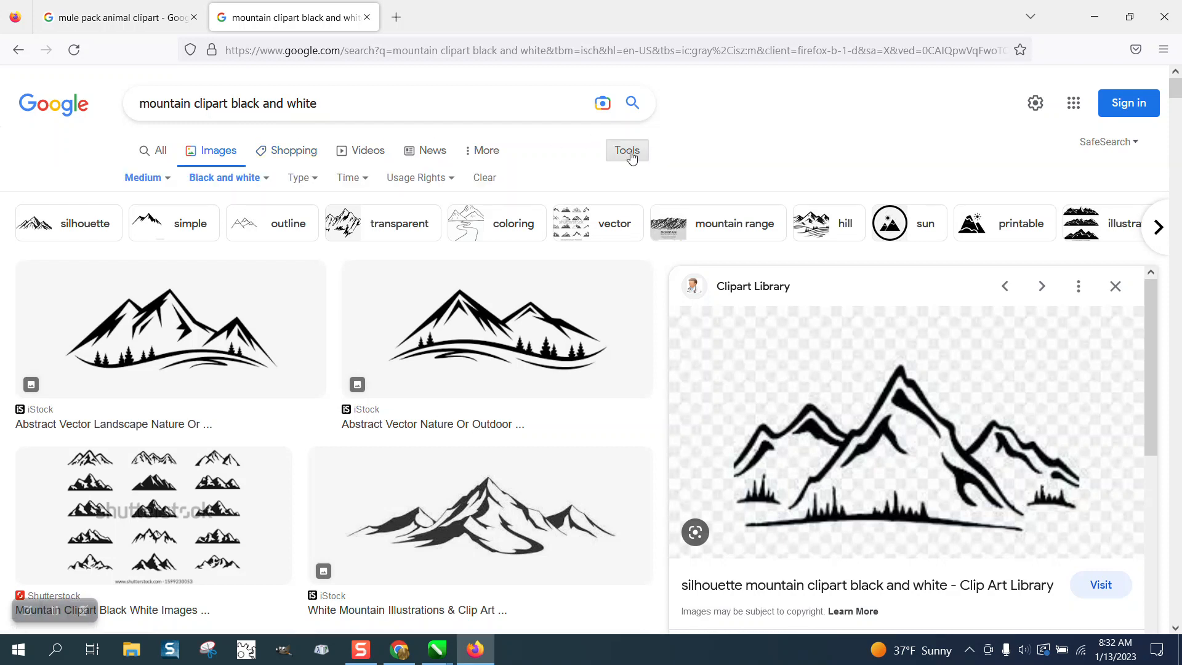
click(144, 177)
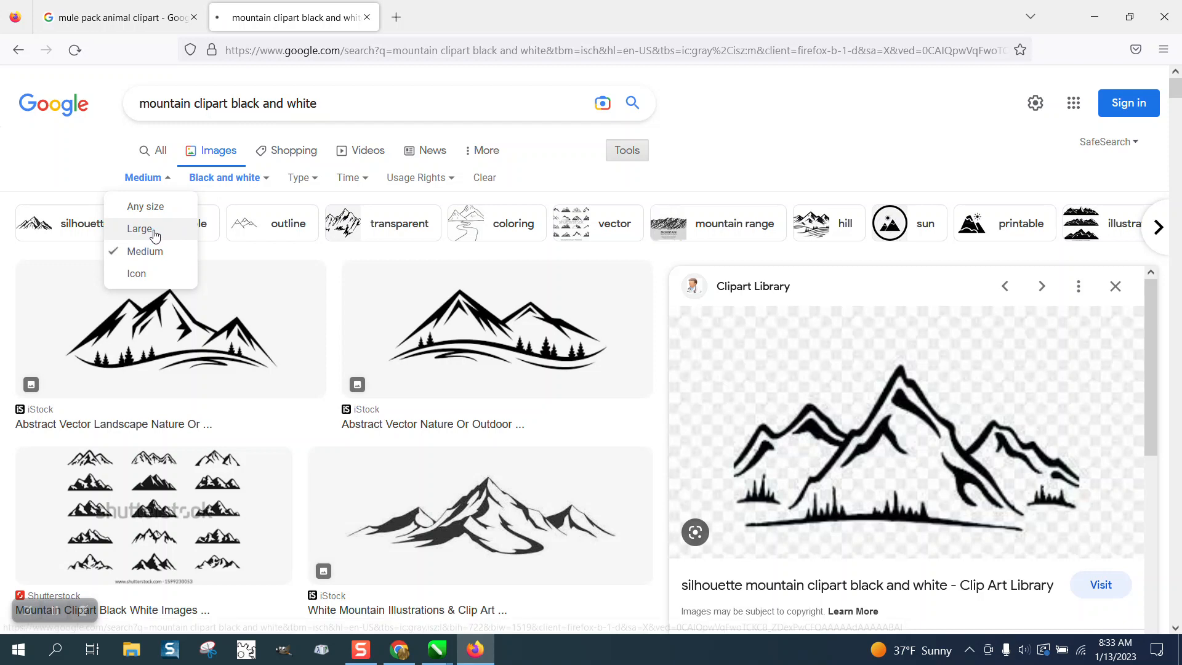
click(140, 230)
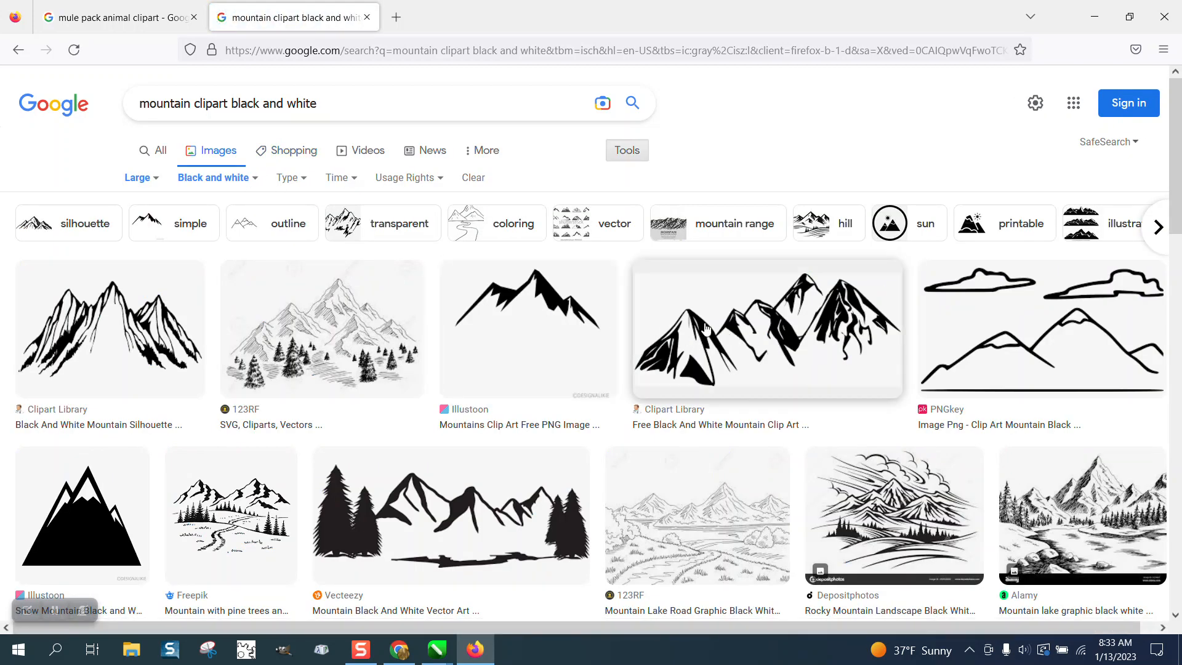
scroll(down, 3)
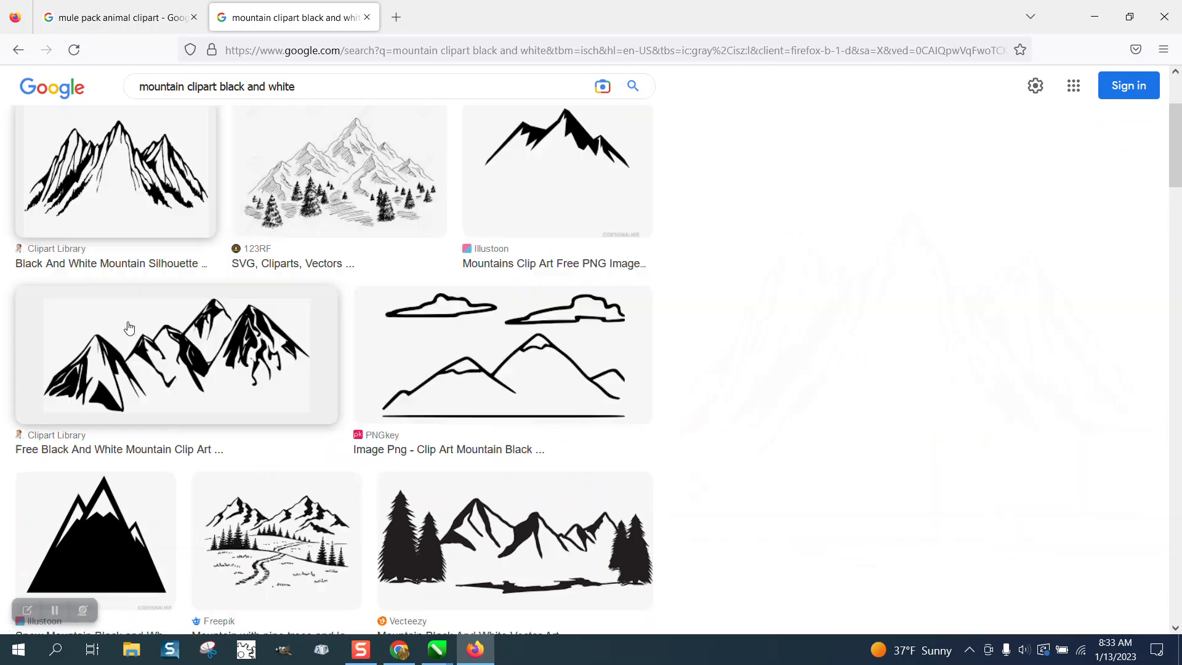
click(116, 173)
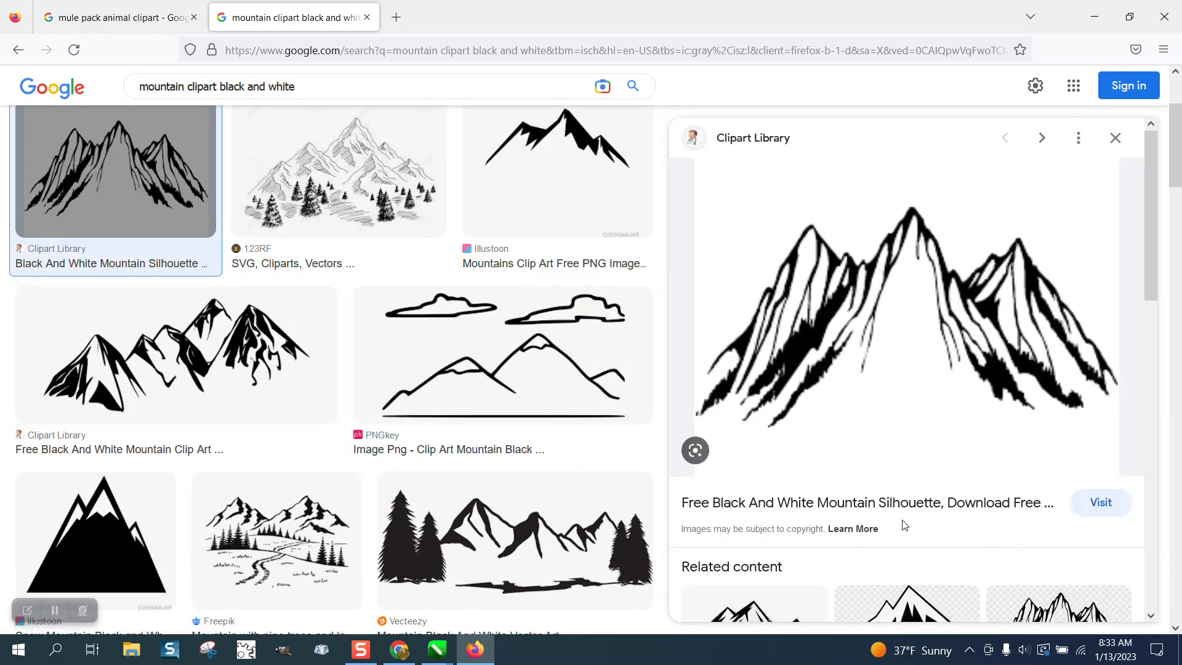
click(117, 17)
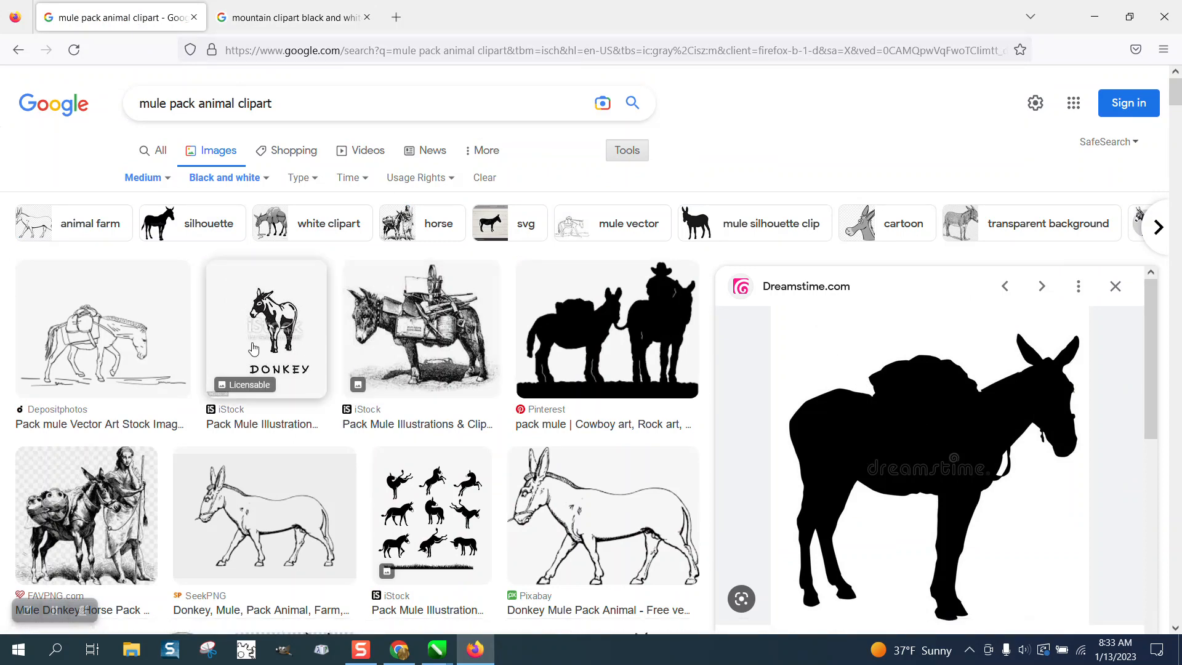
Set the mule pack animal clipart results to Large size and browse through them.
scroll(down, 3)
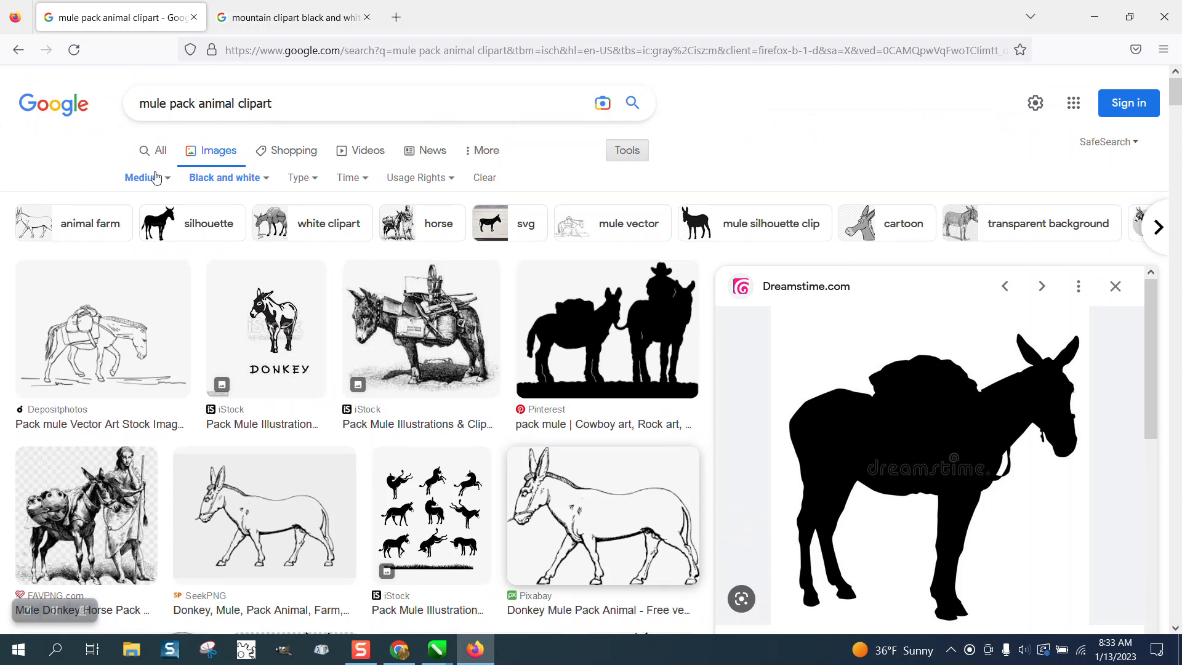
click(143, 177)
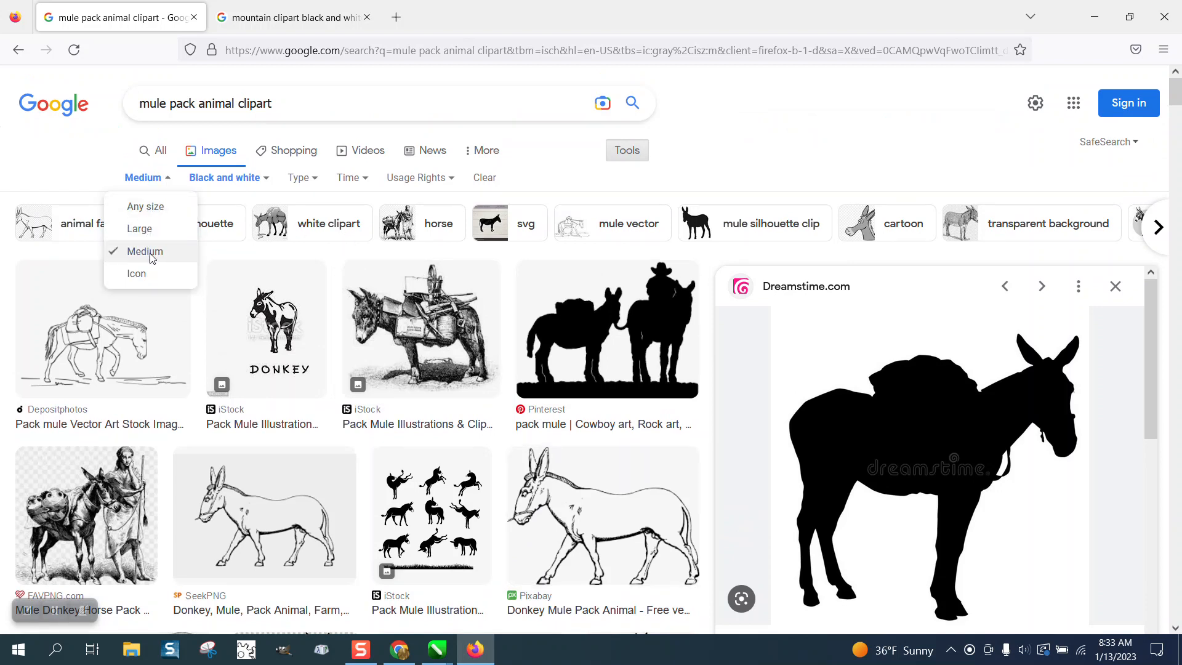
click(138, 229)
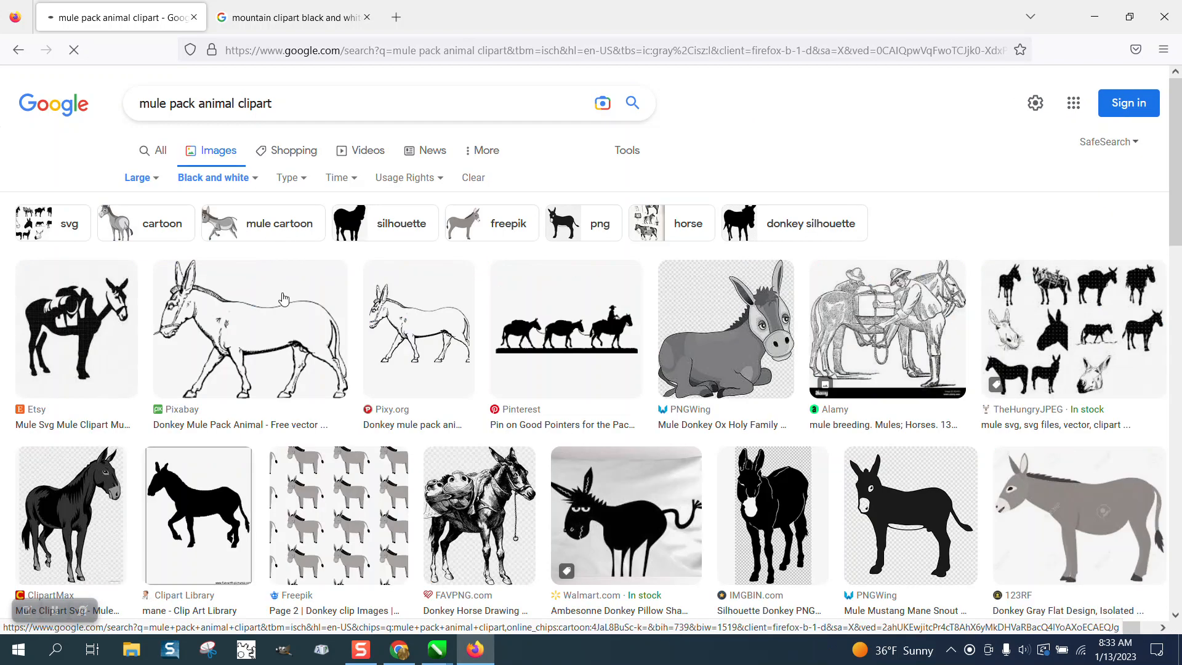
scroll(down, 3)
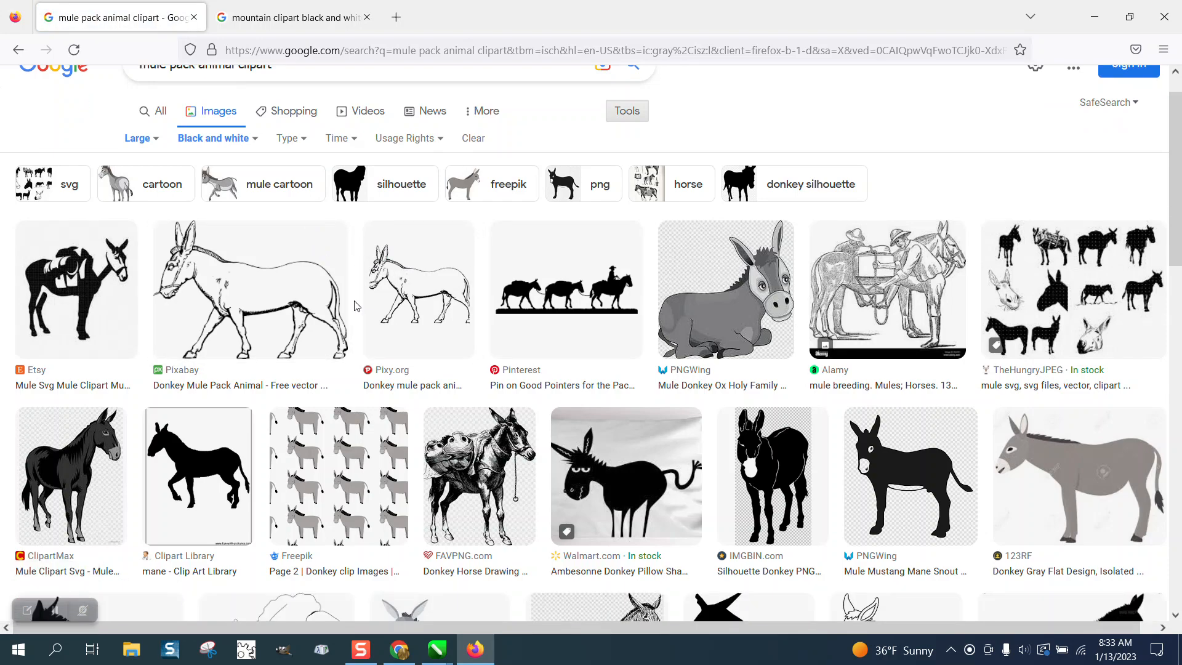
scroll(down, 3)
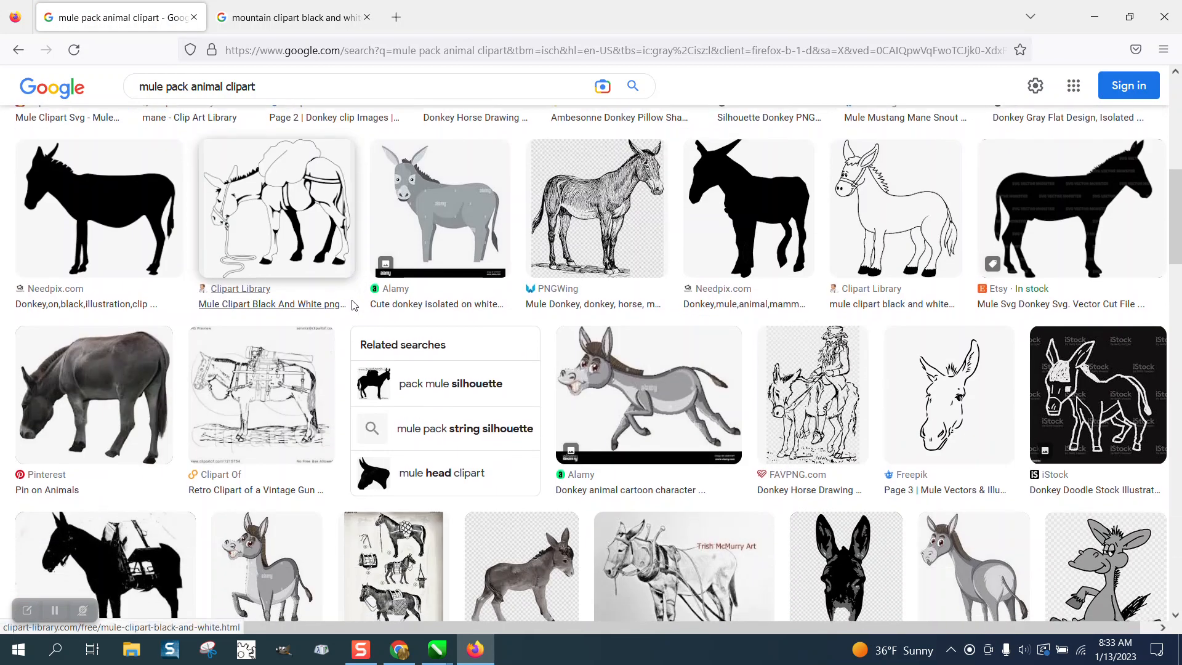
scroll(down, 3)
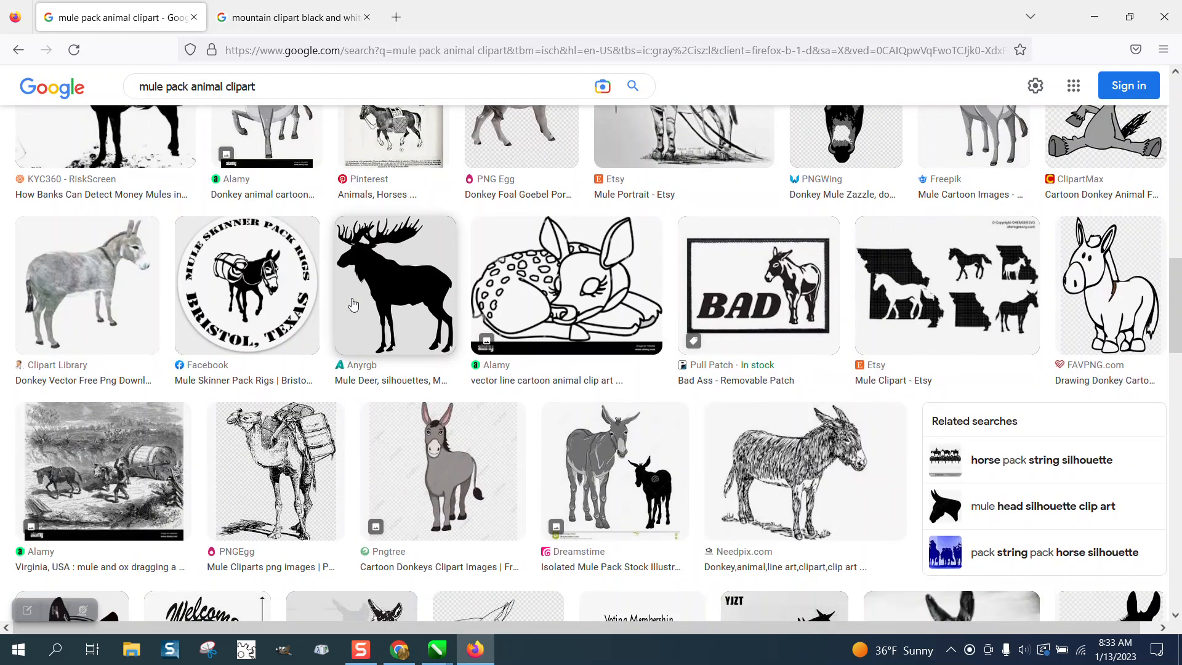
scroll(up, 3)
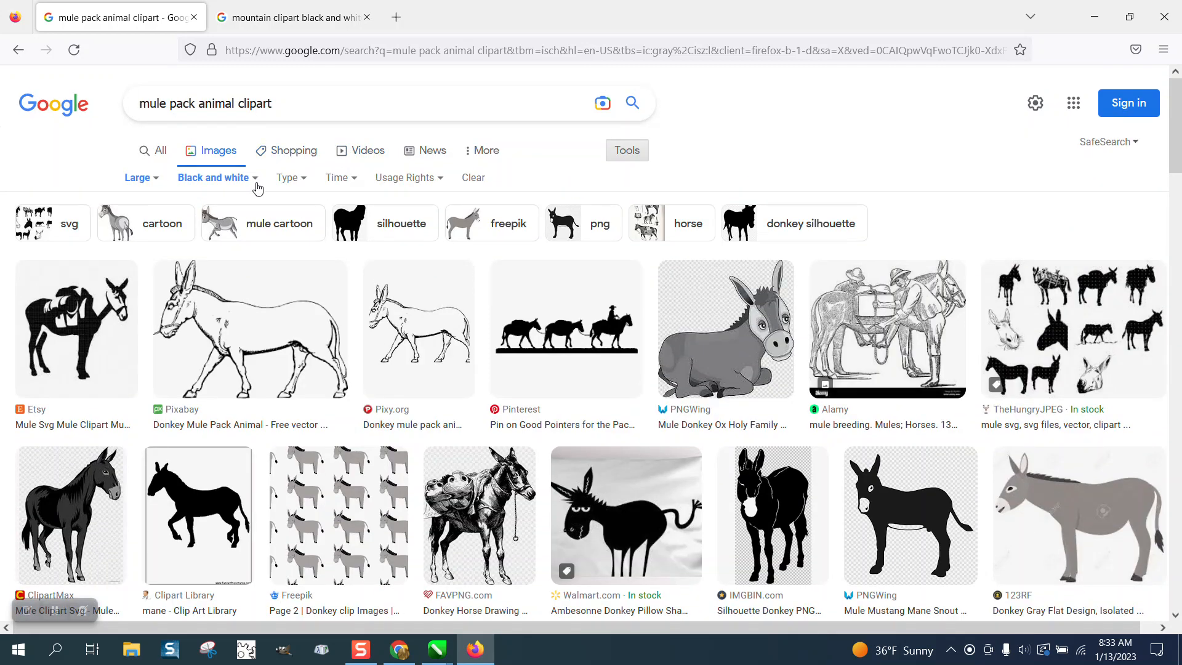
click(318, 103)
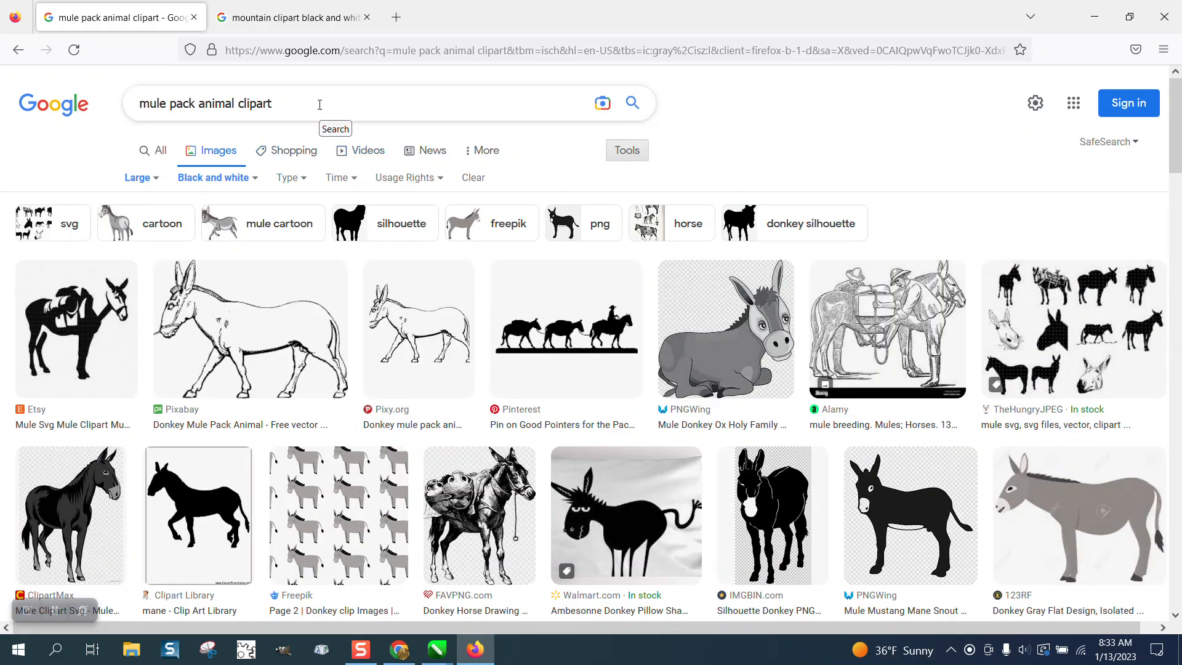
mouse_move(987, 516)
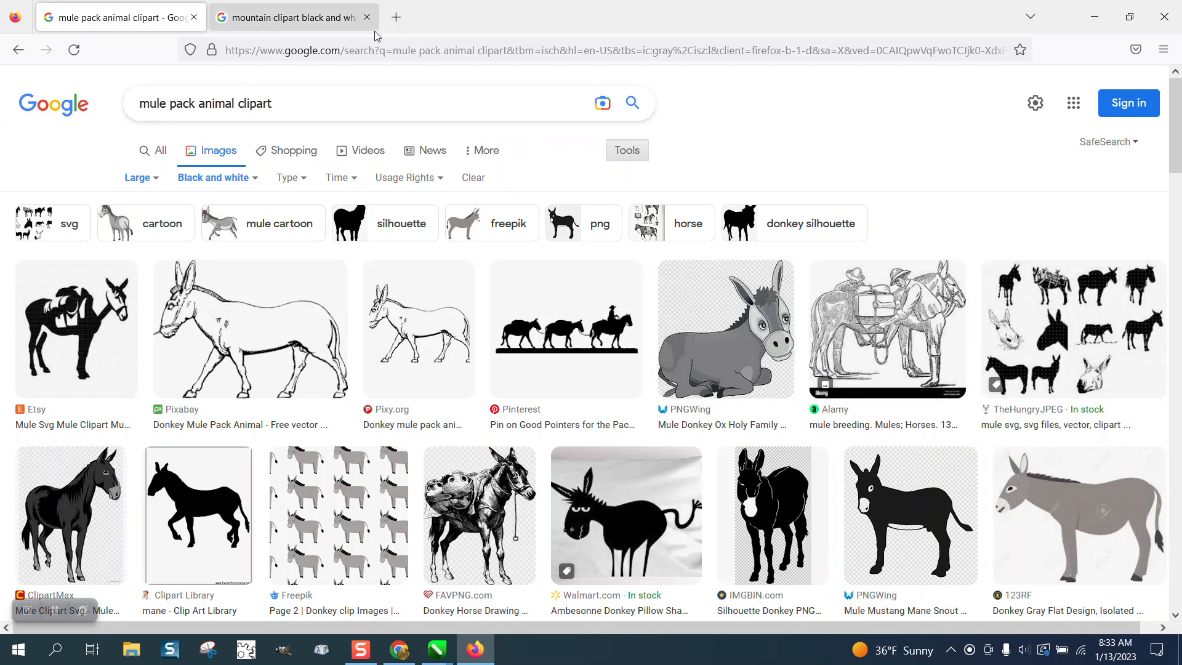
mouse_move(434, 642)
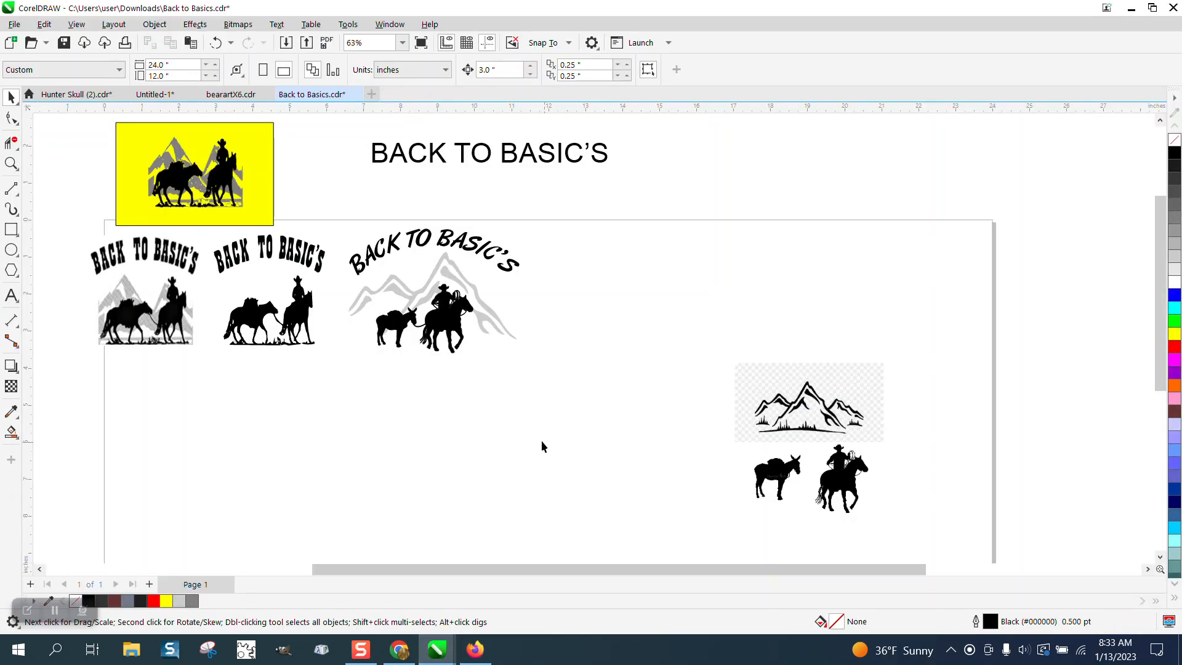
Trace the mountain bitmap with Outline Trace > Clipart and accept the PowerTRACE result.
click(13, 164)
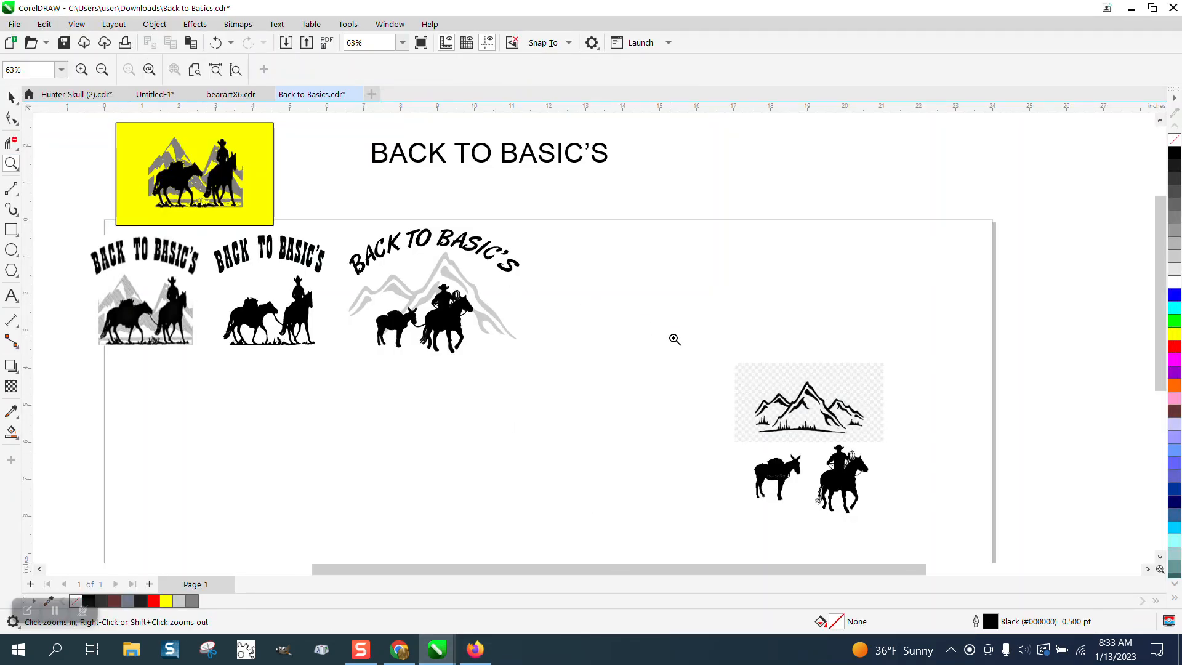
click(673, 340)
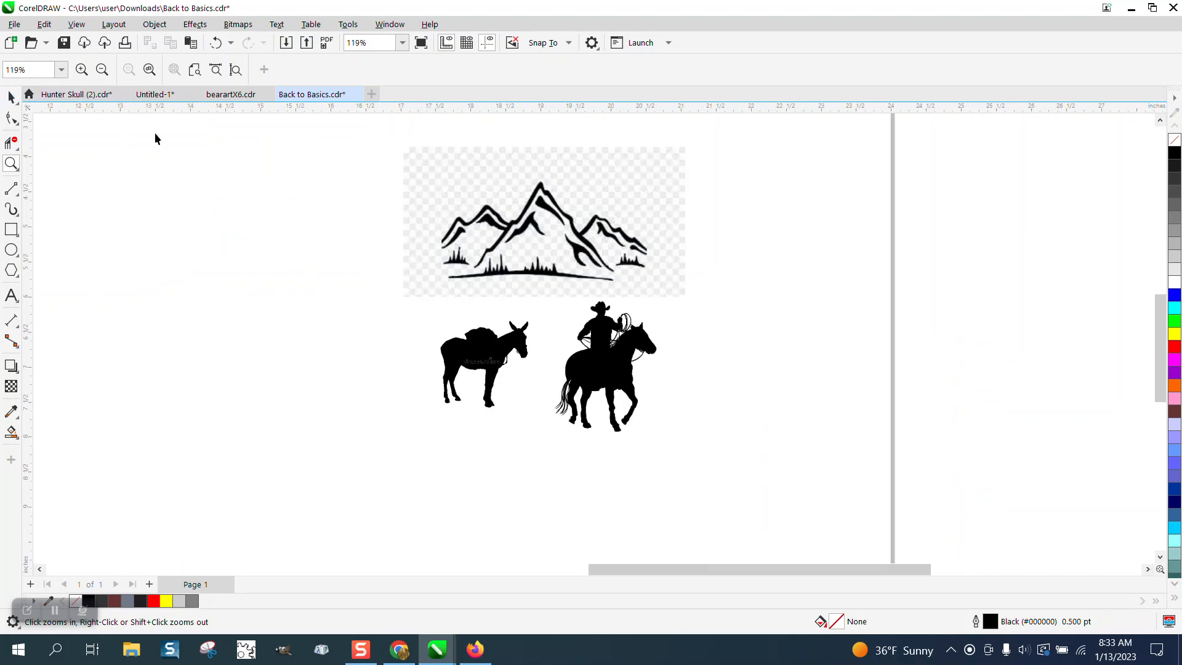
click(543, 222)
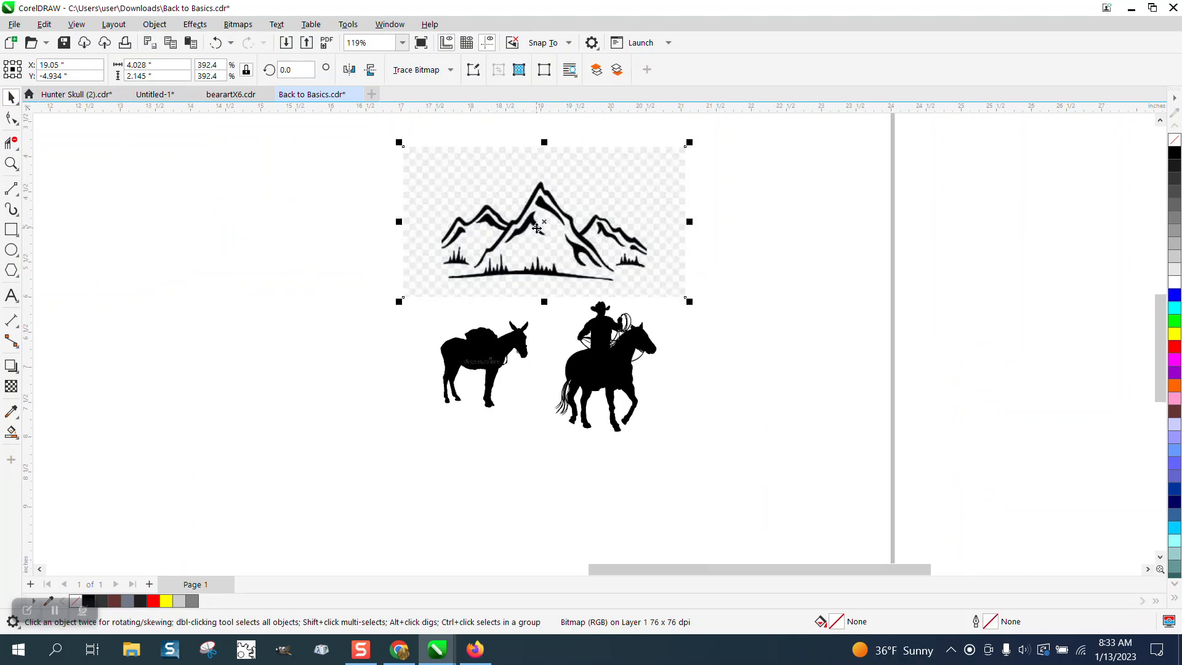
click(450, 69)
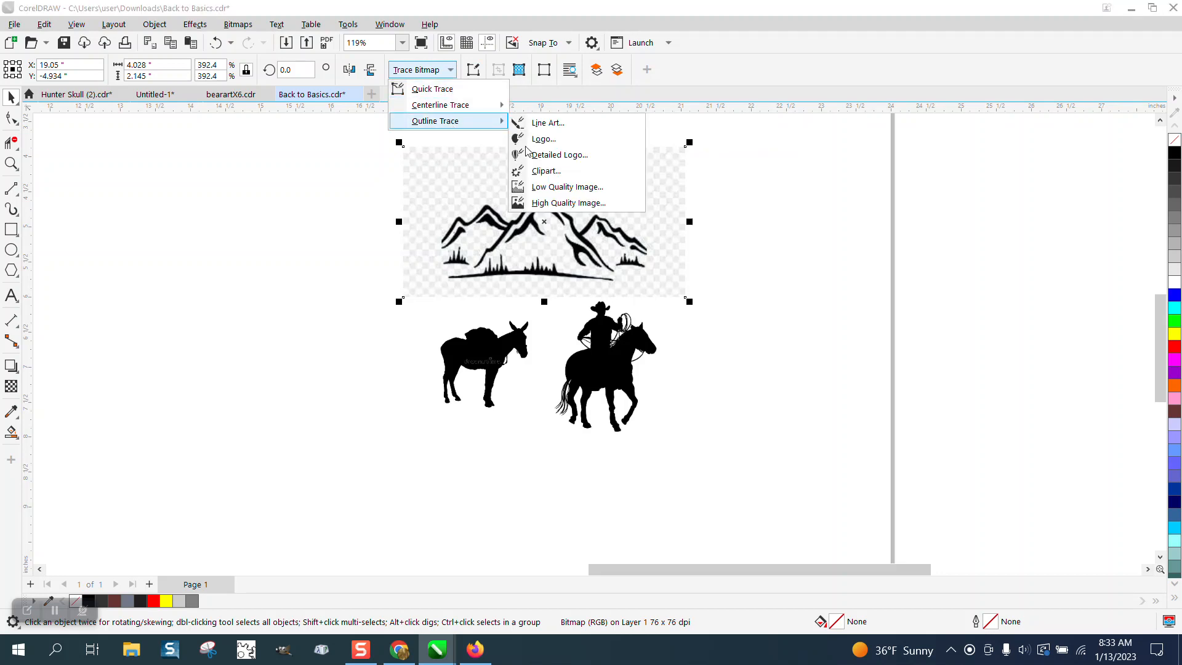
click(546, 171)
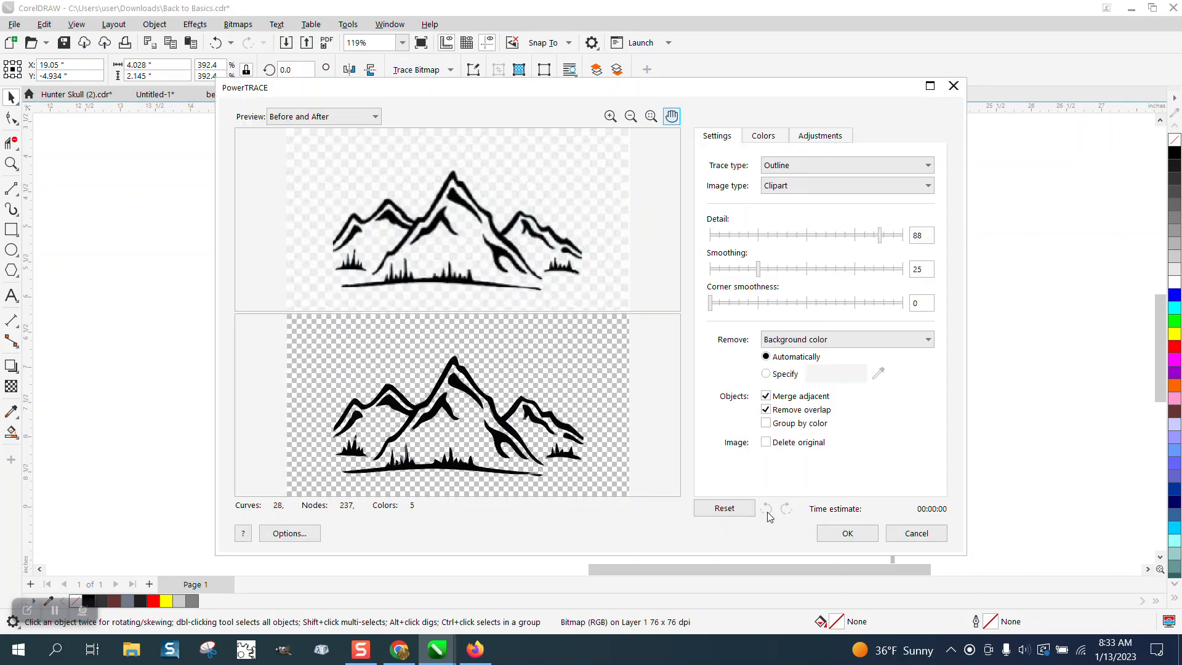
click(846, 533)
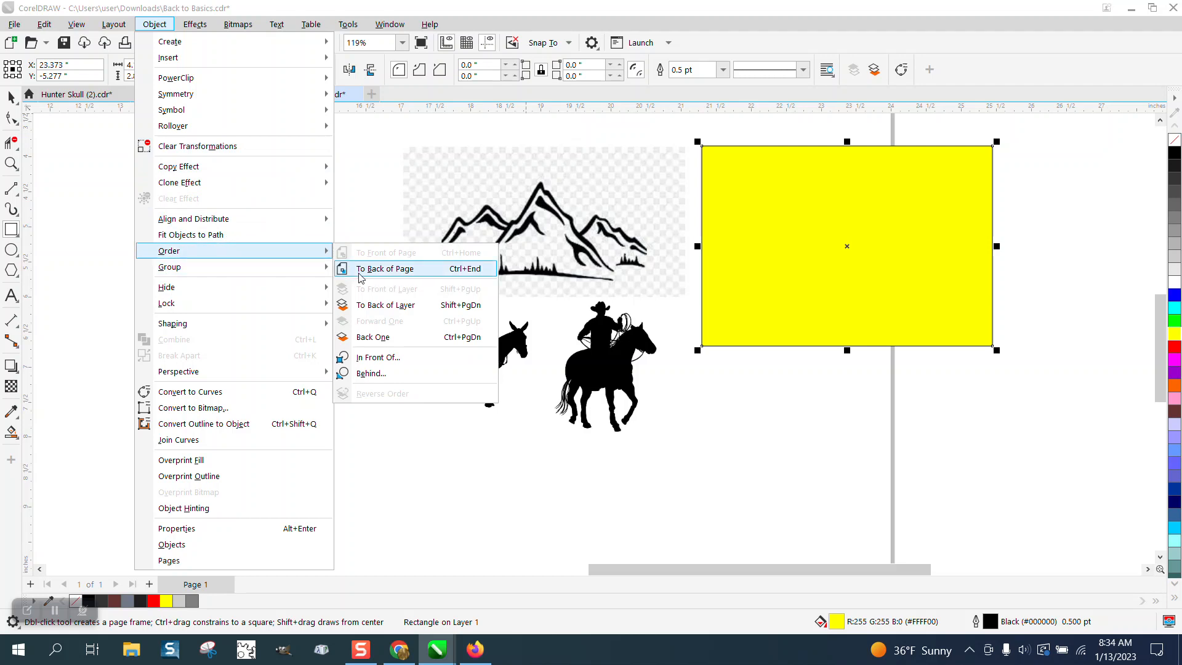
Send the yellow rectangle to the back, give the mountain trace hairline outlines, and ungroup it.
click(385, 269)
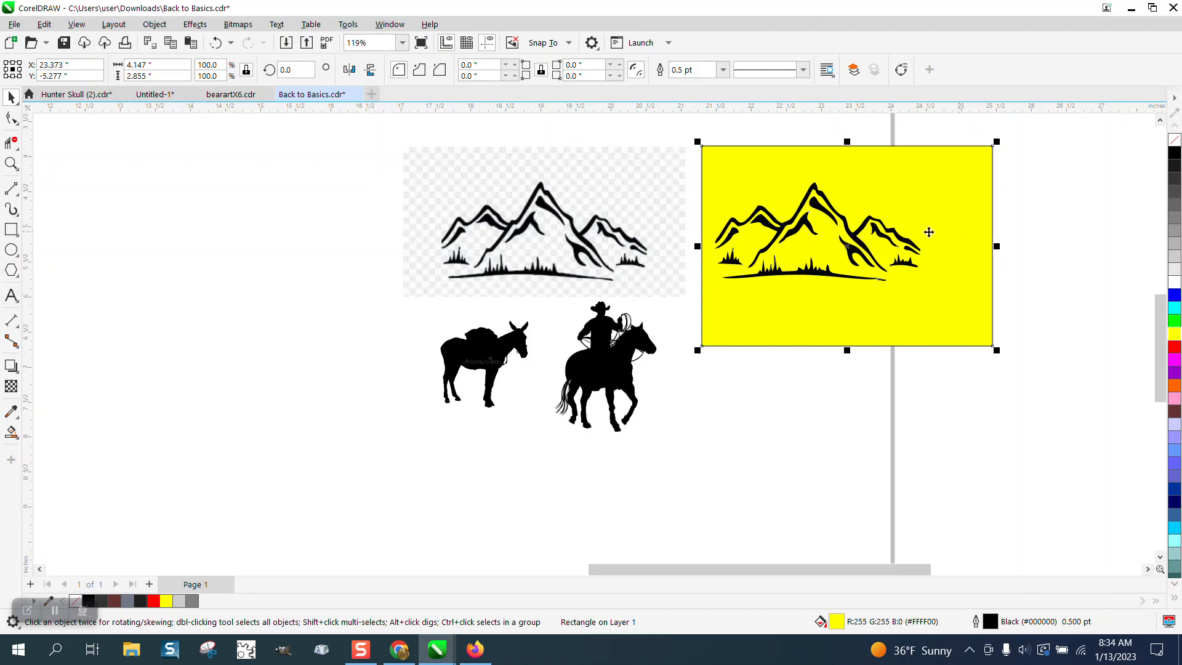
mouse_move(813, 179)
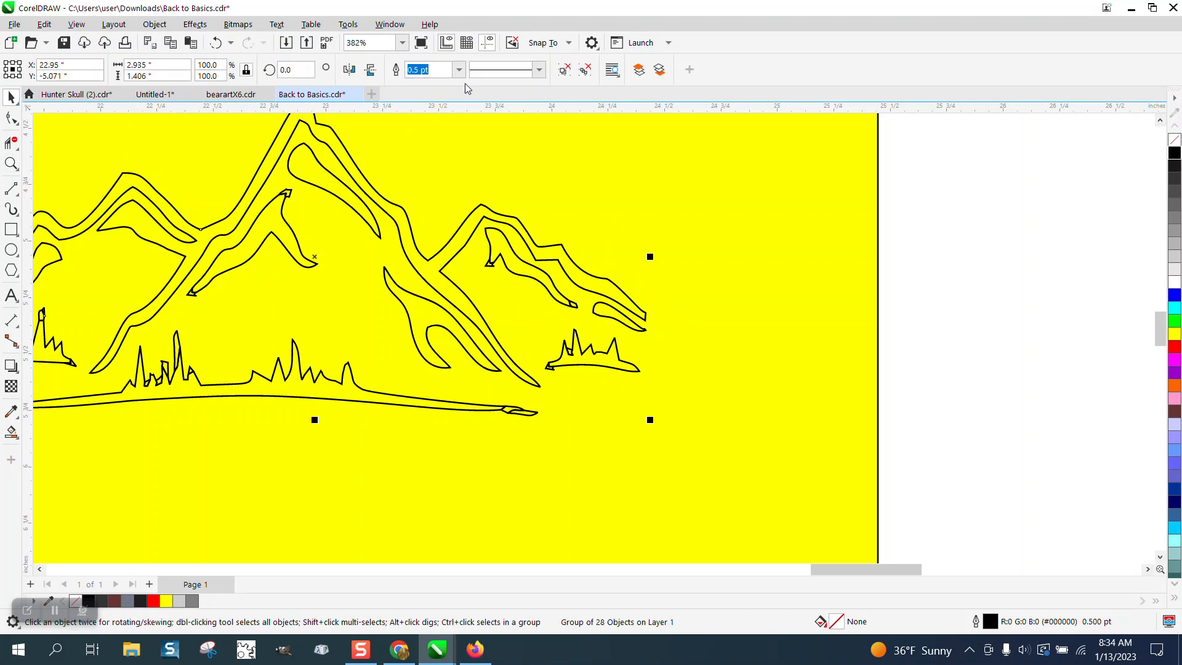
click(457, 69)
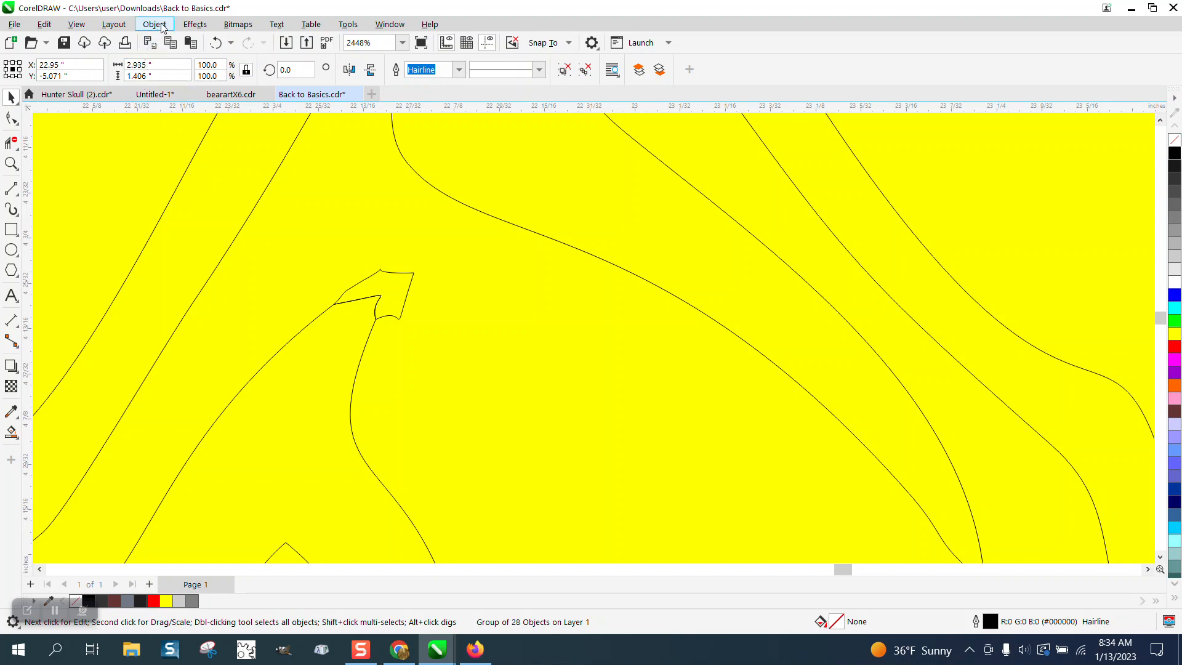
click(154, 23)
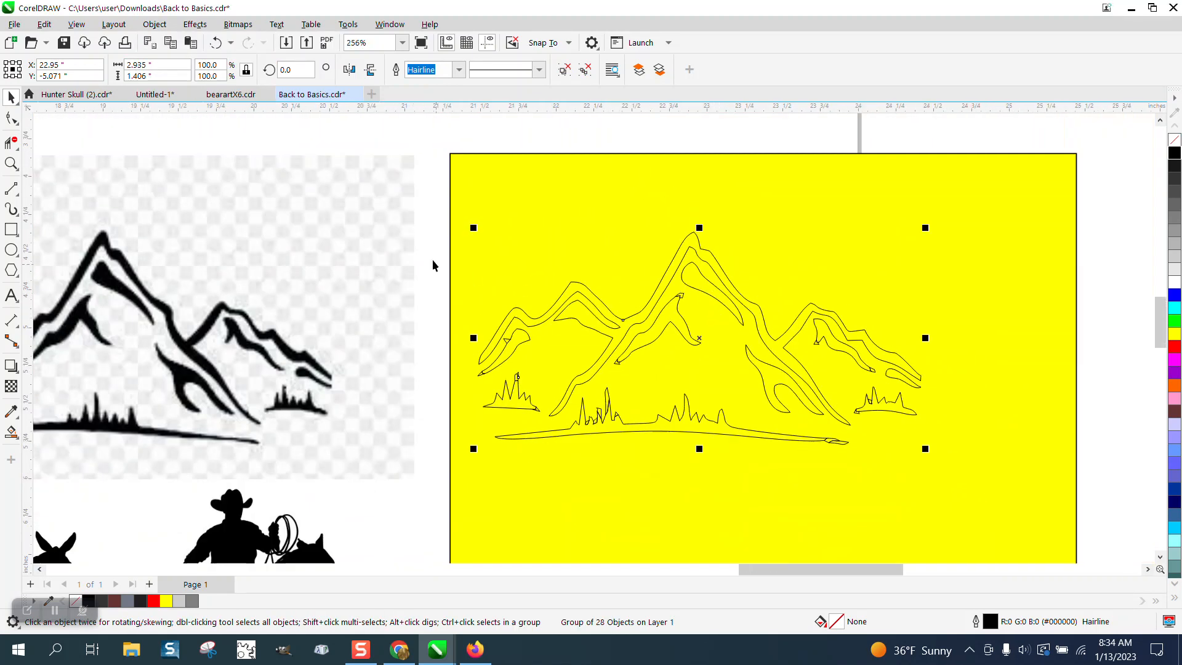
mouse_move(953, 481)
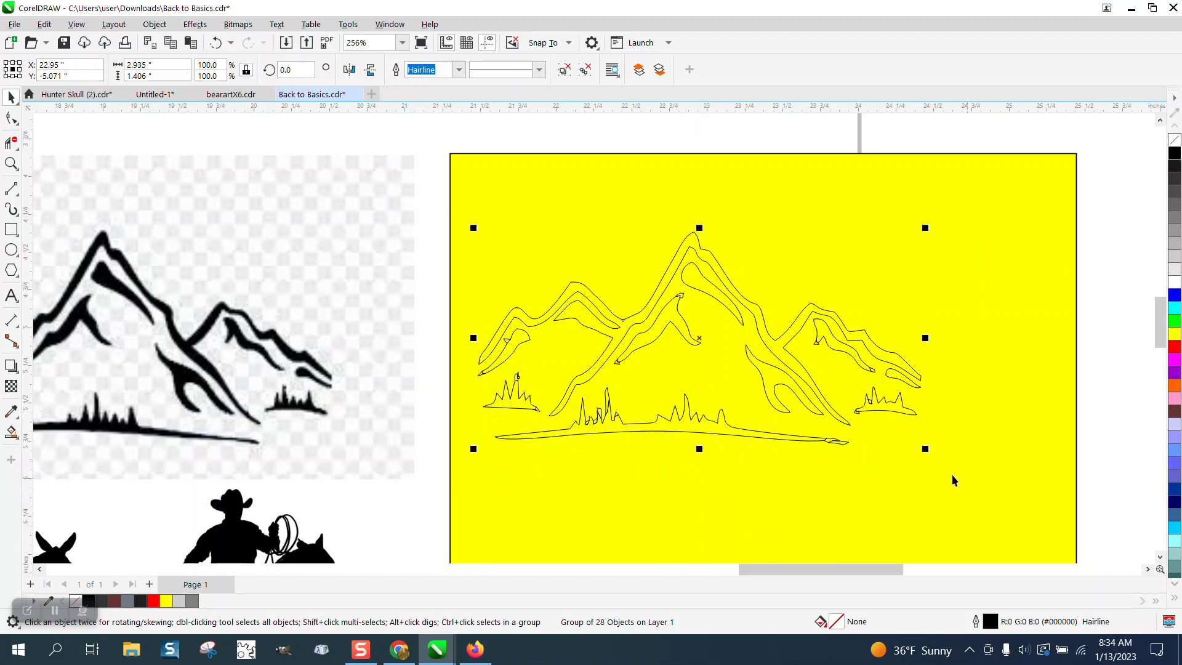
click(153, 24)
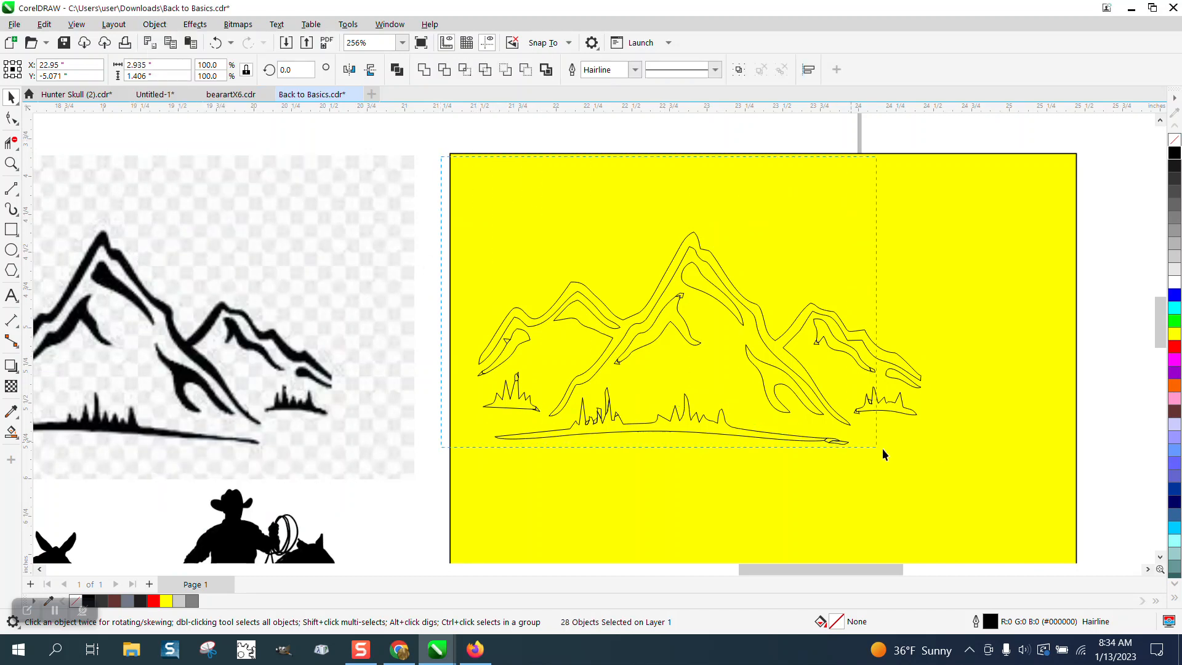
click(154, 24)
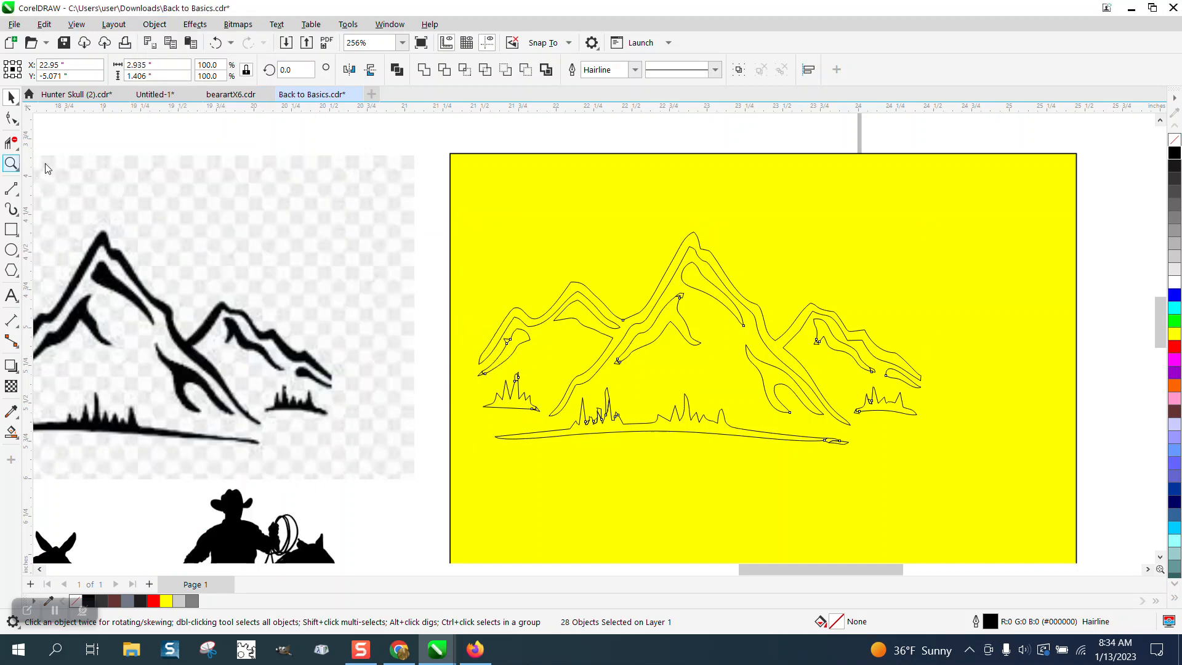
Delete the grass, ground line and small triangle fragments from the traced mountains.
click(11, 163)
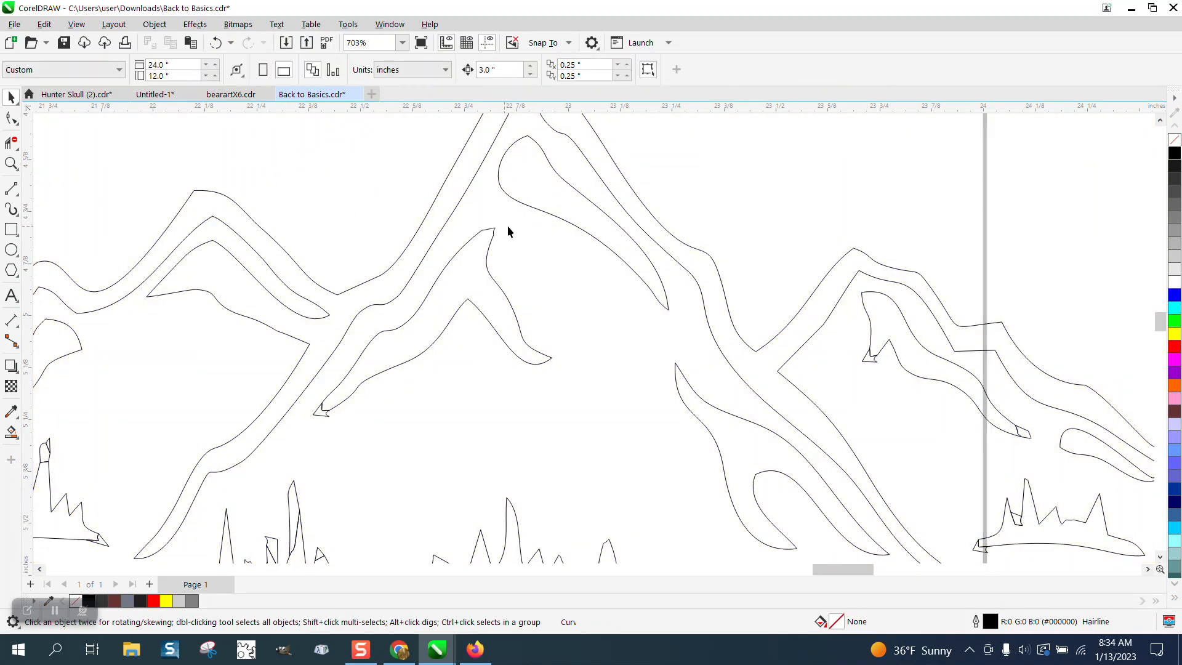
click(354, 423)
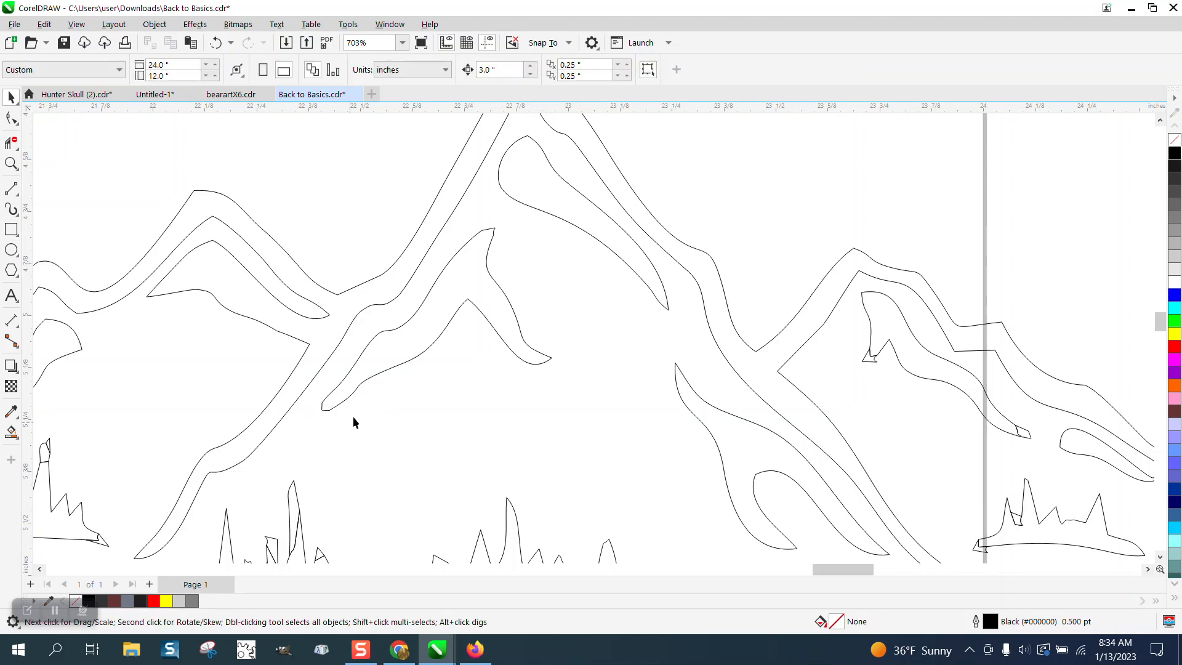
scroll(down, 3)
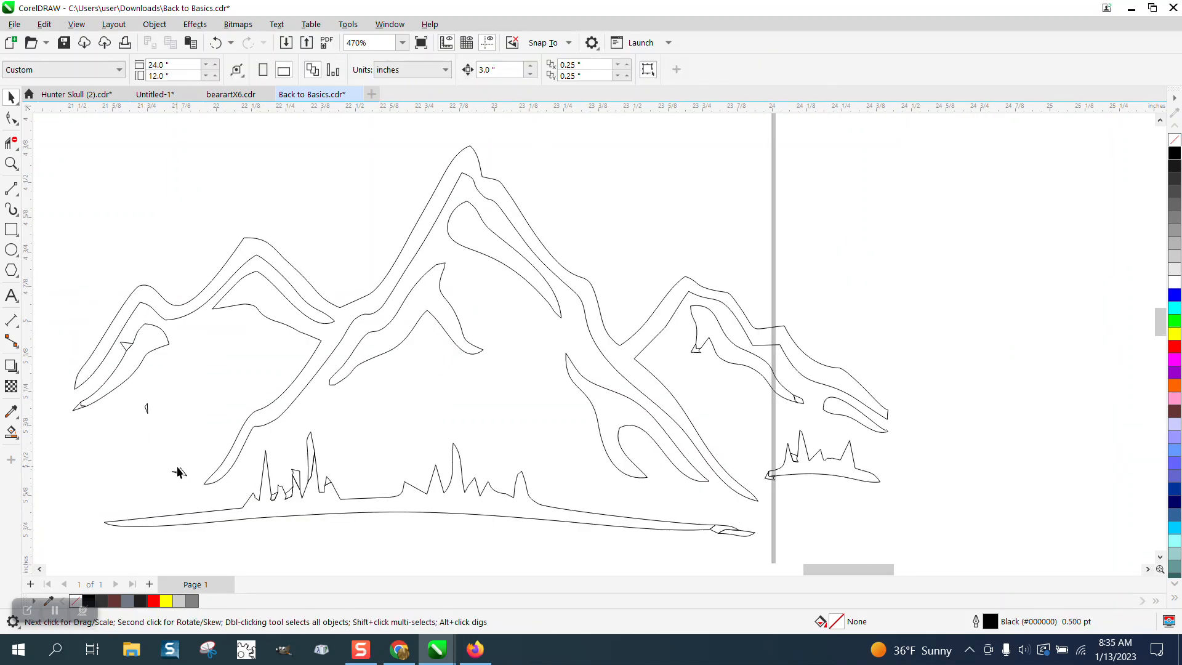
mouse_move(127, 355)
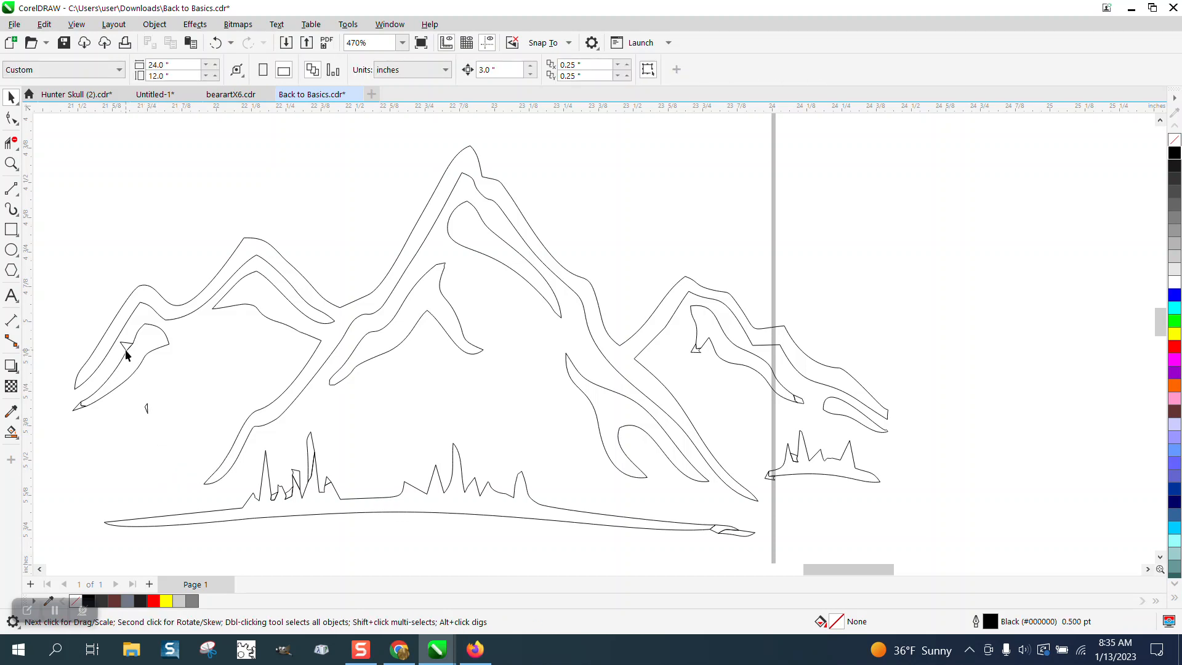
click(147, 411)
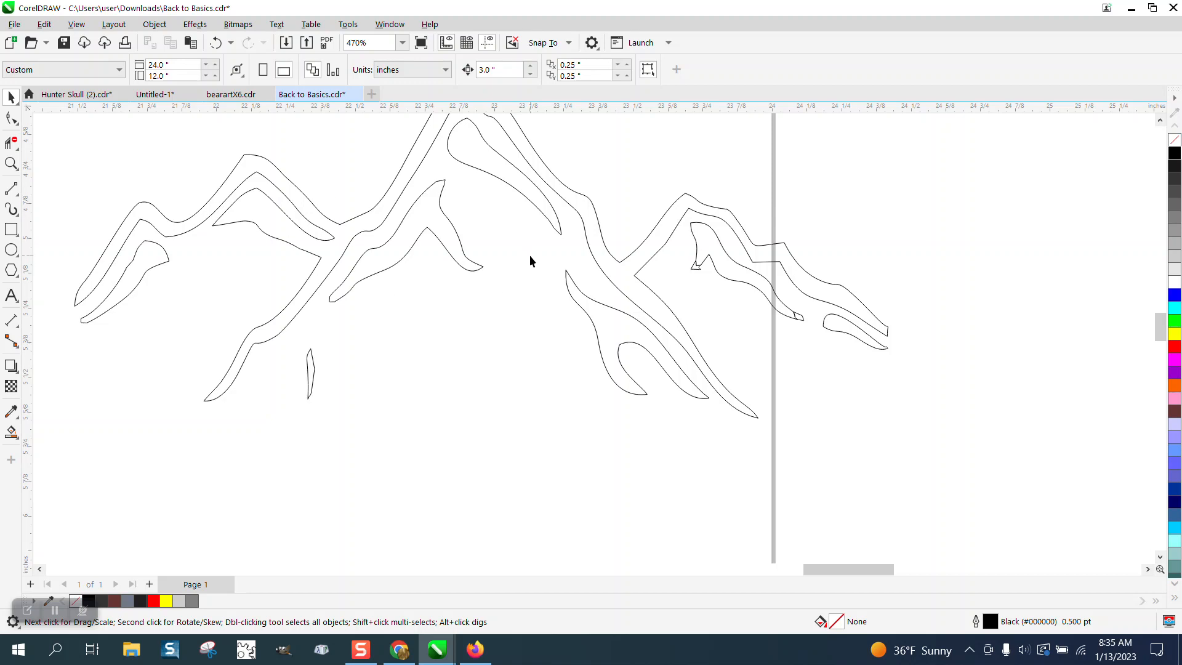
mouse_move(671, 219)
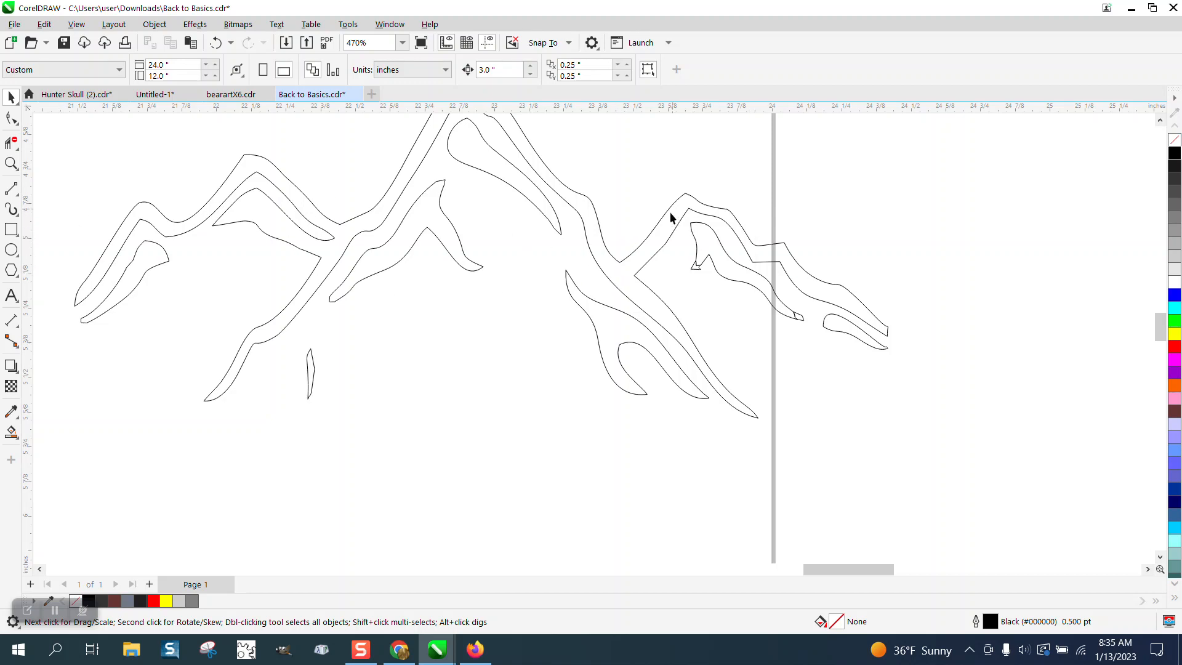
click(11, 164)
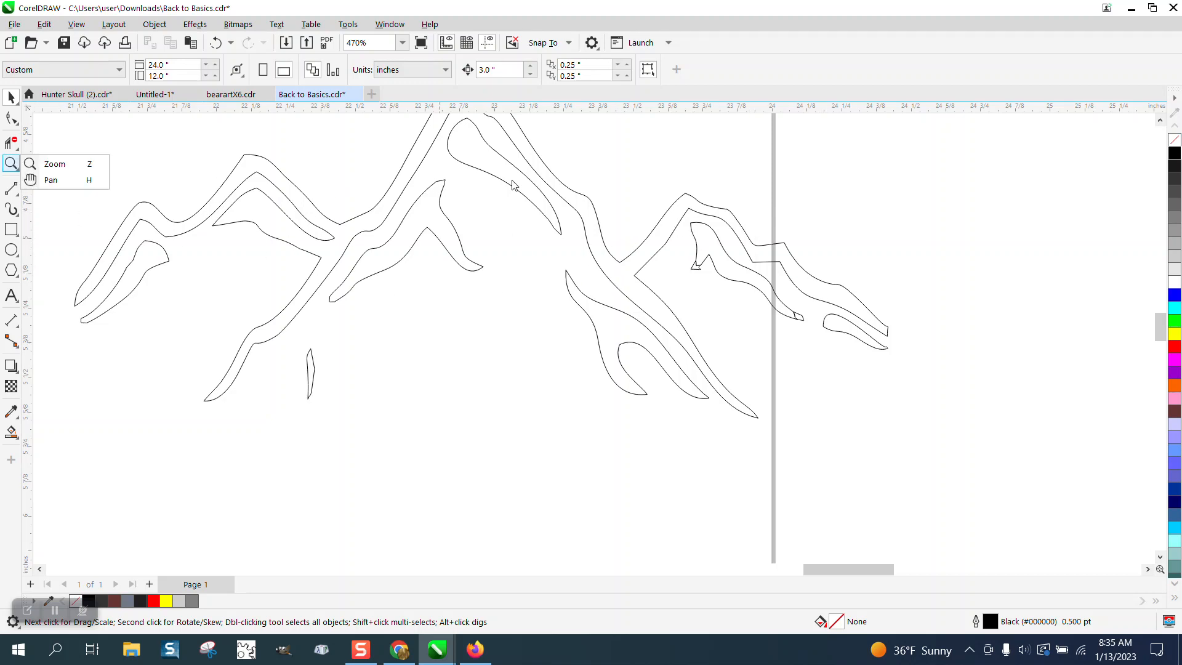
click(694, 265)
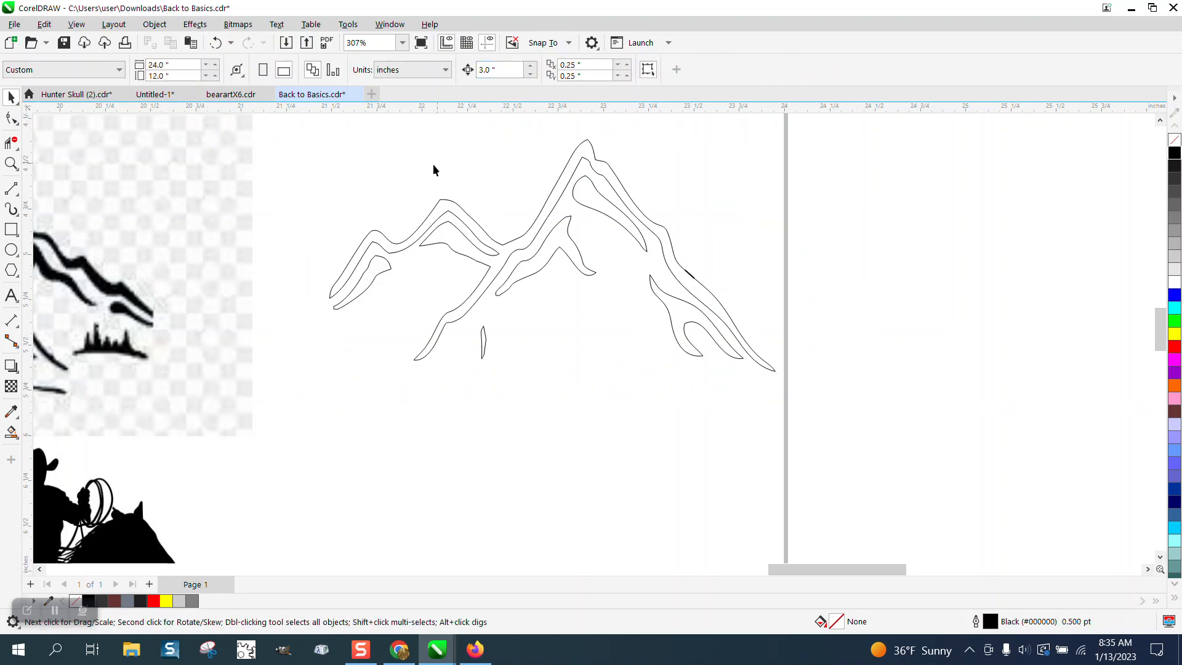
Smart Fill the enclosed mountain areas black and group the six black pieces with Ctrl+G.
click(11, 432)
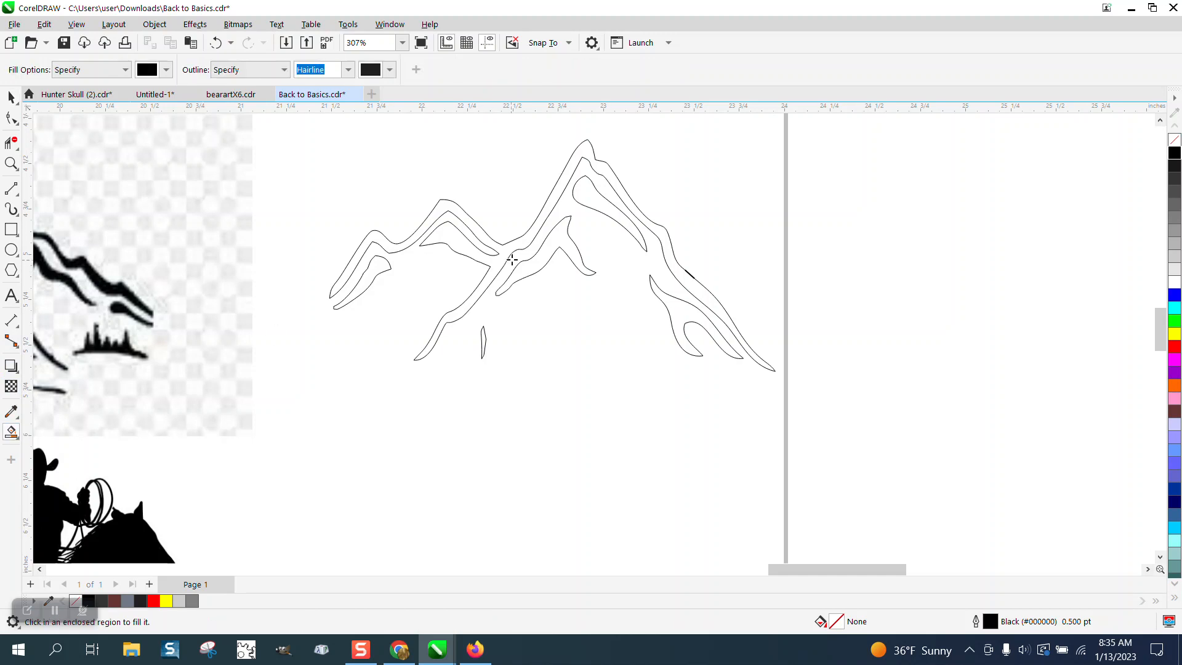
click(521, 243)
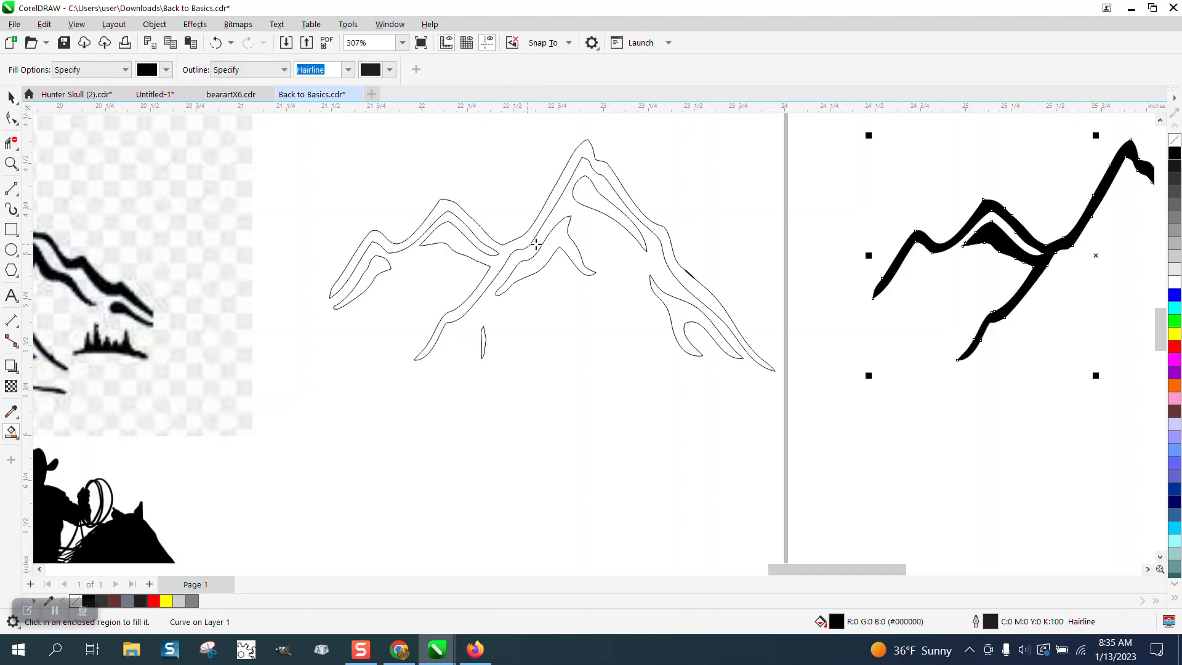
click(560, 249)
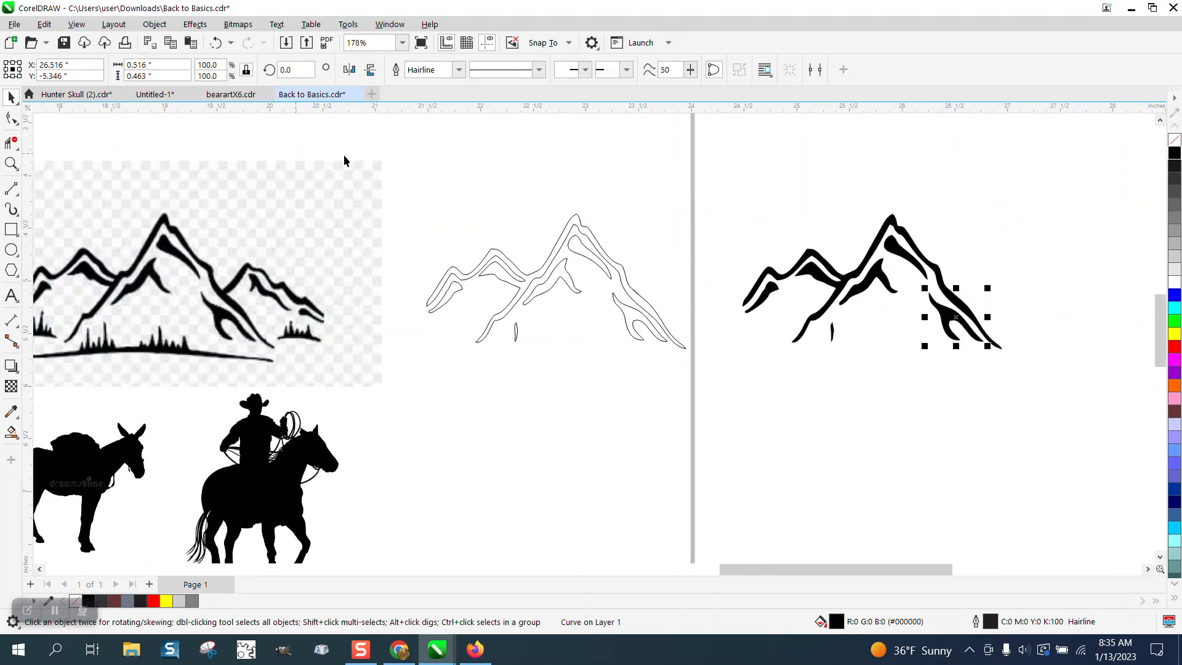
click(743, 239)
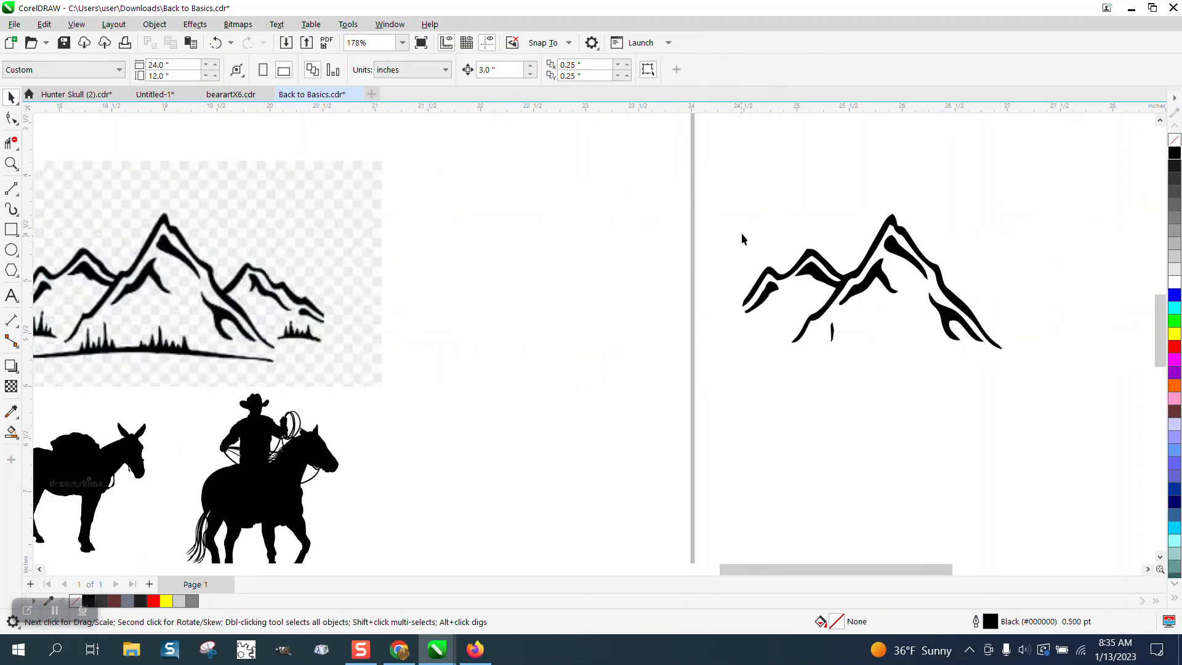
click(866, 283)
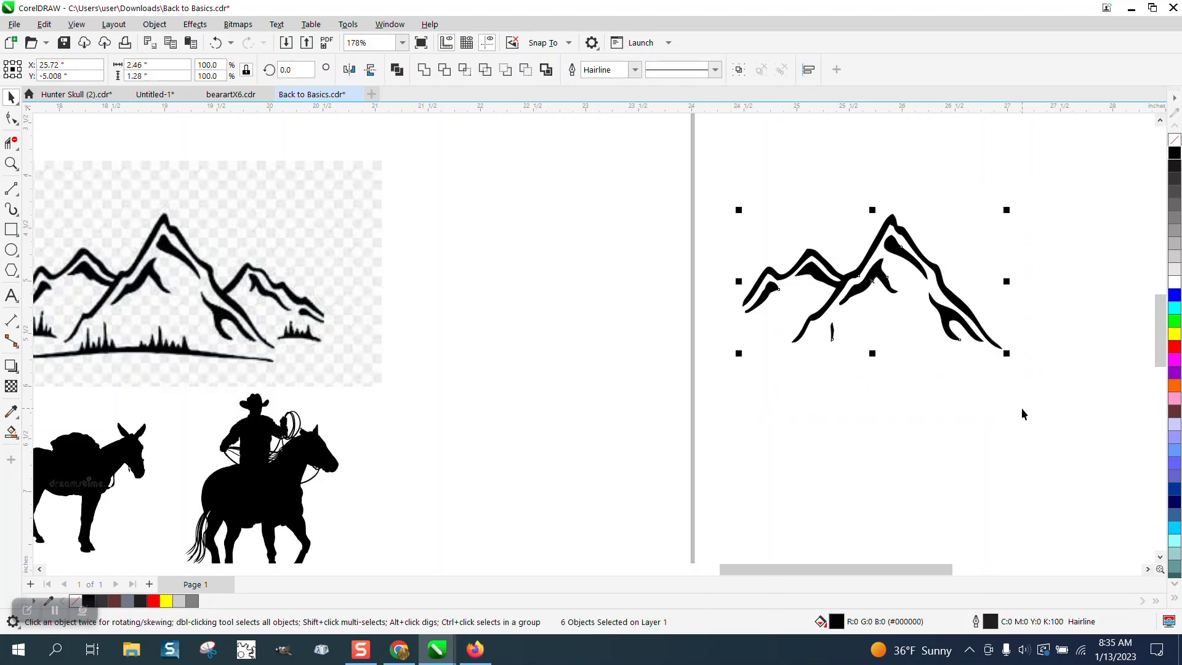
key(ctrl+g)
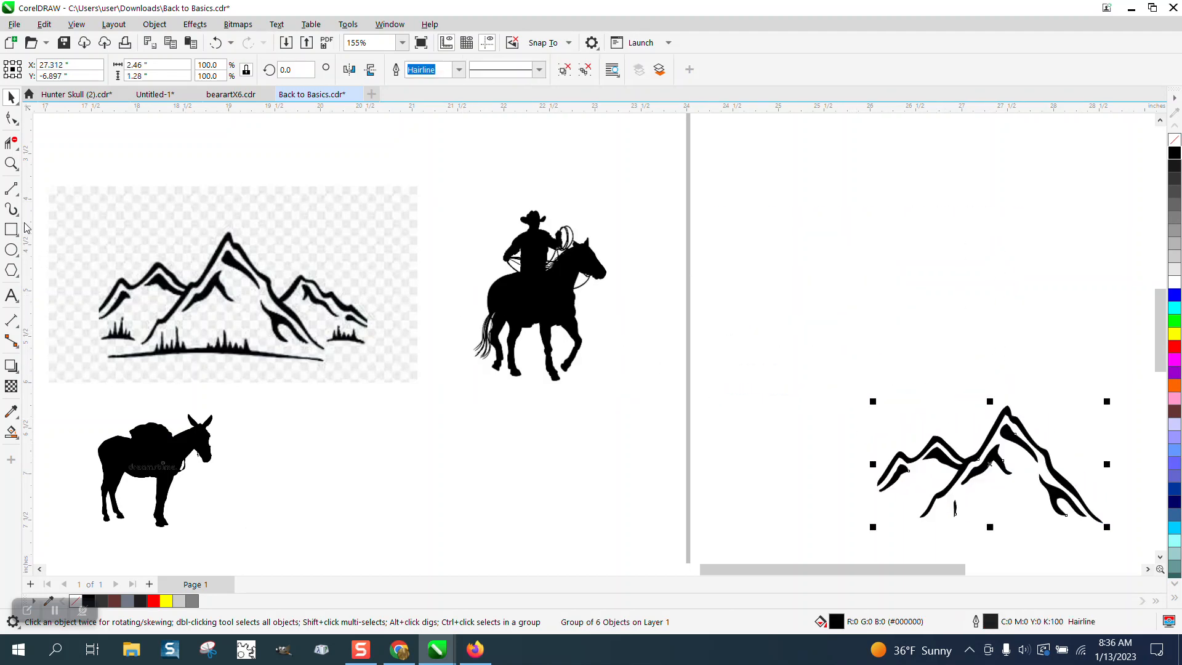
Draw a yellow rectangle, trace the cowboy on horseback, and place the silhouette on it.
click(11, 229)
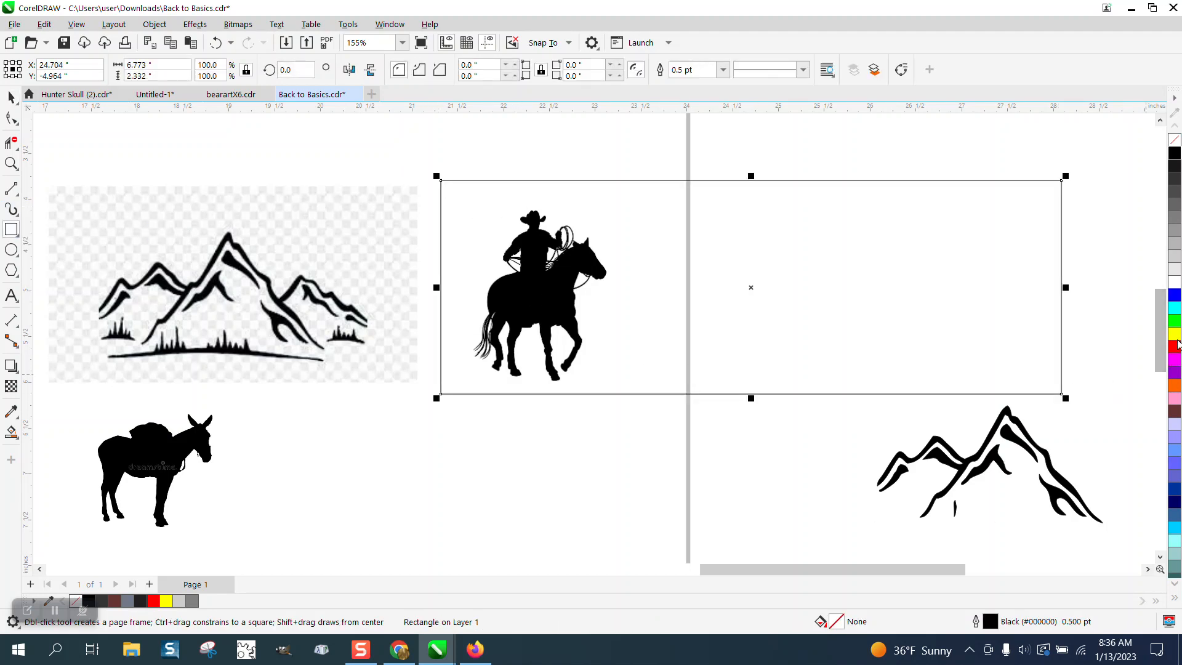
click(154, 24)
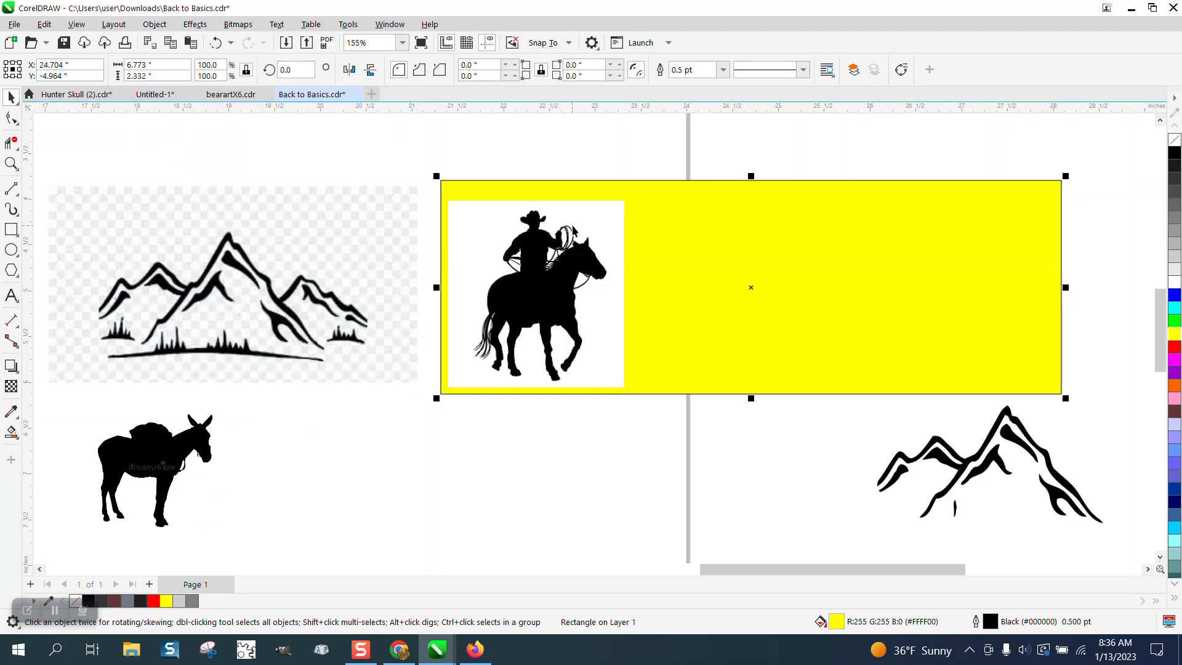
click(451, 70)
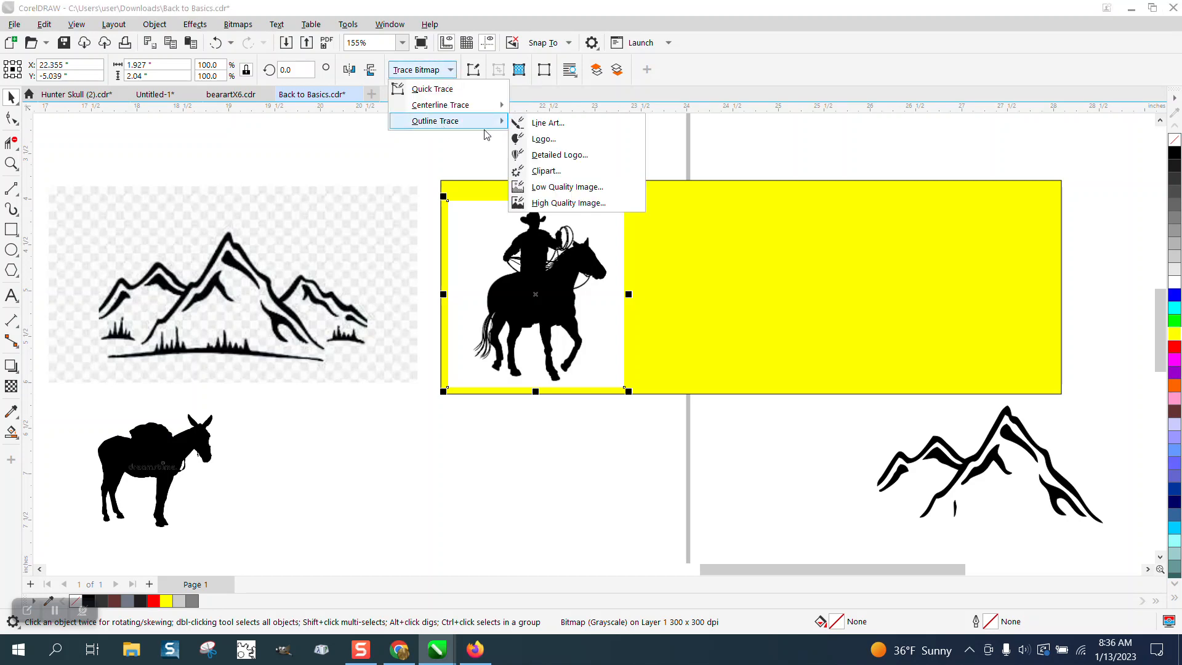
click(546, 170)
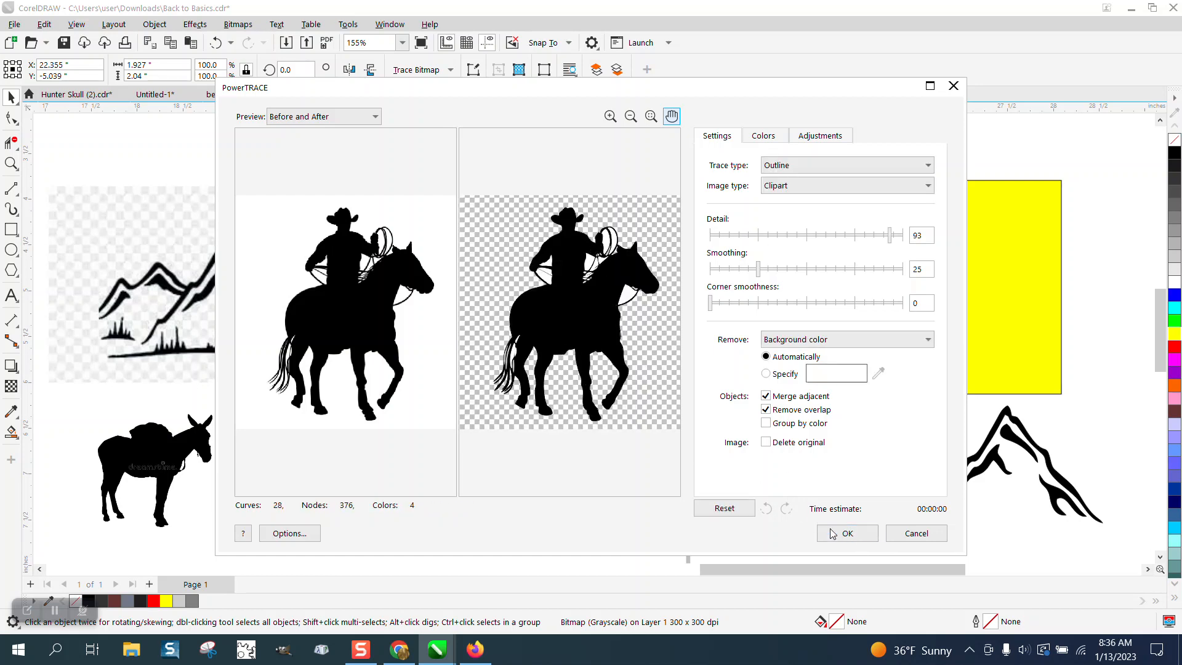
click(846, 533)
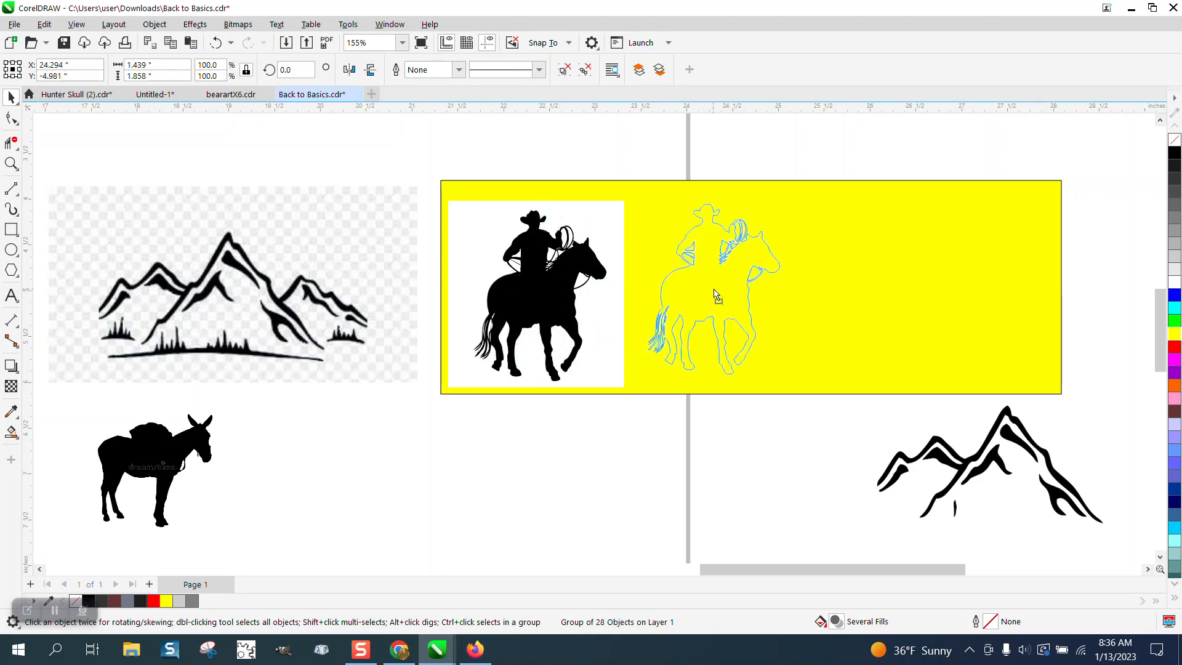
click(709, 295)
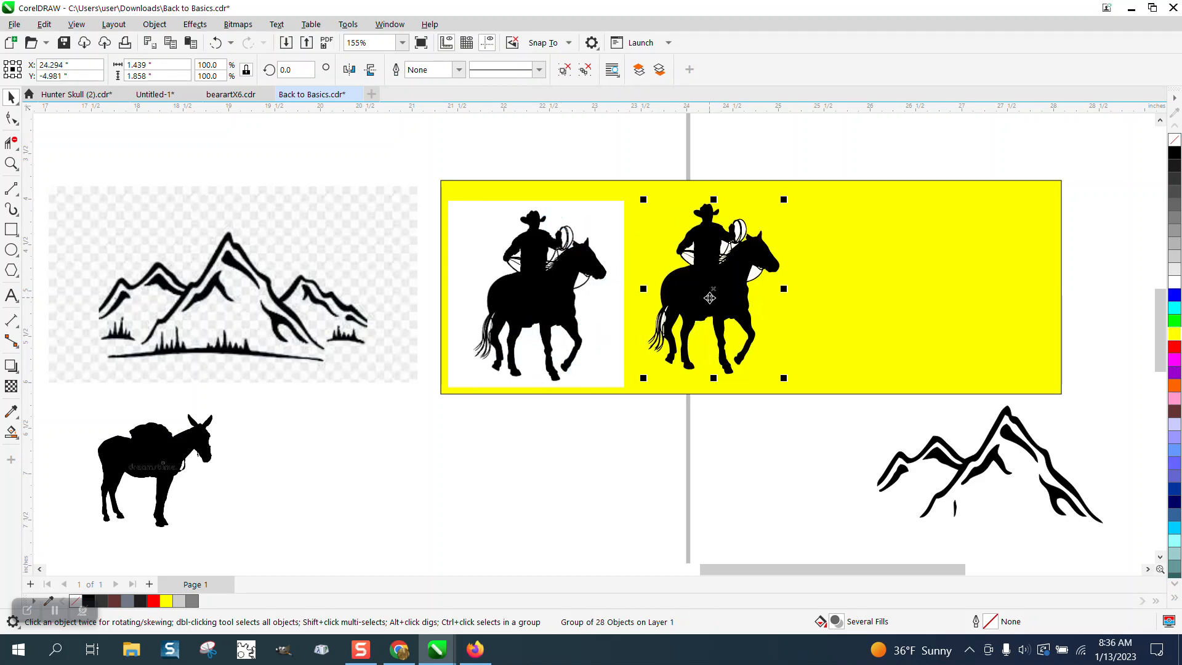
click(154, 24)
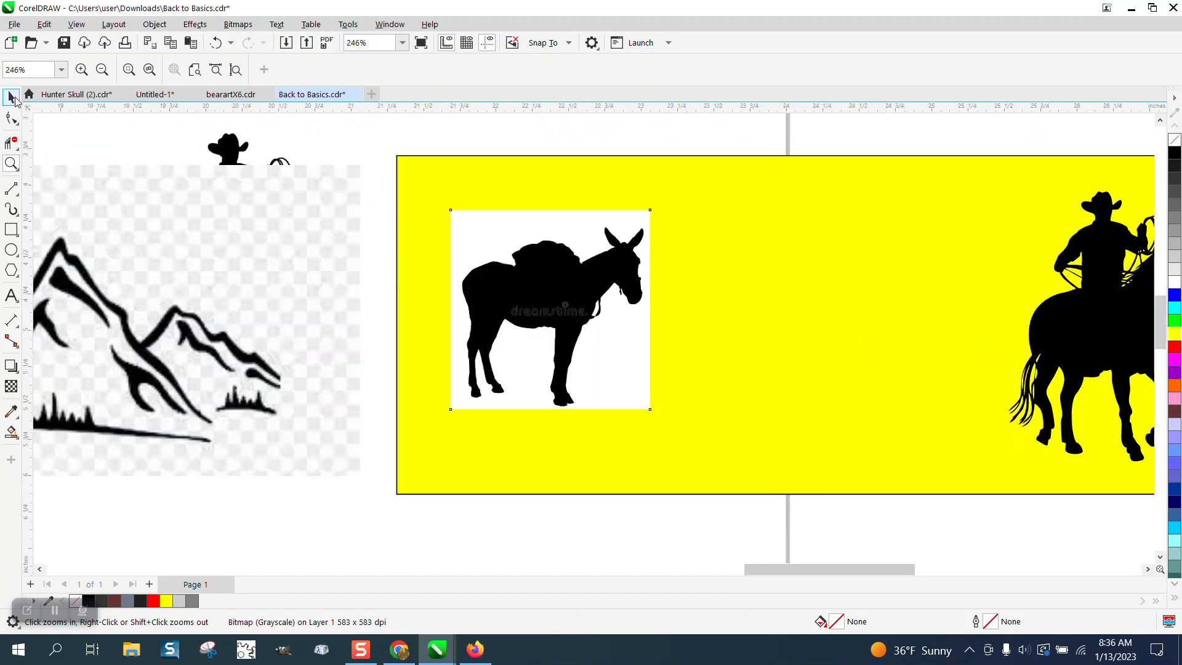
Trace the mule bitmap as Clipart outlines and move the result further left on the board.
click(11, 98)
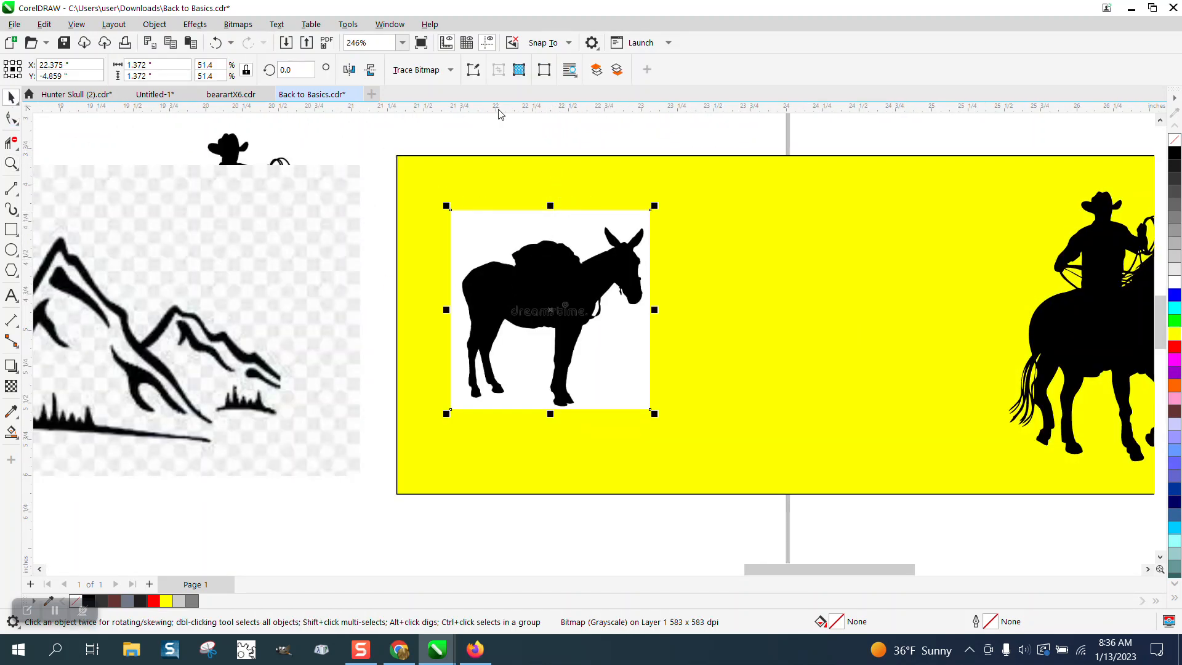
click(435, 121)
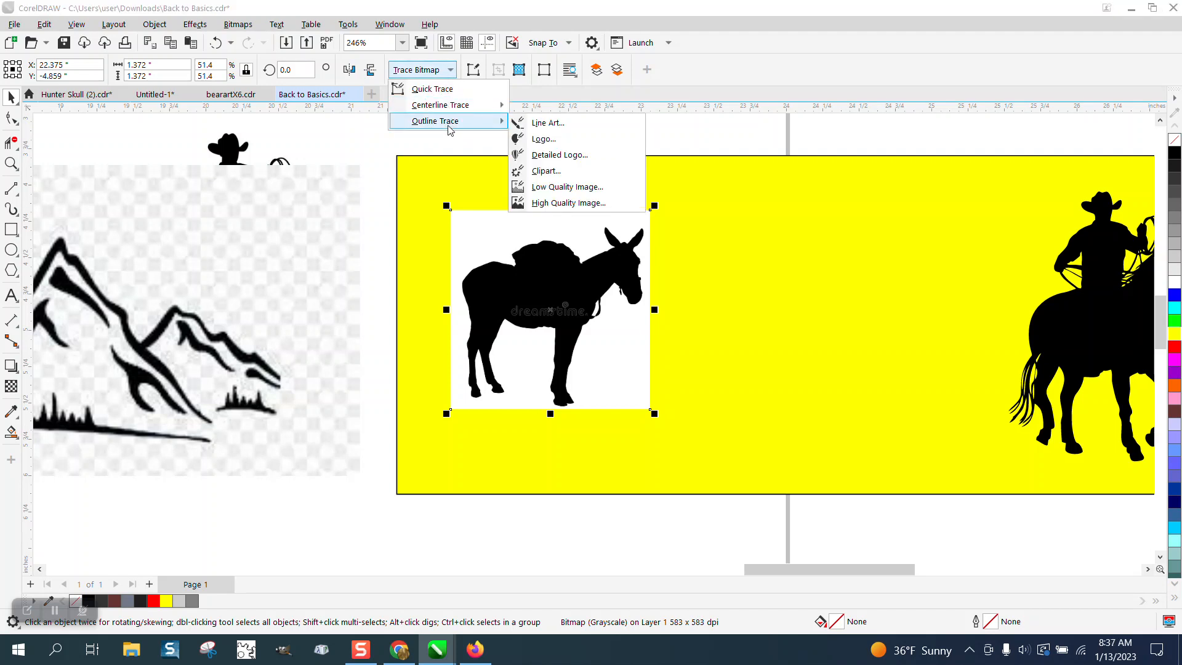
click(546, 171)
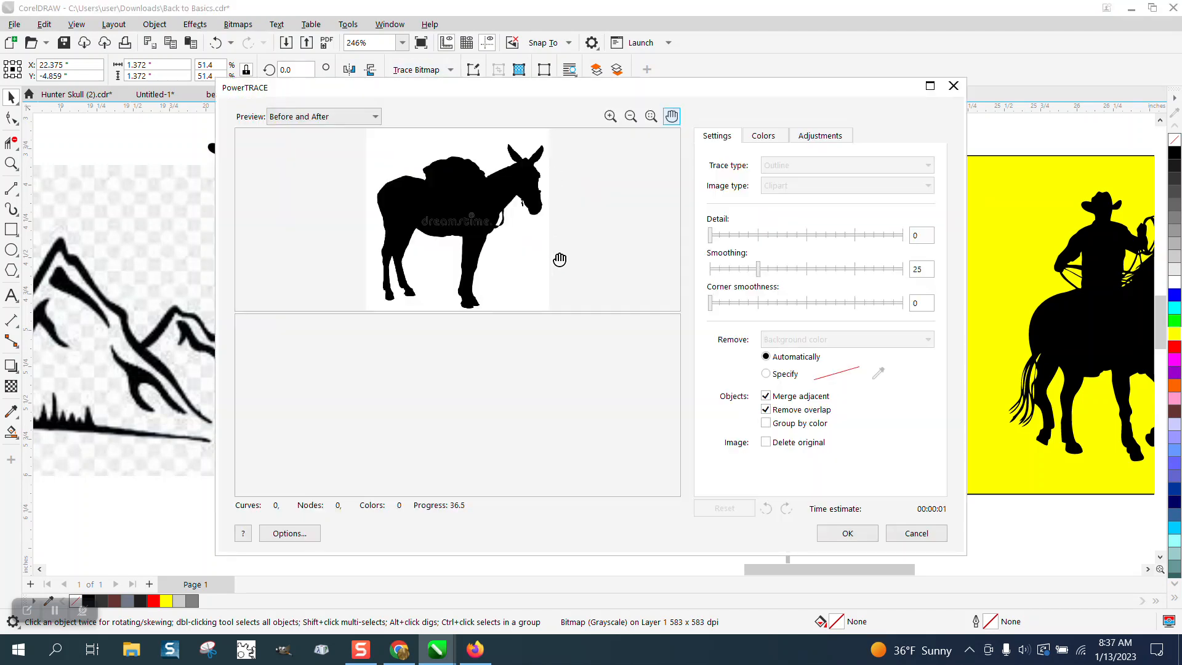
click(846, 533)
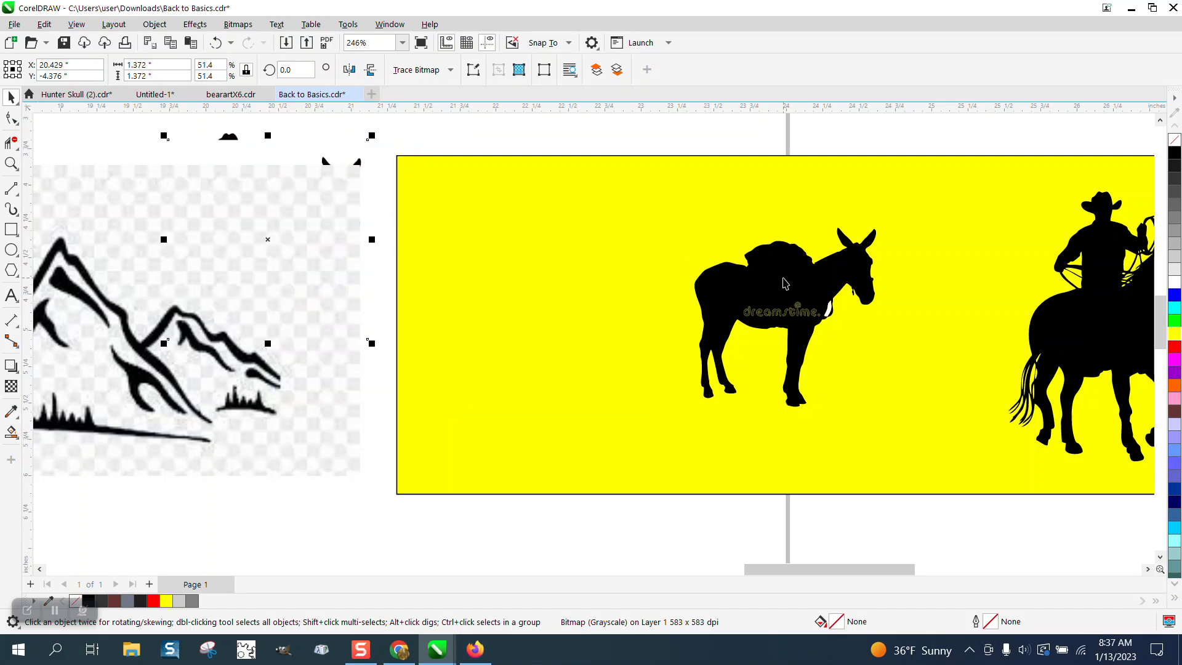
click(154, 24)
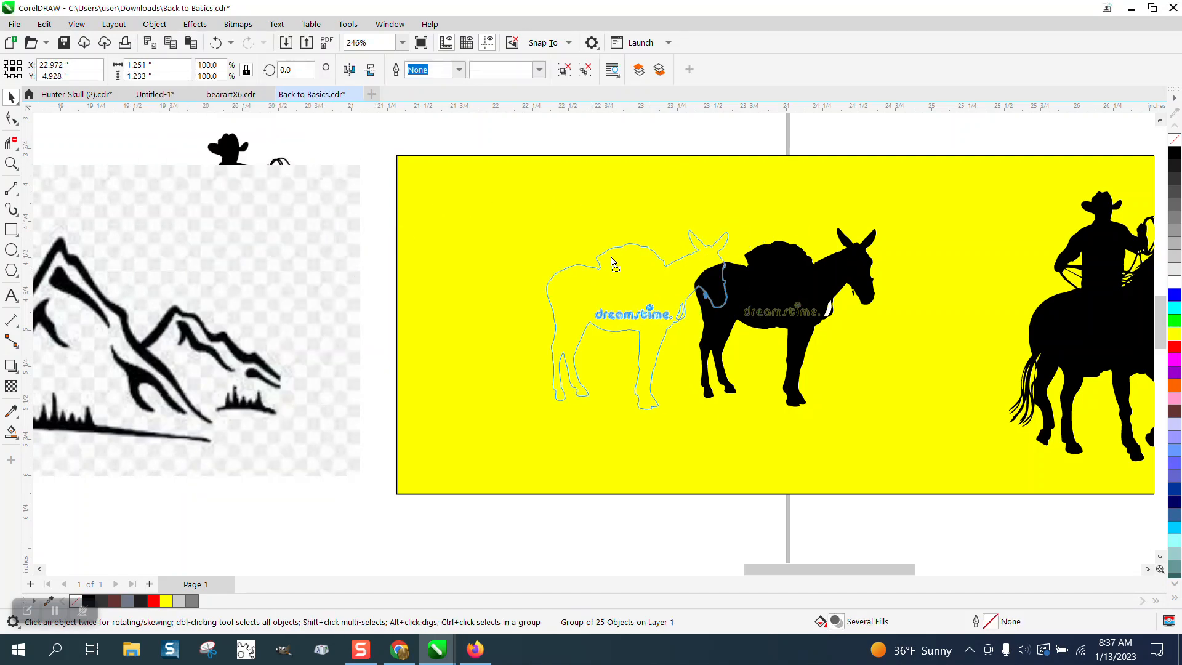
click(154, 24)
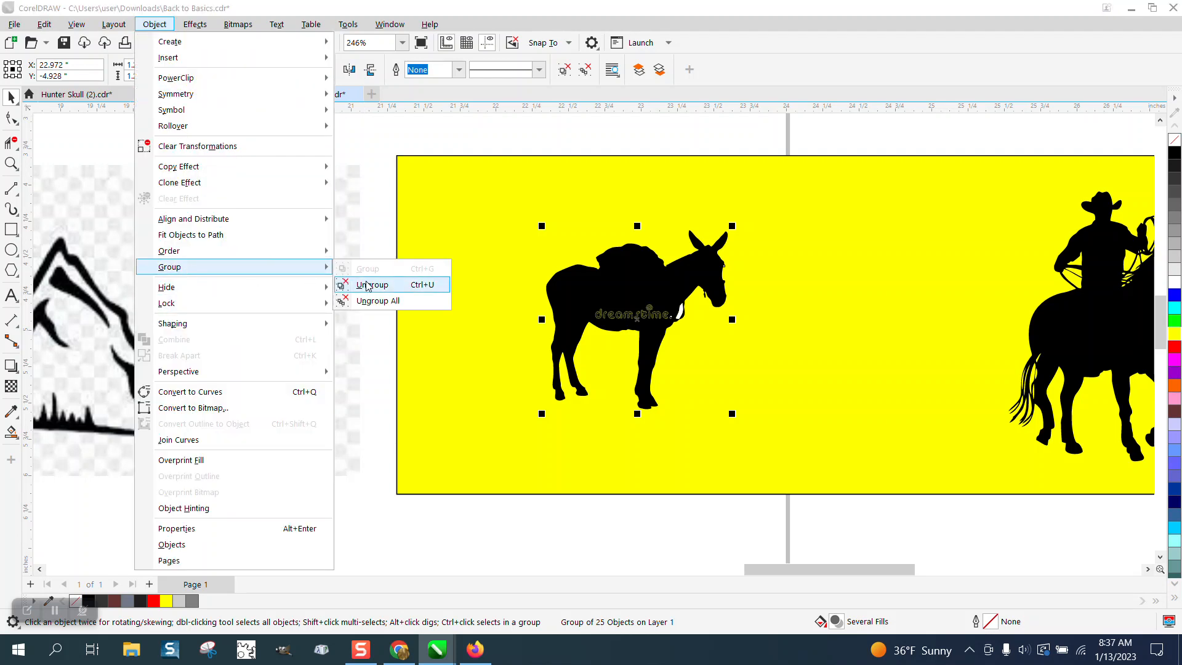
Ungroup the traced mule, break its outline apart, and clear the dreamstime watermark.
click(371, 285)
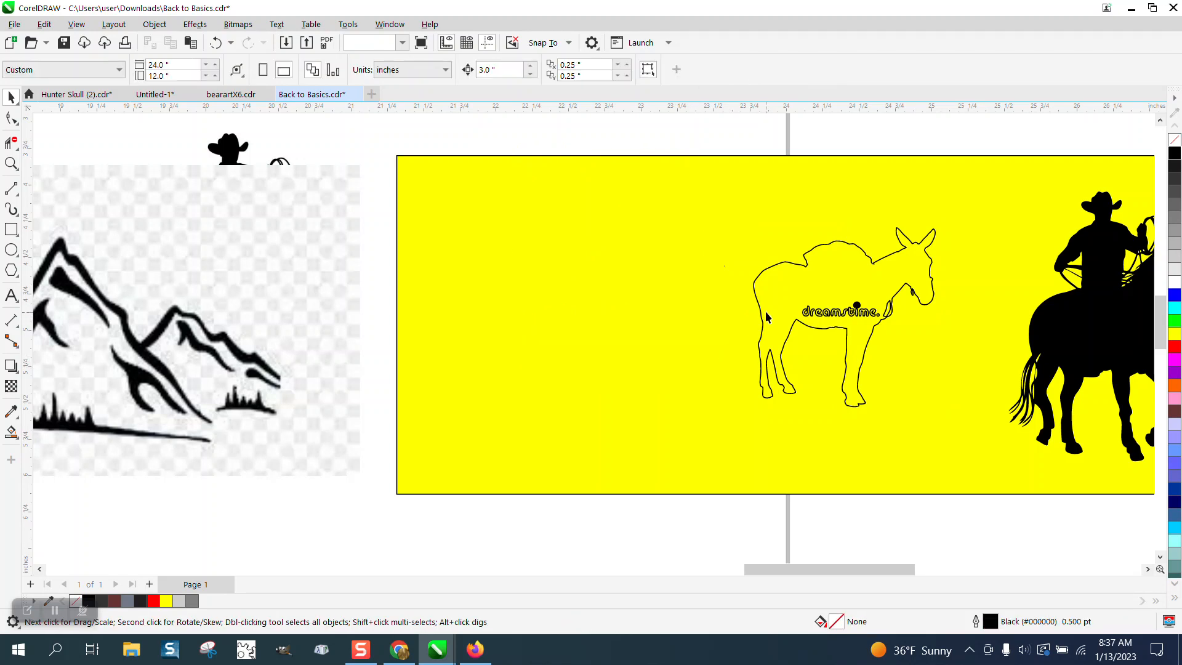
click(154, 24)
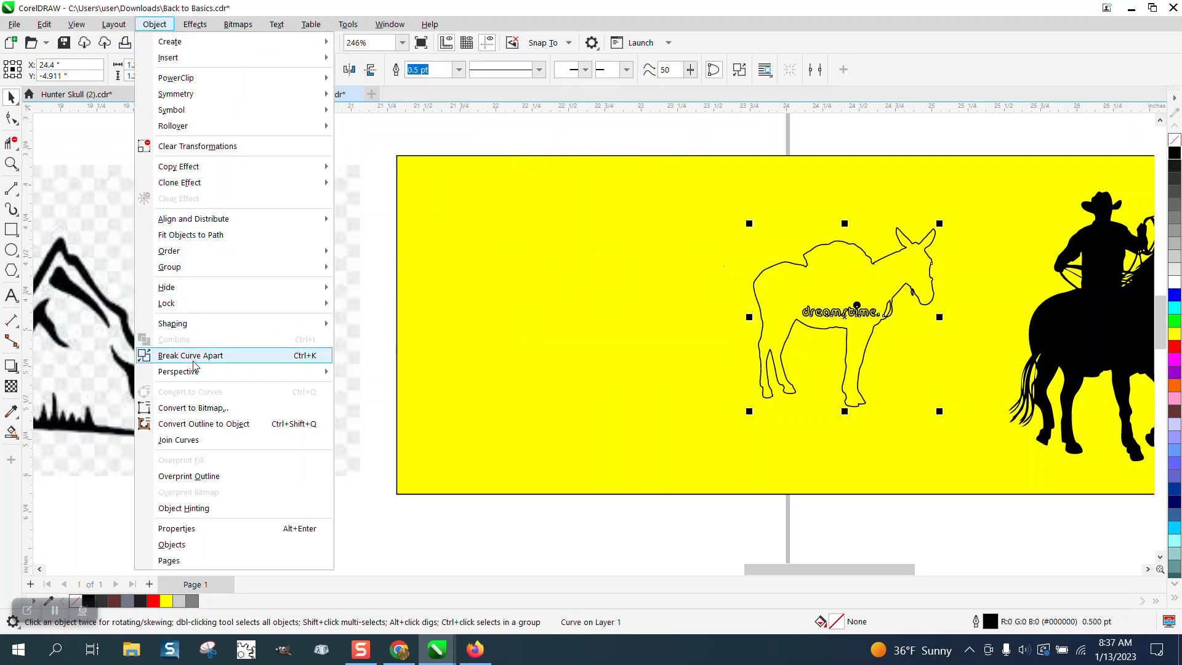
click(191, 355)
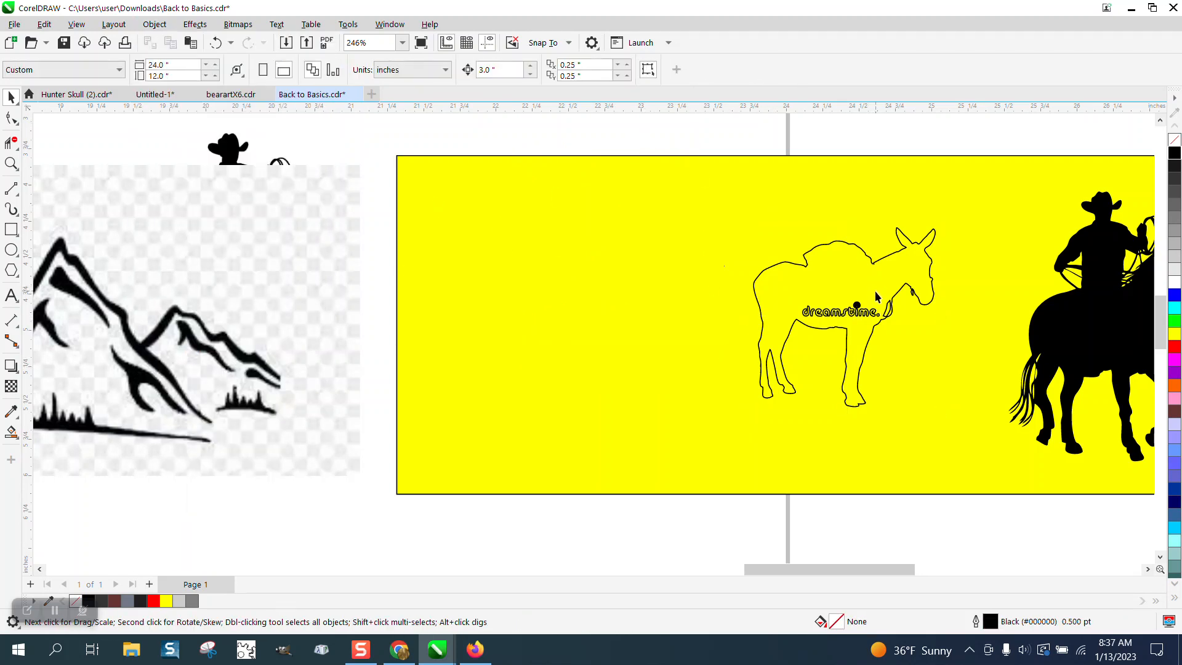
click(863, 310)
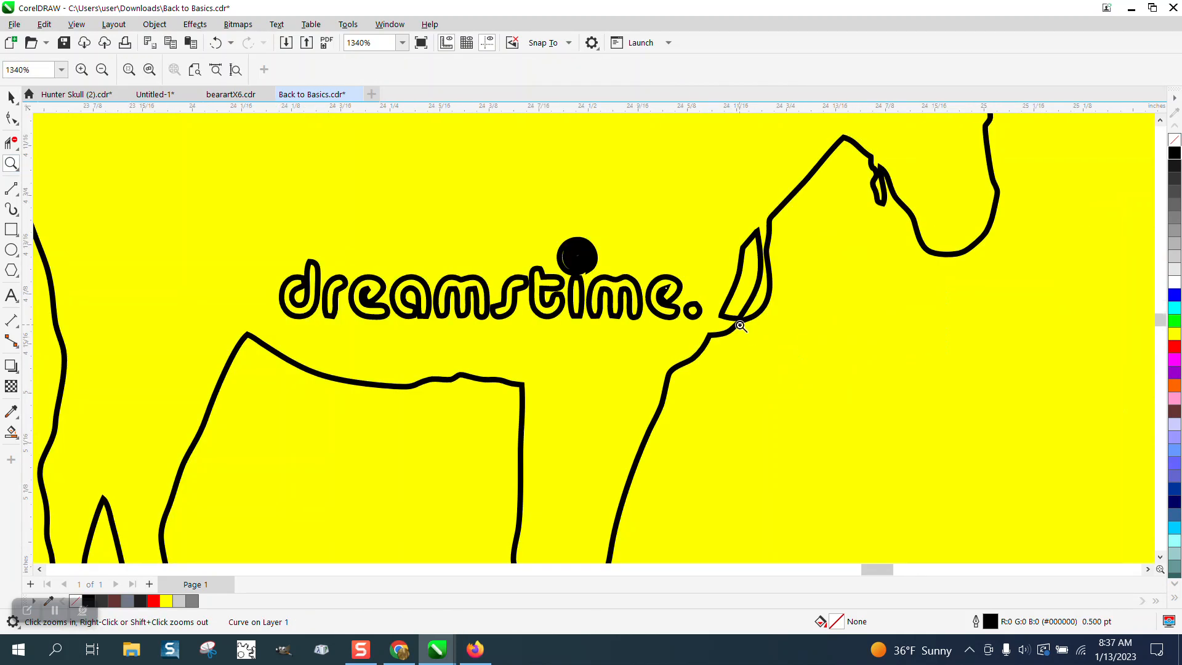
right_click(740, 325)
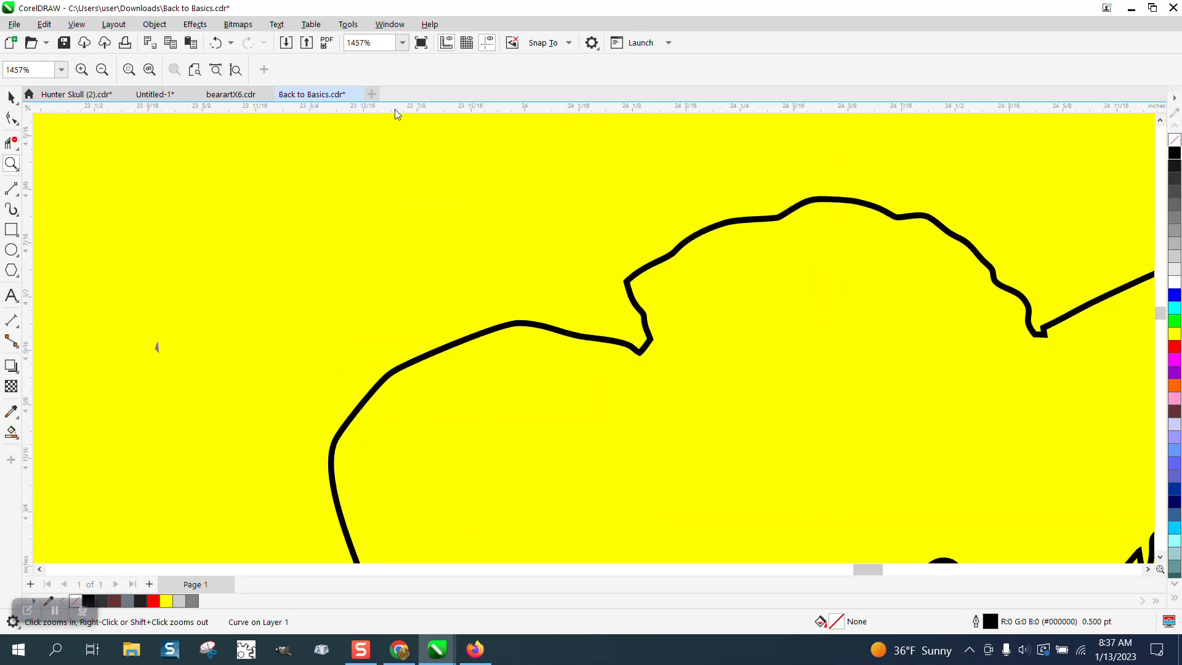
Set the mule's outline width to Hairline and check the head and whole board.
click(637, 279)
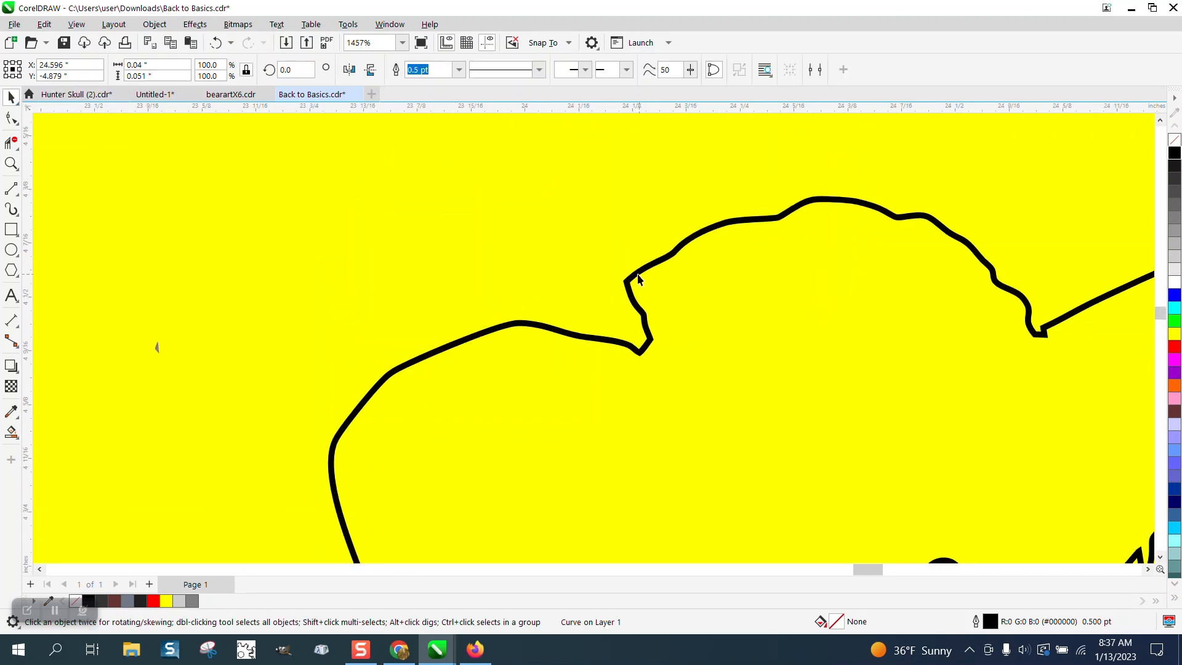
click(459, 69)
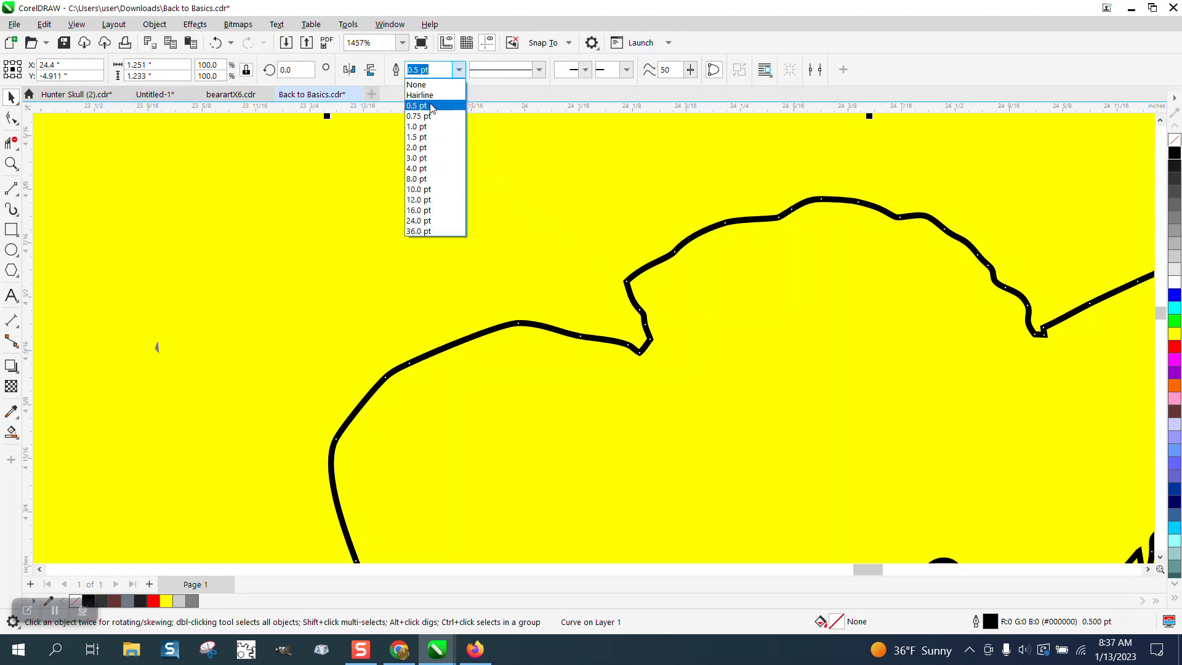
click(419, 94)
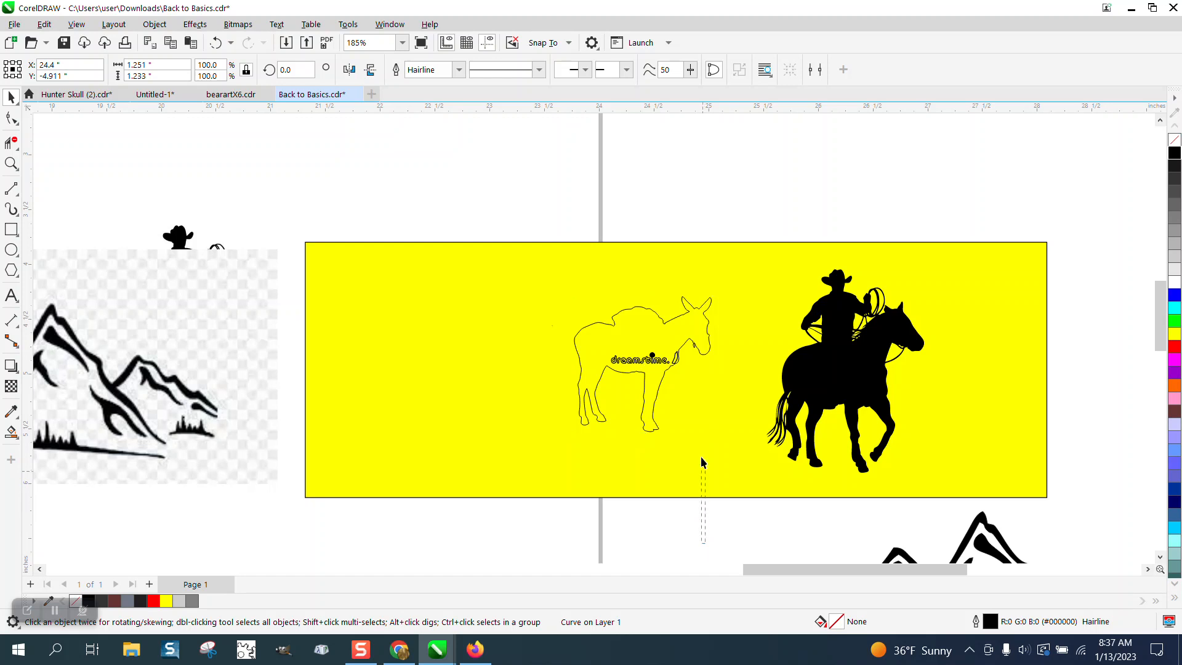
click(634, 362)
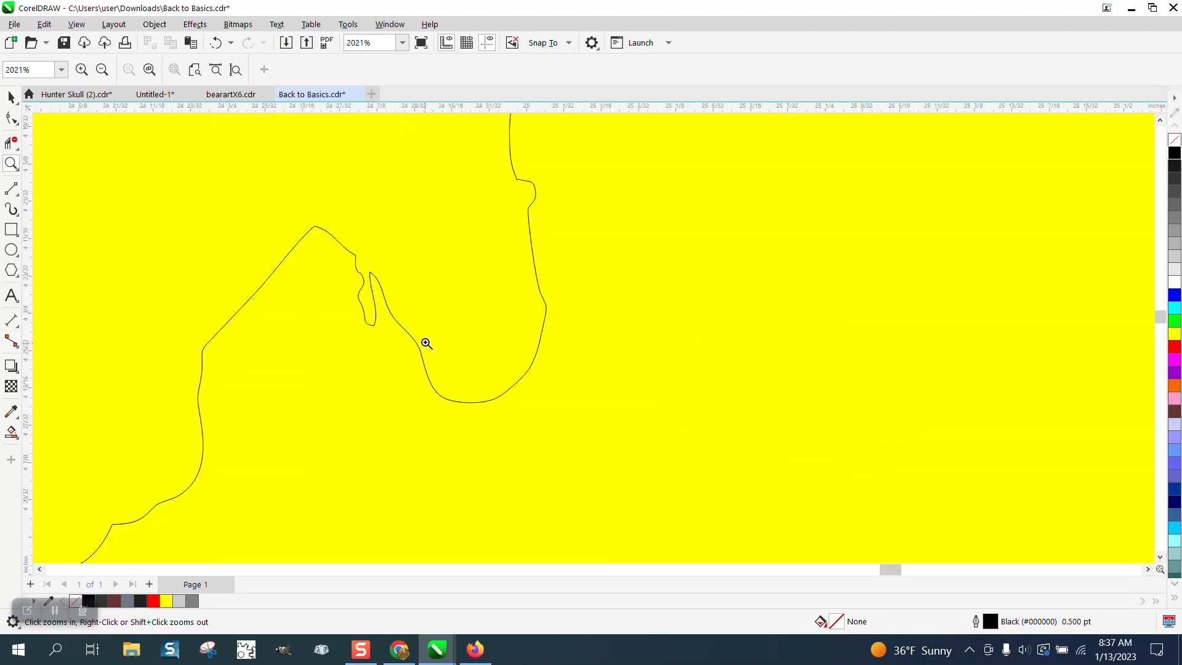
right_click(426, 344)
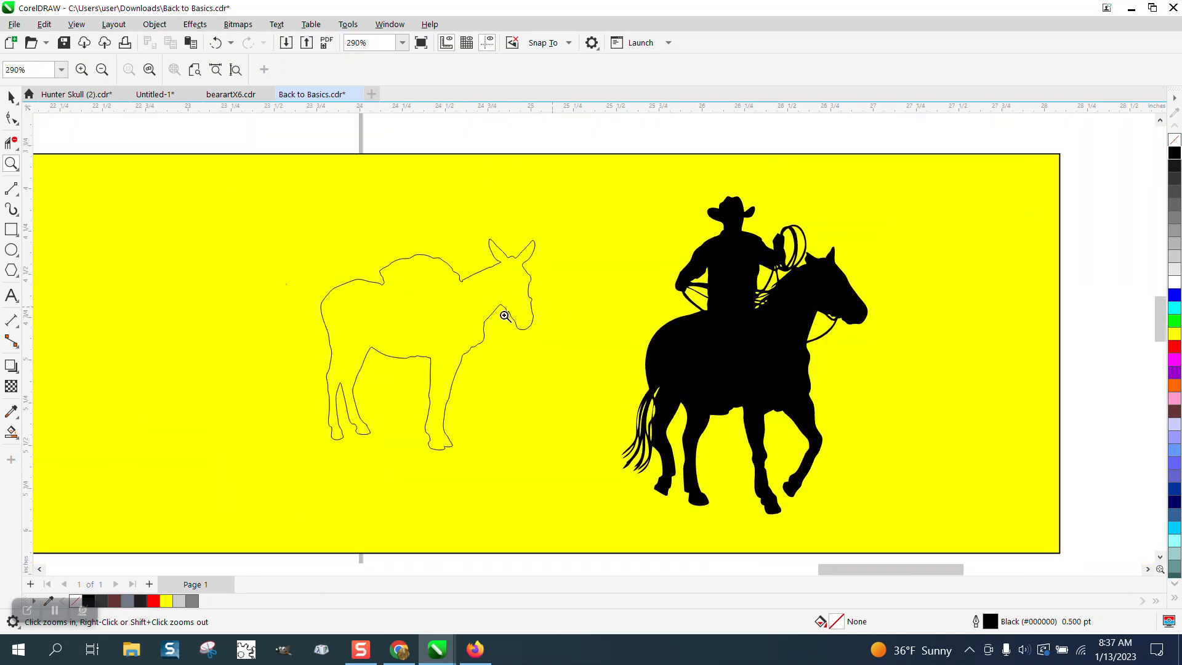
mouse_move(330, 276)
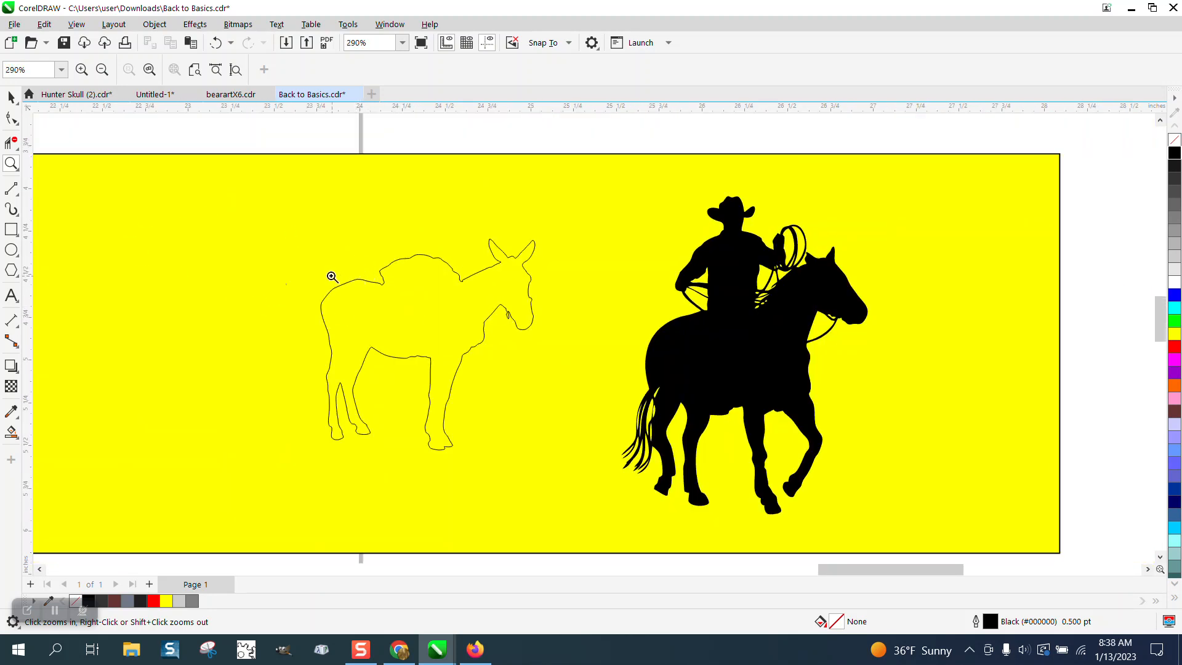
click(330, 276)
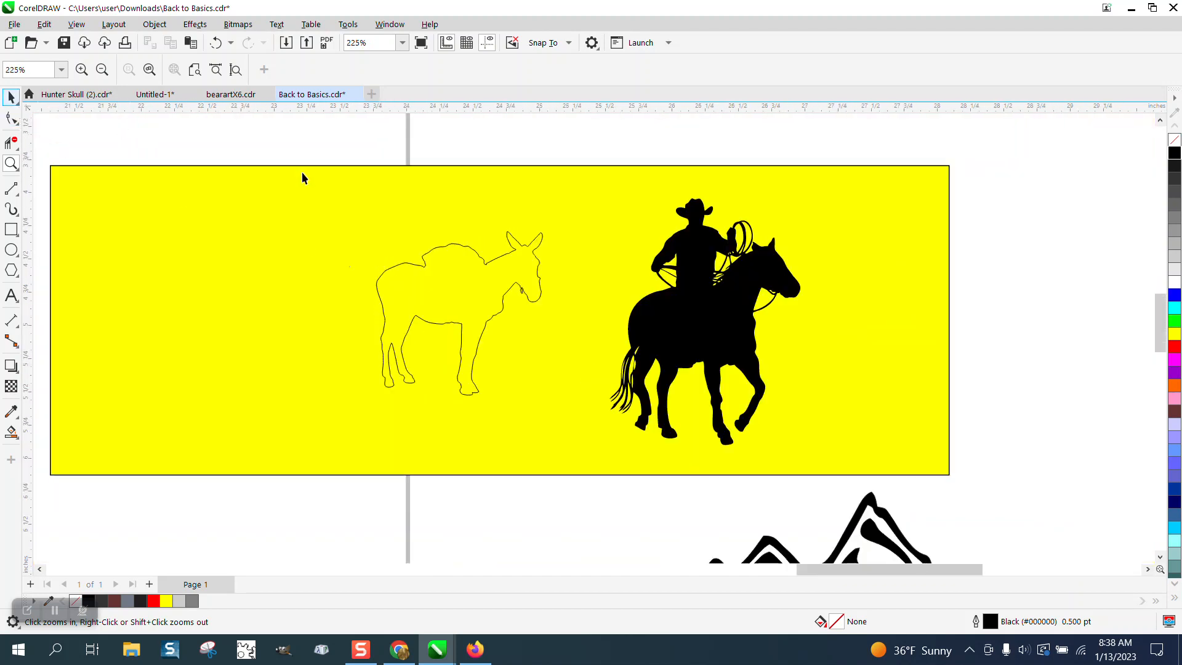
Give the cowboy and horse a hairline outline and move the mule beside the horse.
click(704, 320)
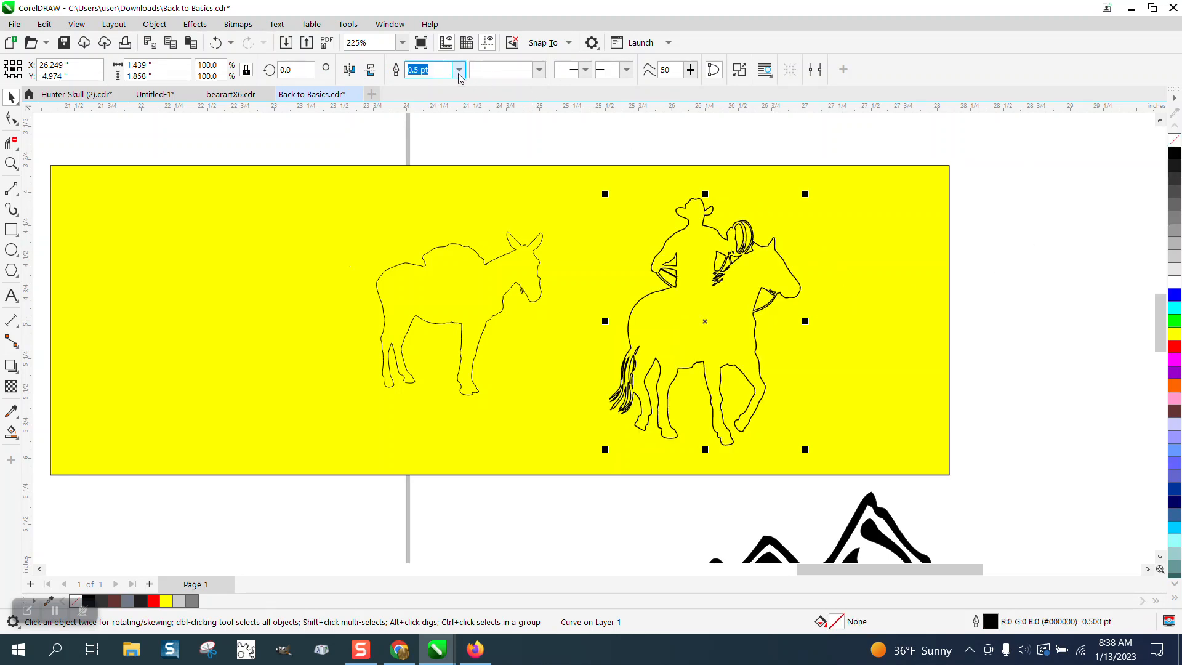
click(429, 69)
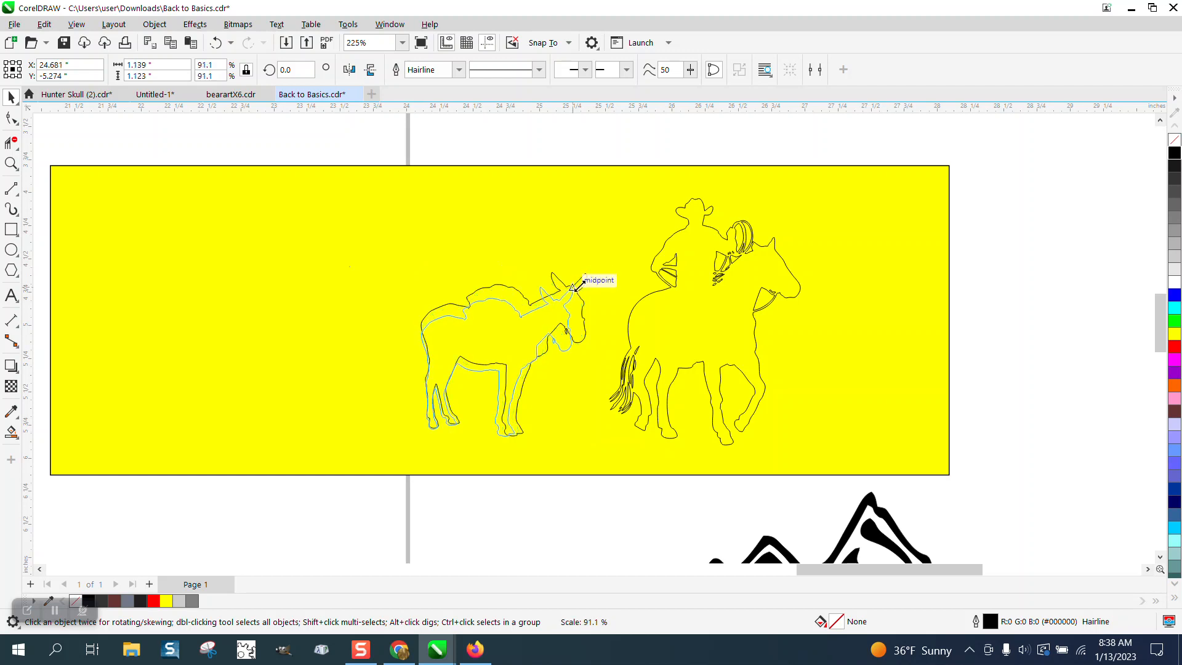
click(569, 286)
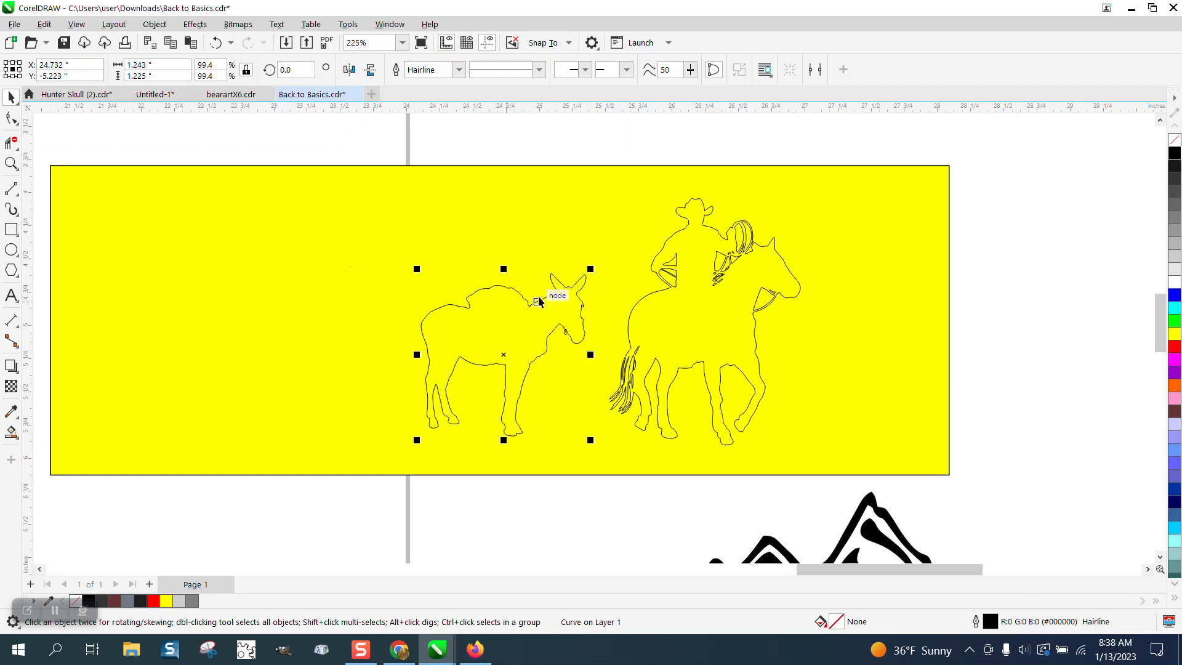
mouse_move(207, 278)
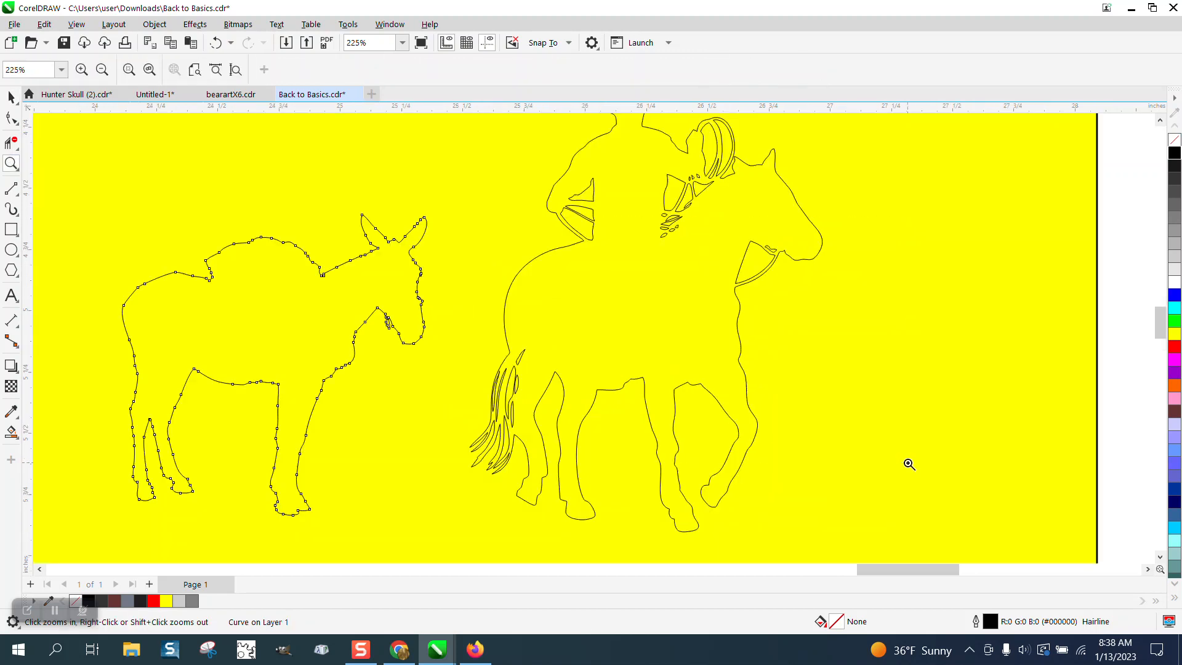
click(909, 463)
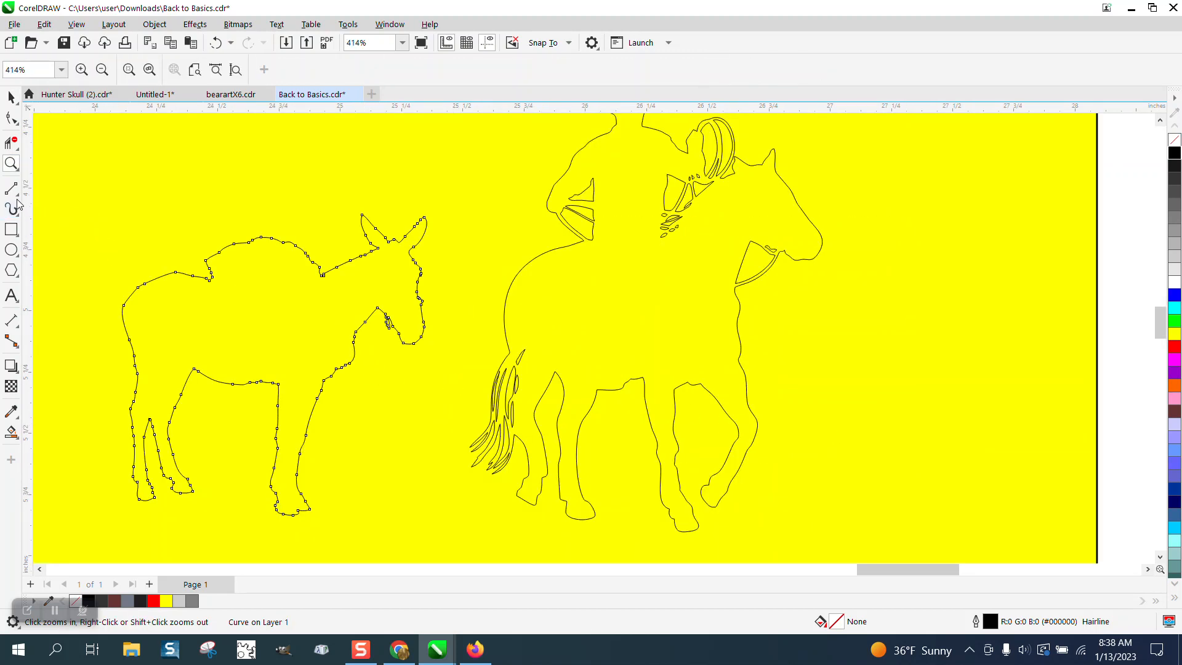
Draw the lead rope as a three-point curve, make it hairline, and edit its nodes.
click(11, 188)
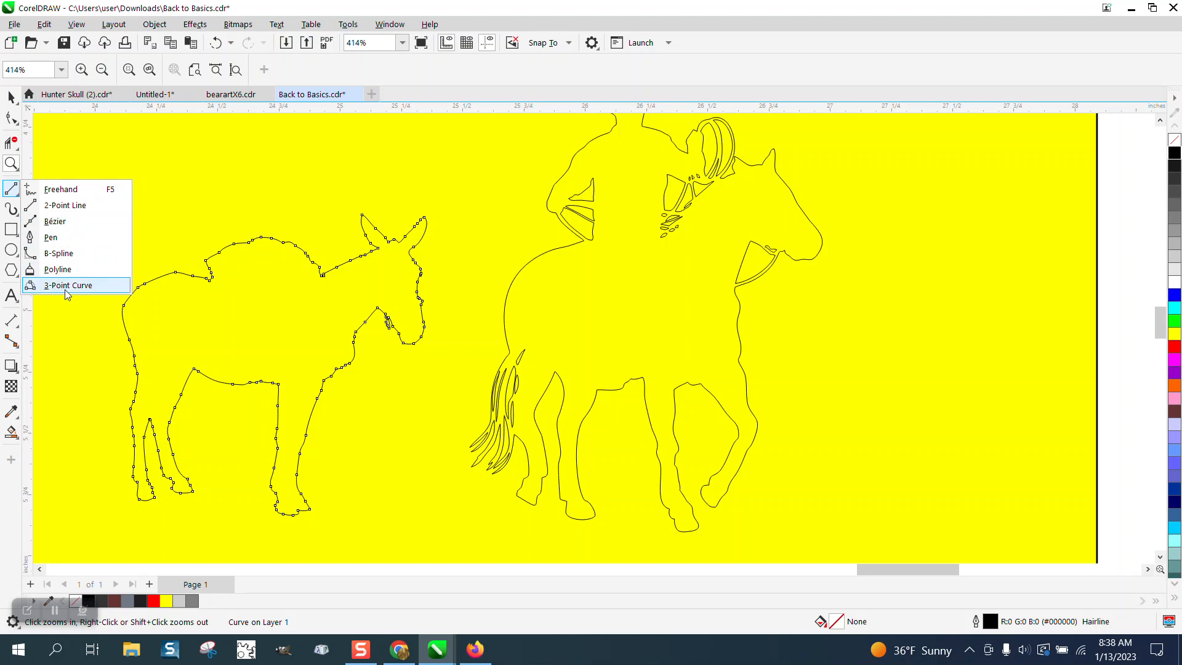
click(67, 285)
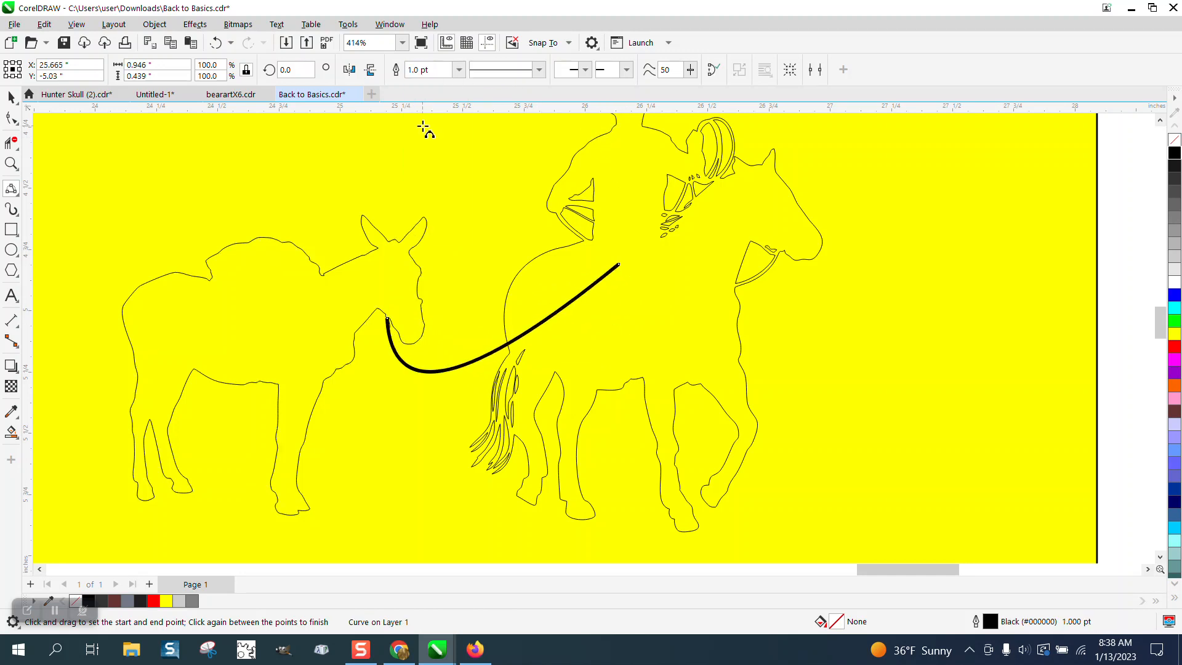
click(154, 23)
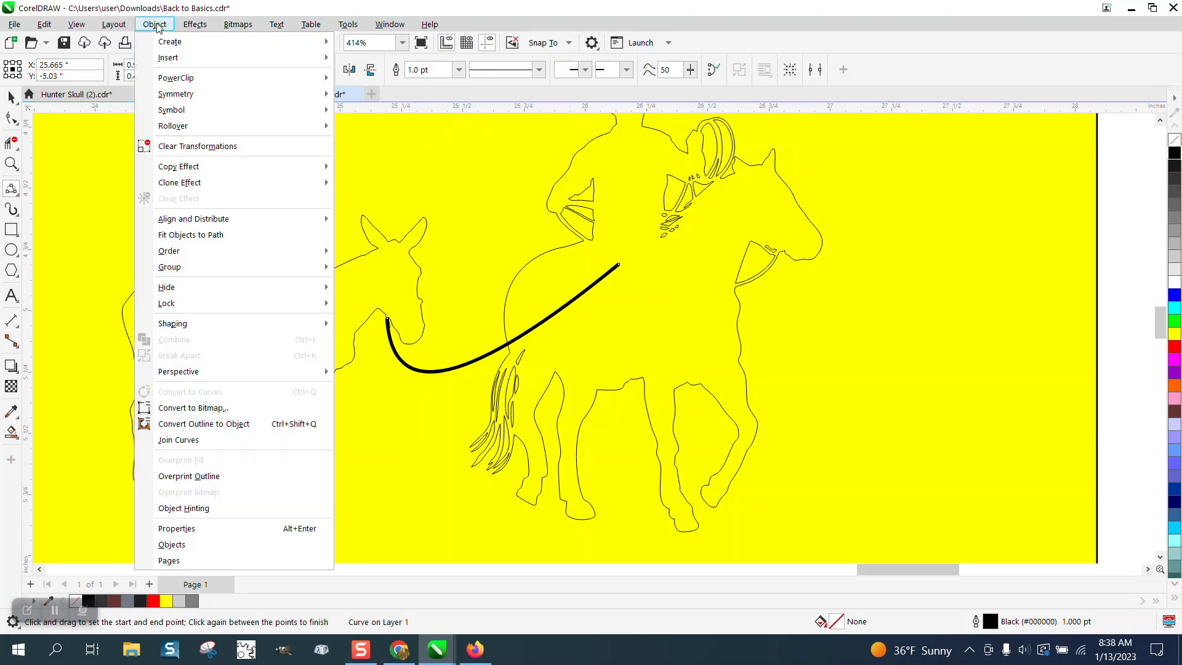
mouse_move(168, 266)
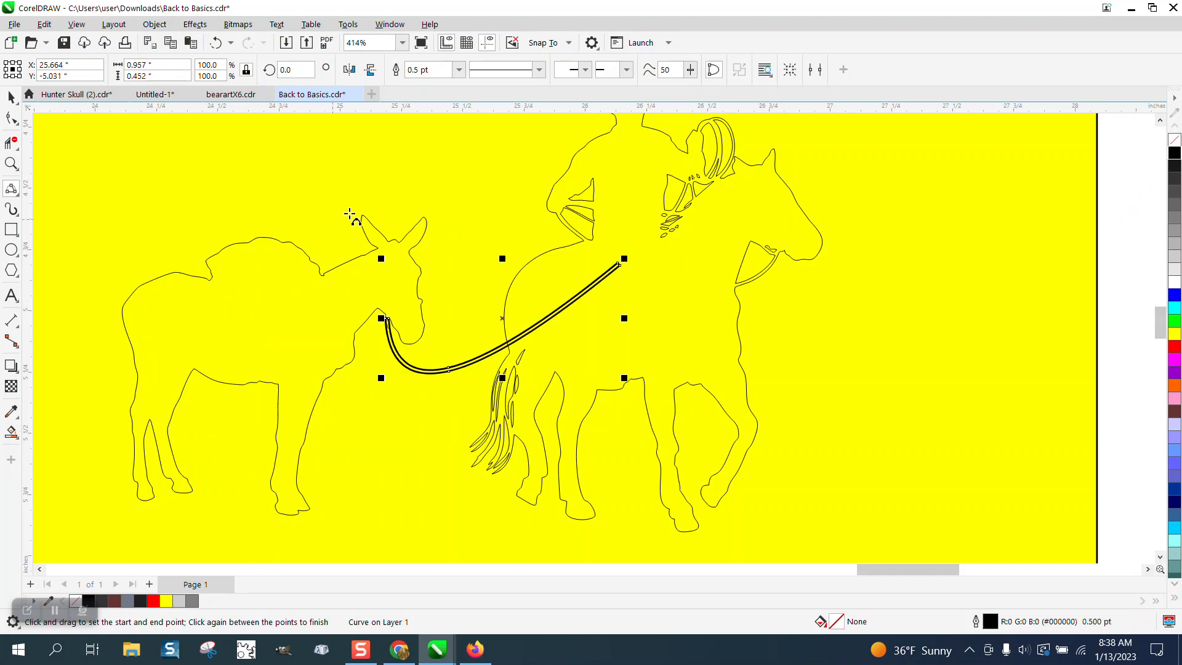
click(458, 70)
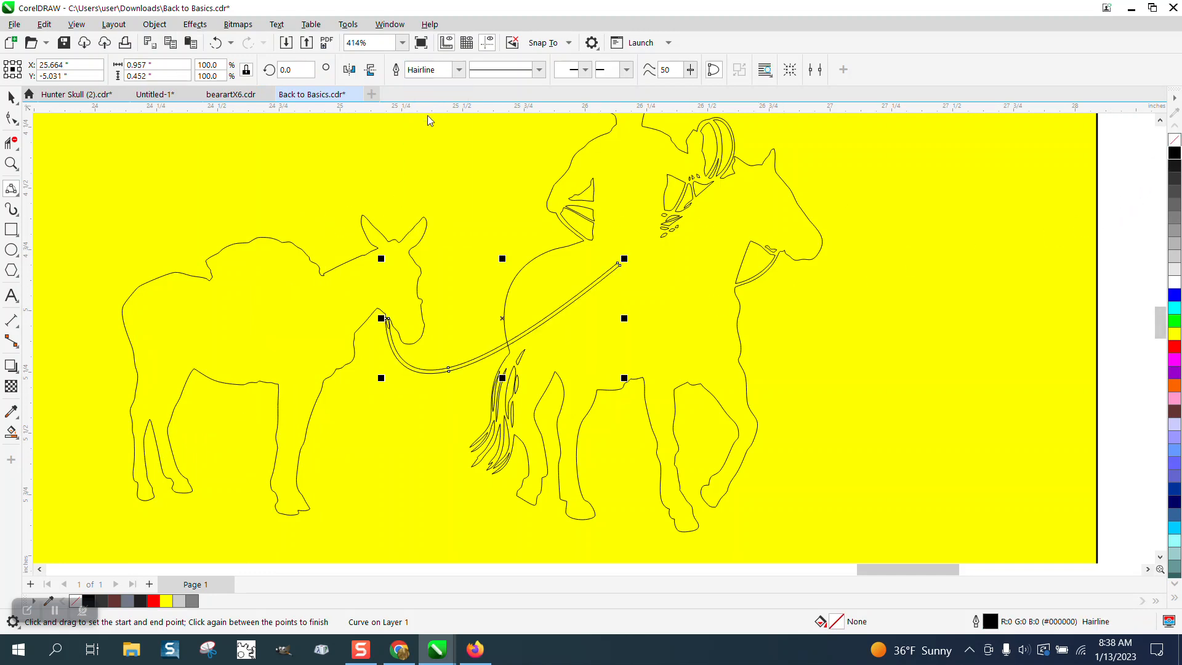
click(348, 306)
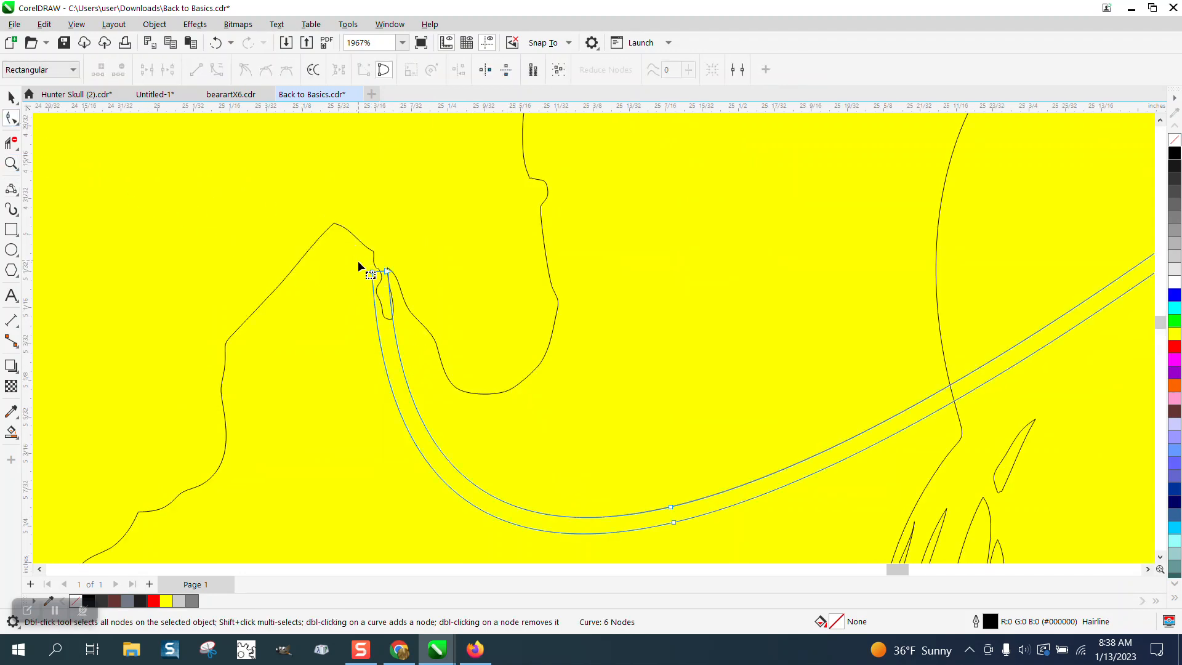
Trim away the rope segment crossing the horse outline, then zoom out.
click(387, 271)
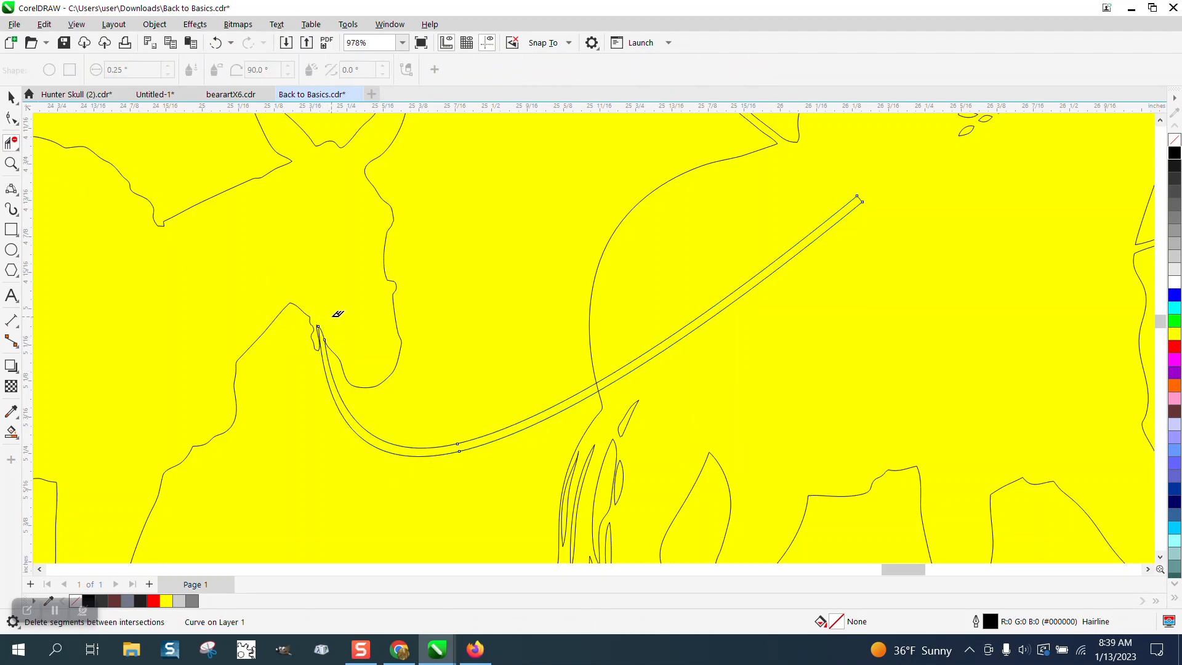
click(12, 164)
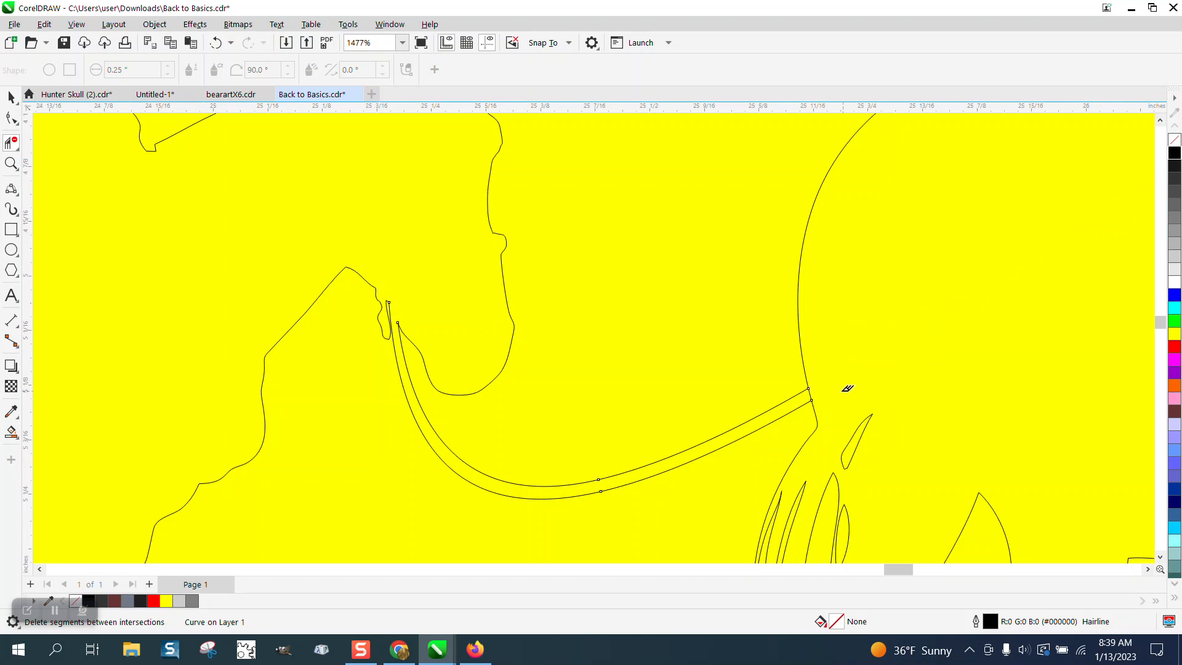
mouse_move(810, 388)
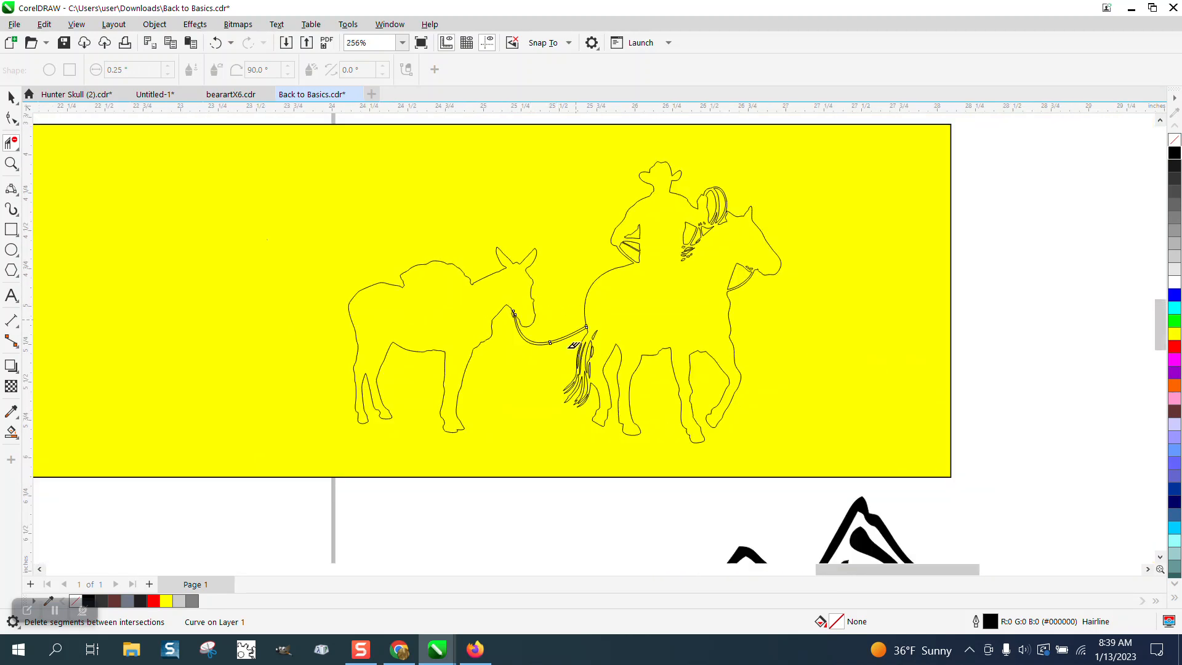
click(11, 433)
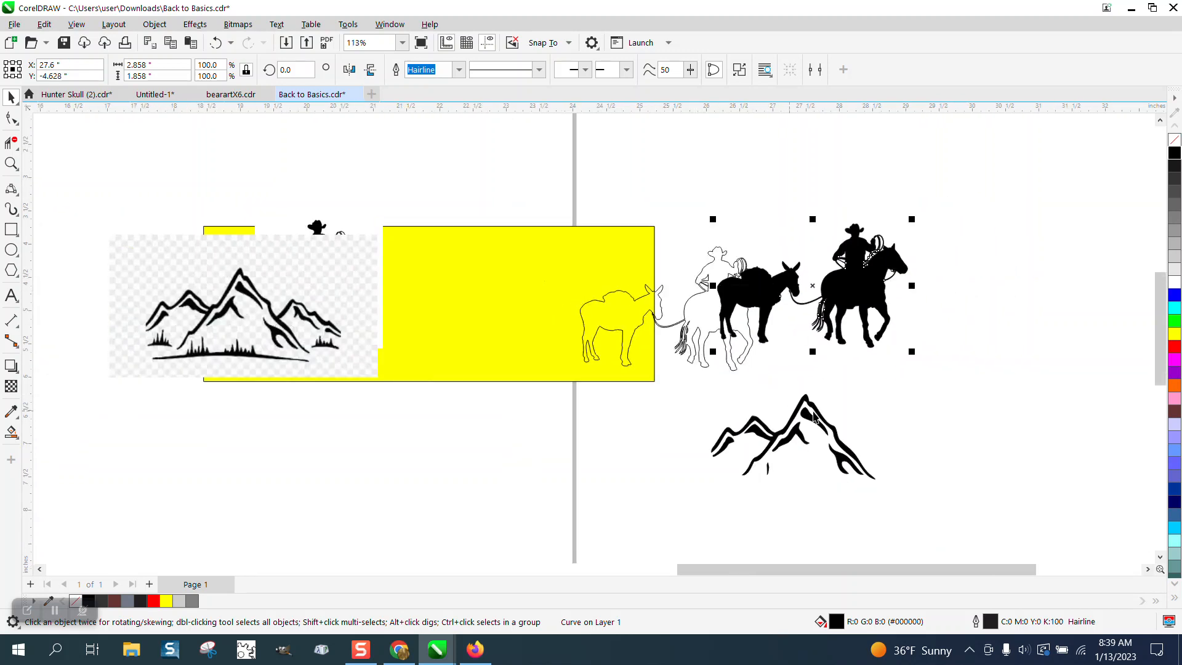
Clear the leftover rope fragment and zoom out to view the silhouettes over the mountains.
click(792, 438)
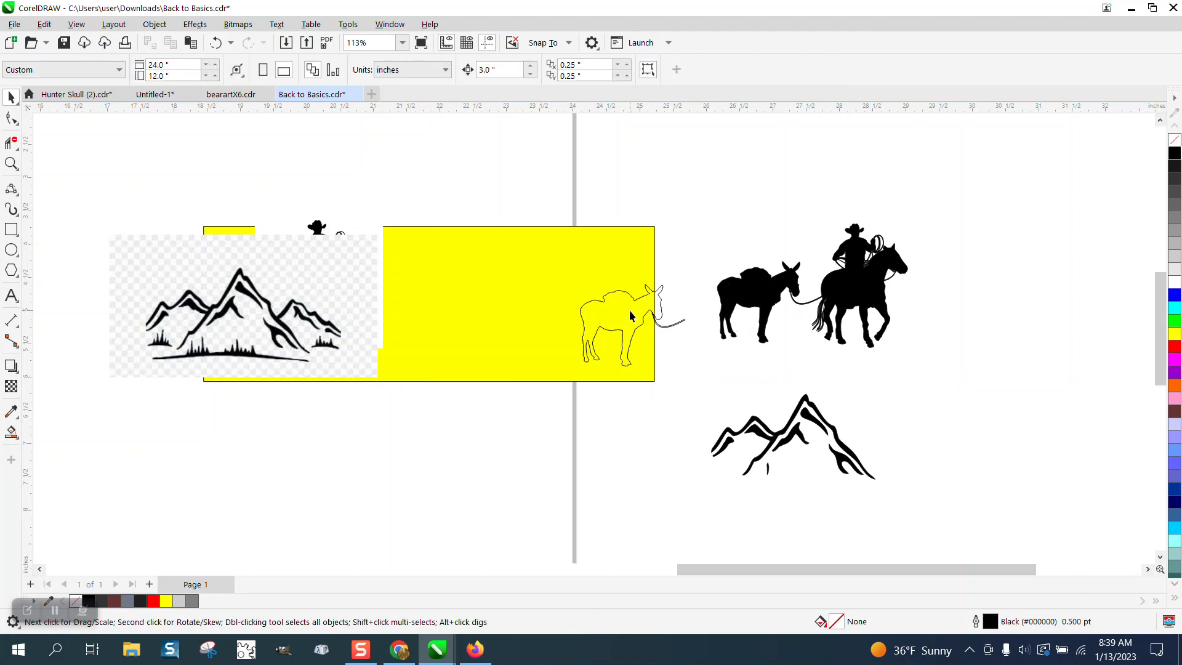
click(625, 317)
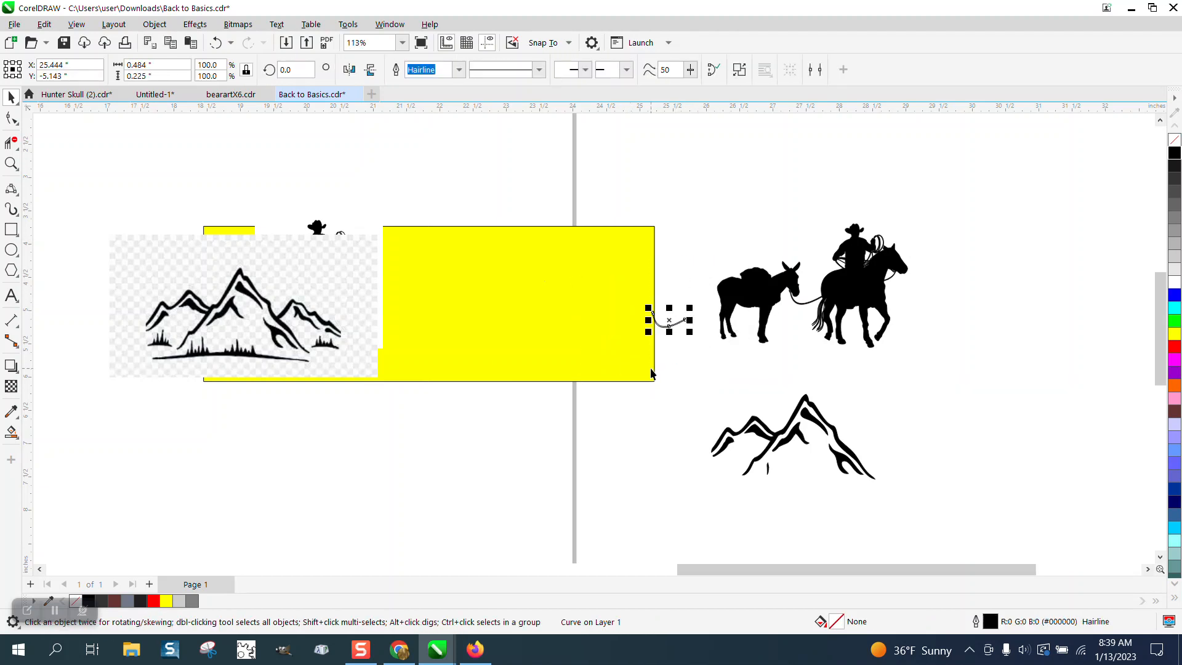
click(792, 437)
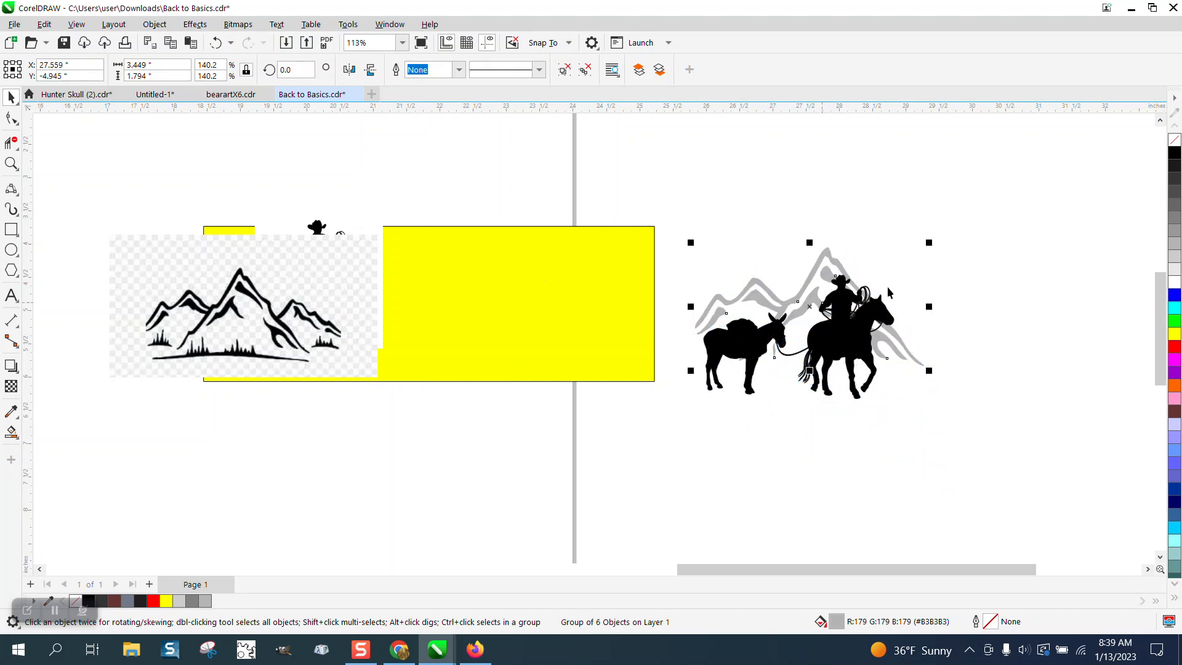
click(11, 165)
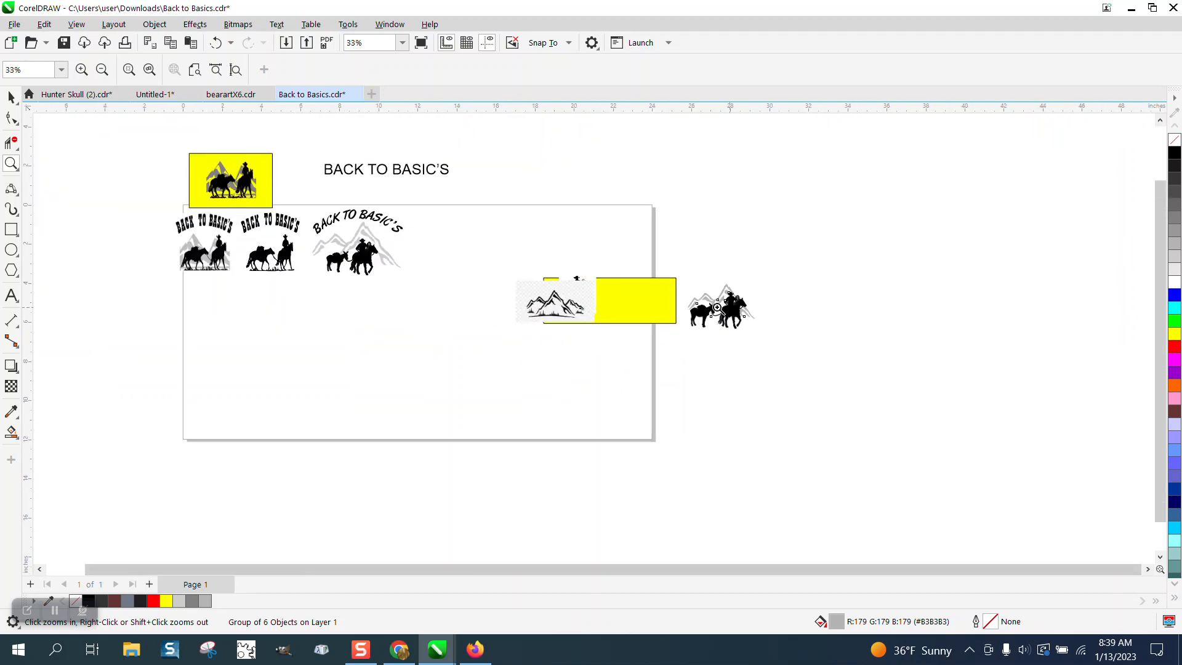
Zoom in on the gap around the cowboy's shoulders, then zoom back out.
click(366, 201)
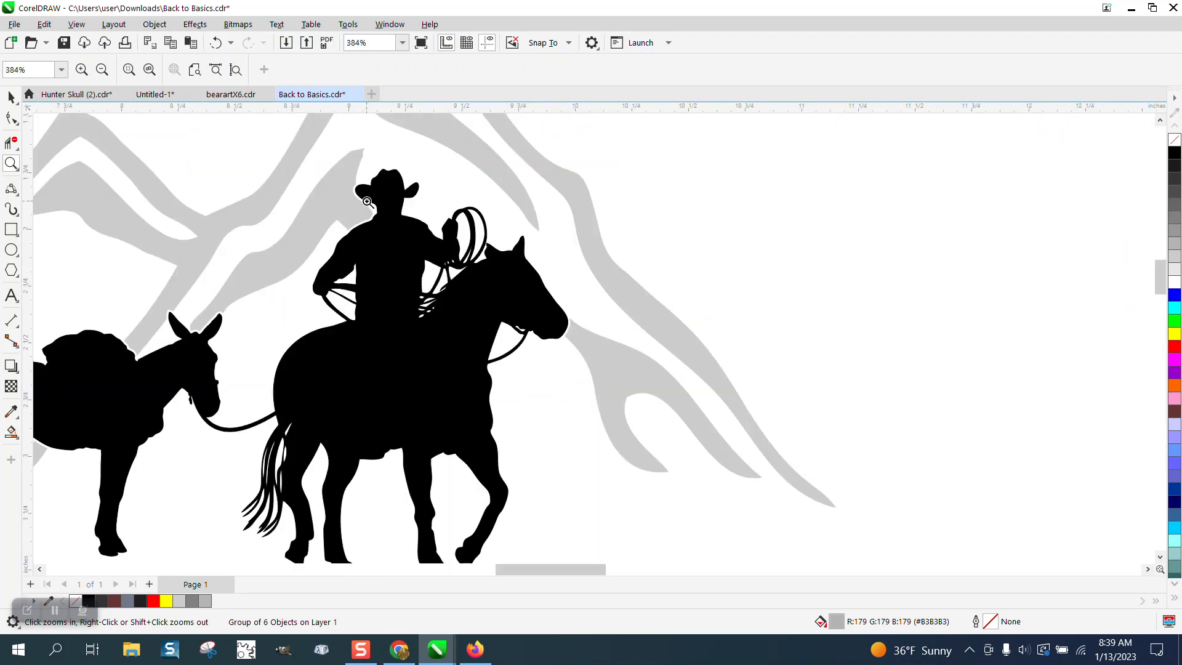
click(366, 200)
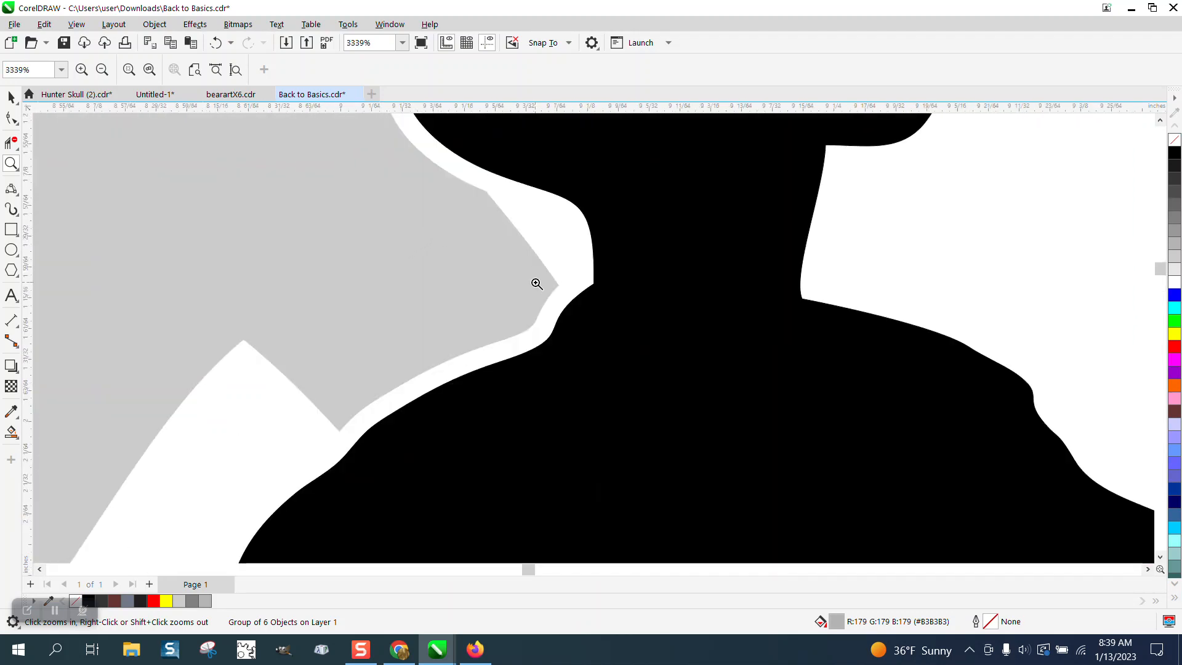
right_click(537, 283)
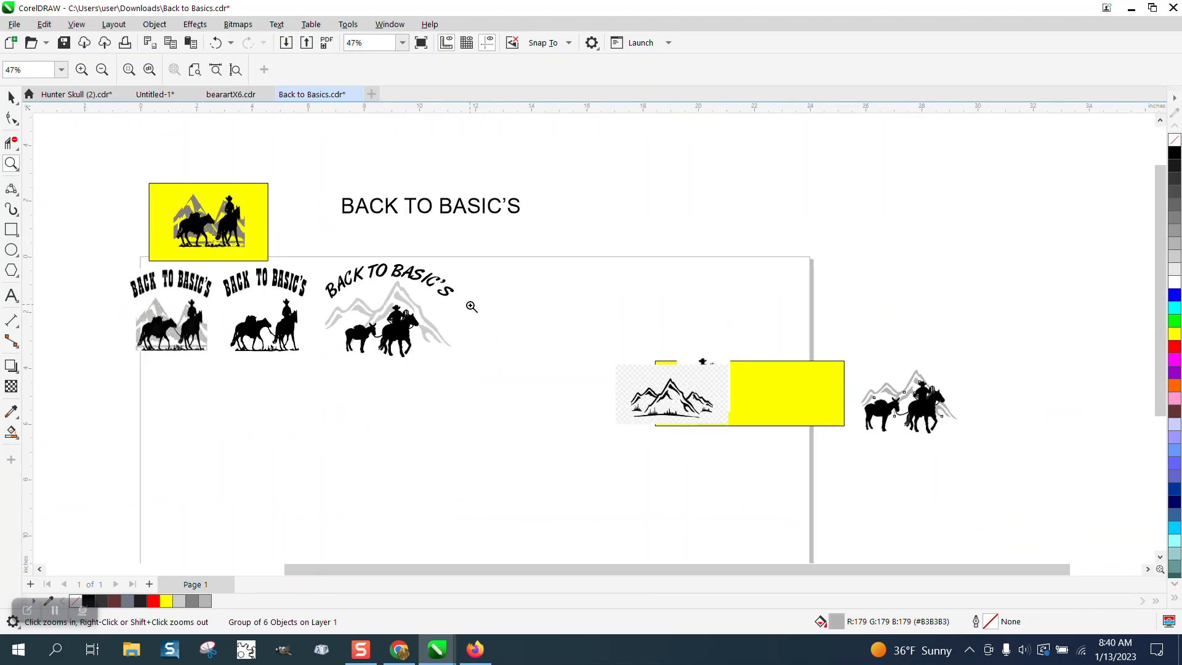
mouse_move(798, 346)
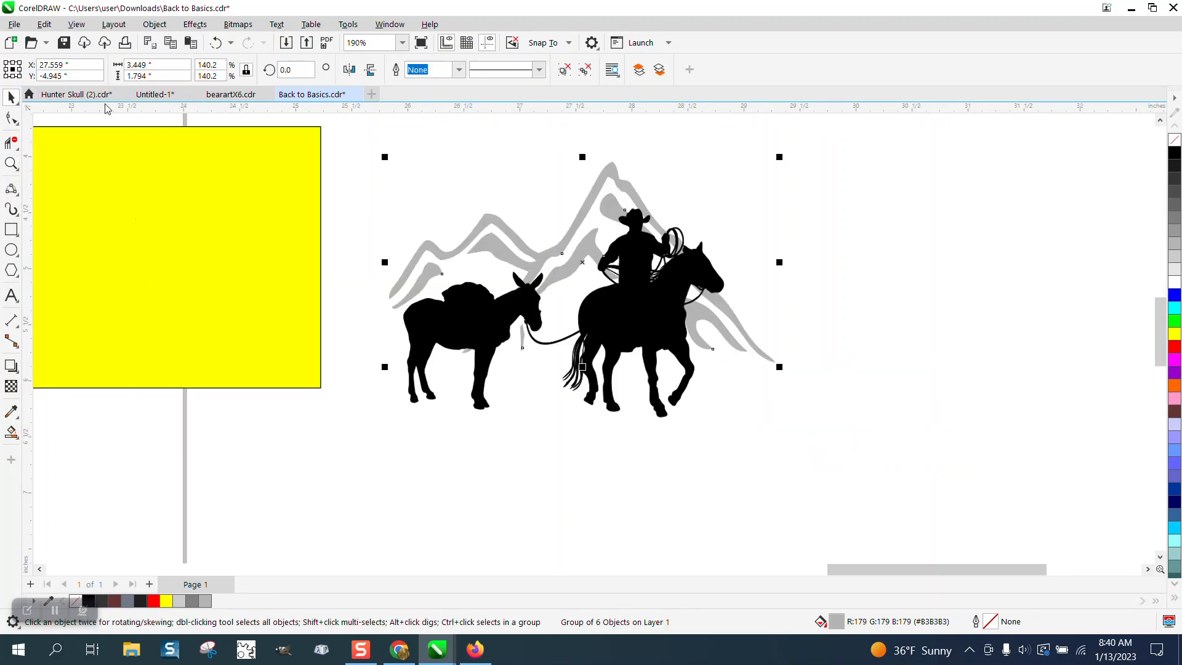
mouse_move(651, 151)
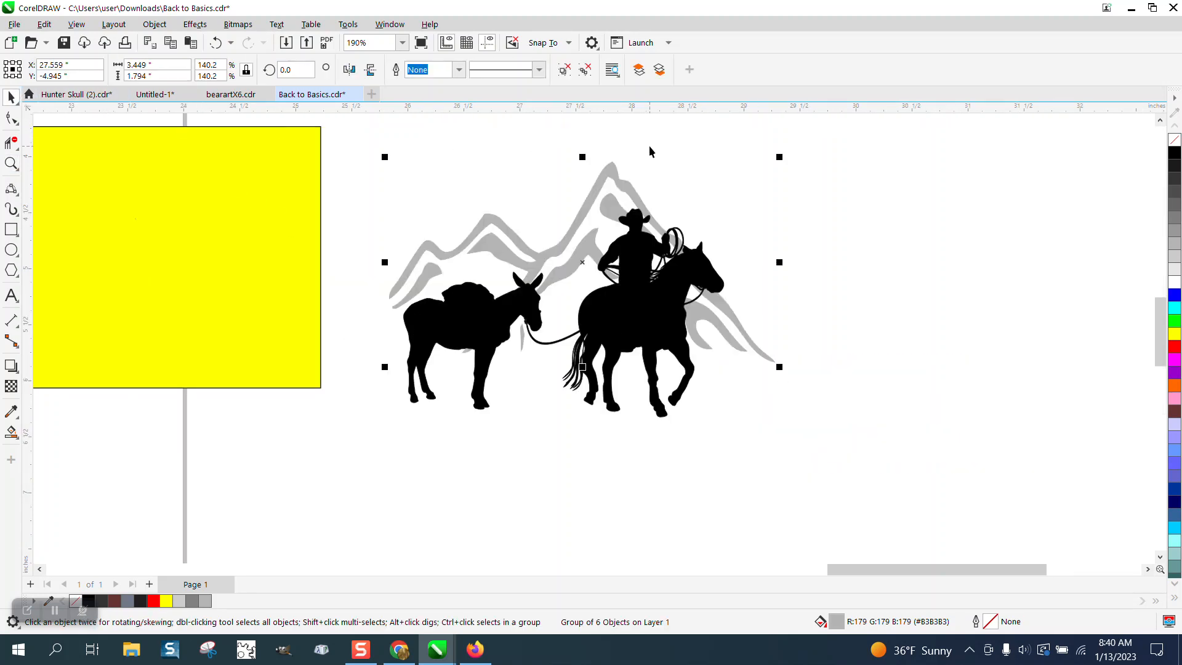
mouse_move(790, 272)
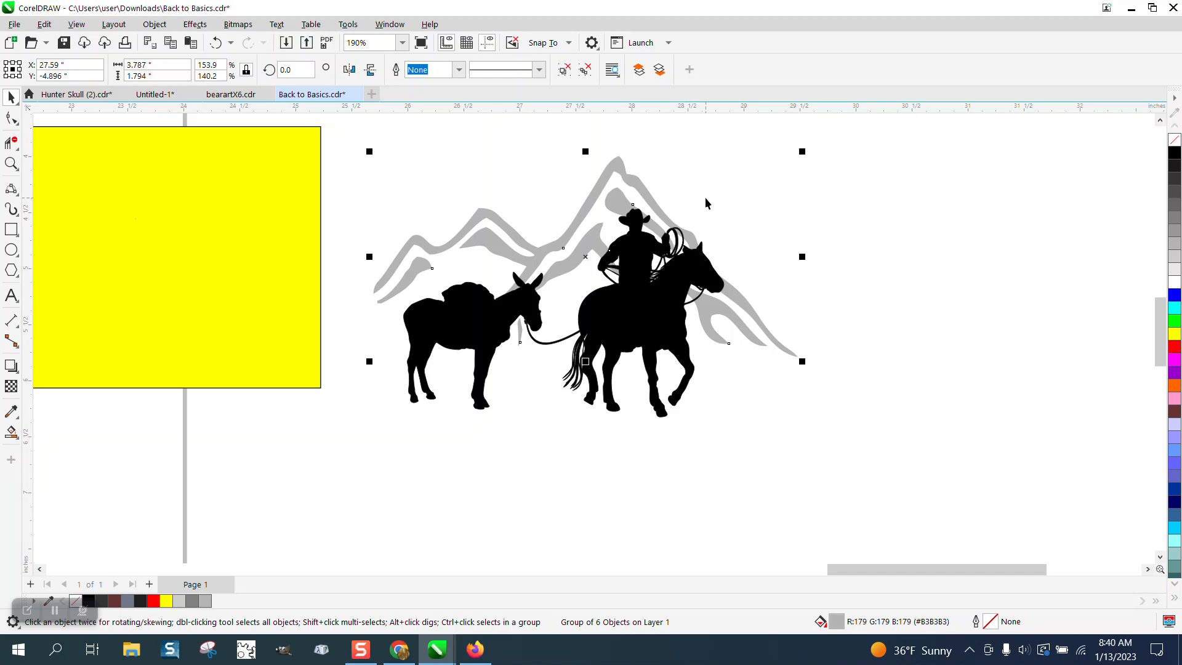
Give the silhouette a thin outside contour and cut it from the mountains with Front Minus Back.
click(651, 334)
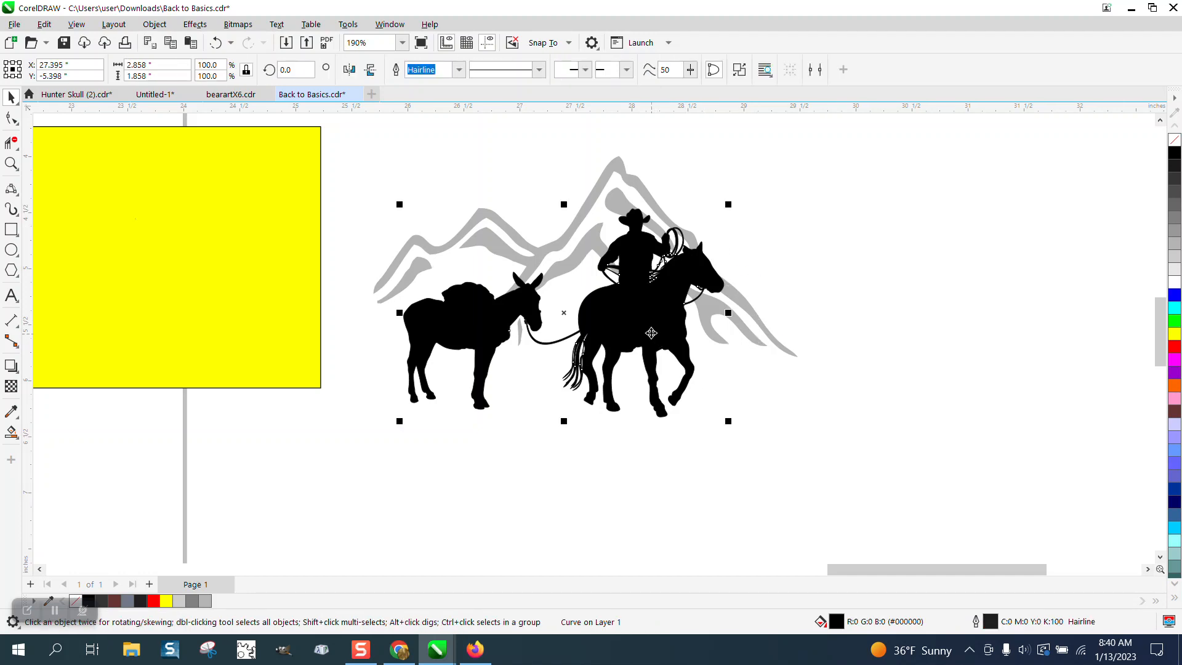
scroll(down, 3)
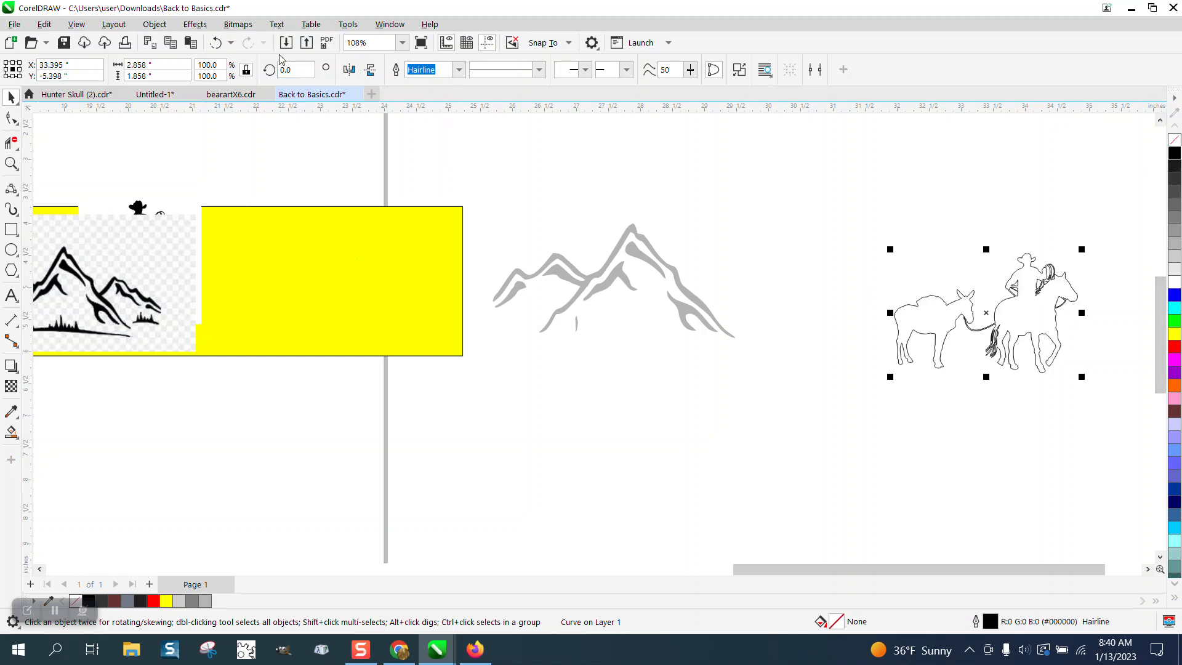
click(194, 24)
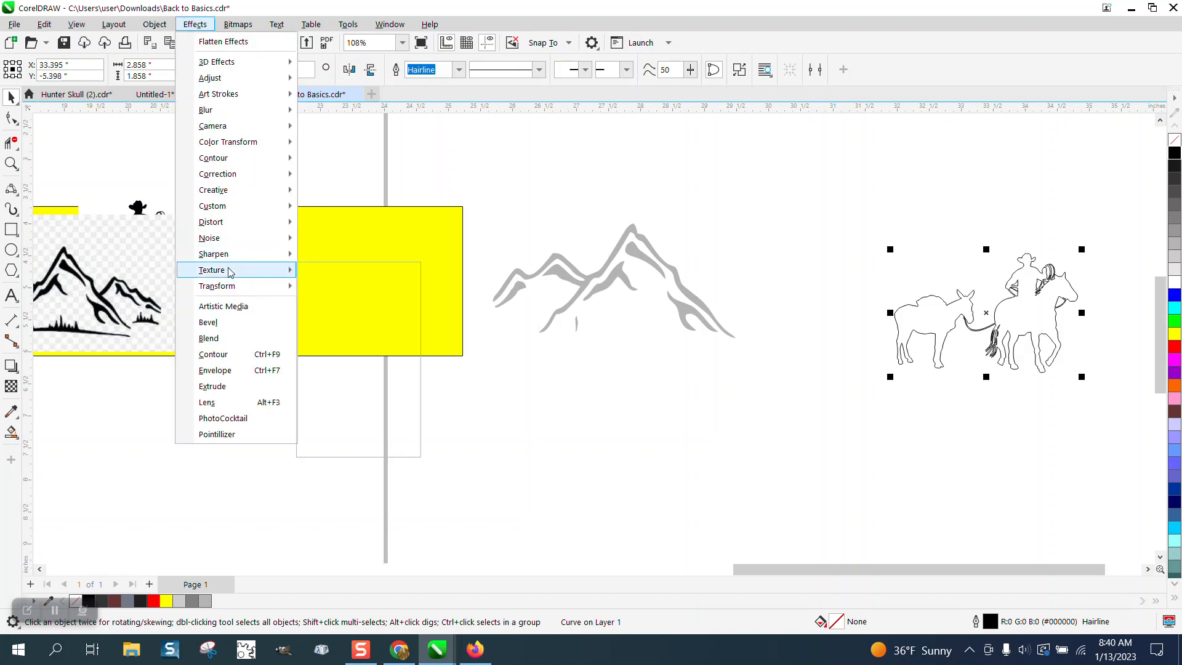
click(214, 355)
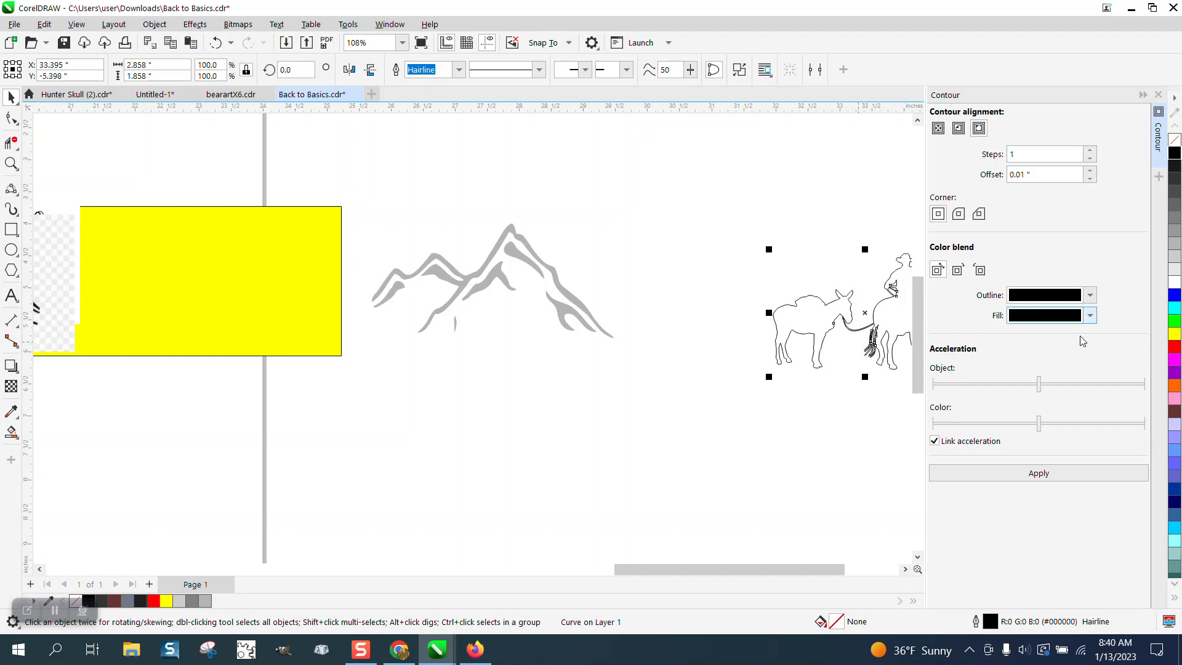
click(1038, 473)
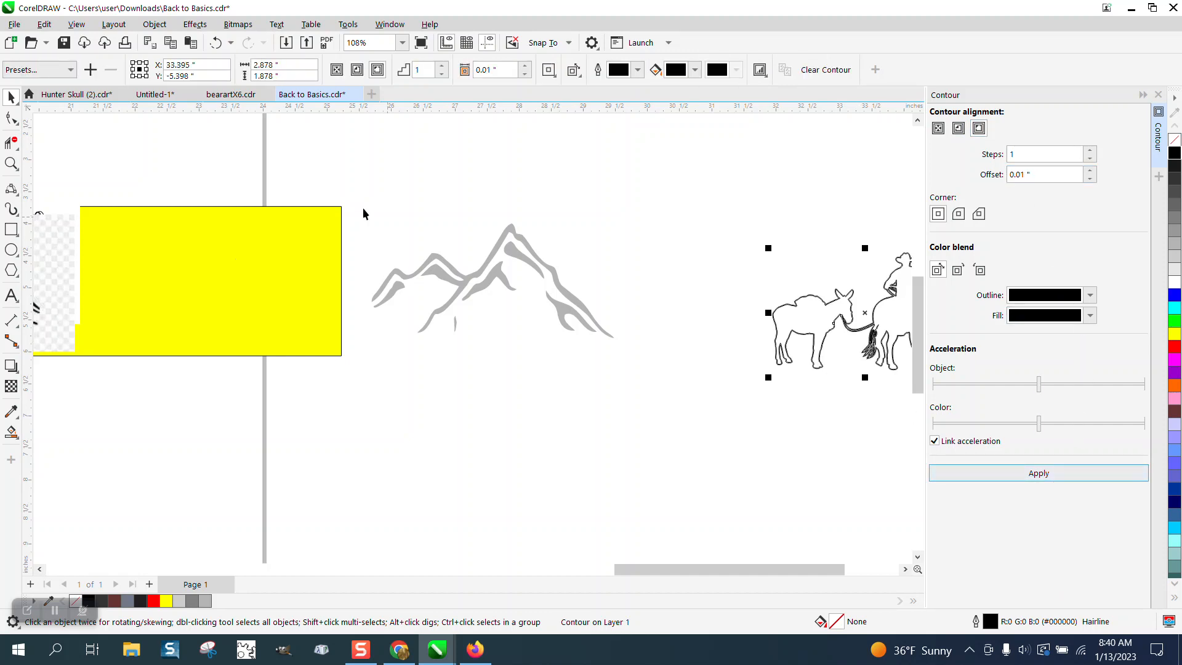
mouse_move(1098, 121)
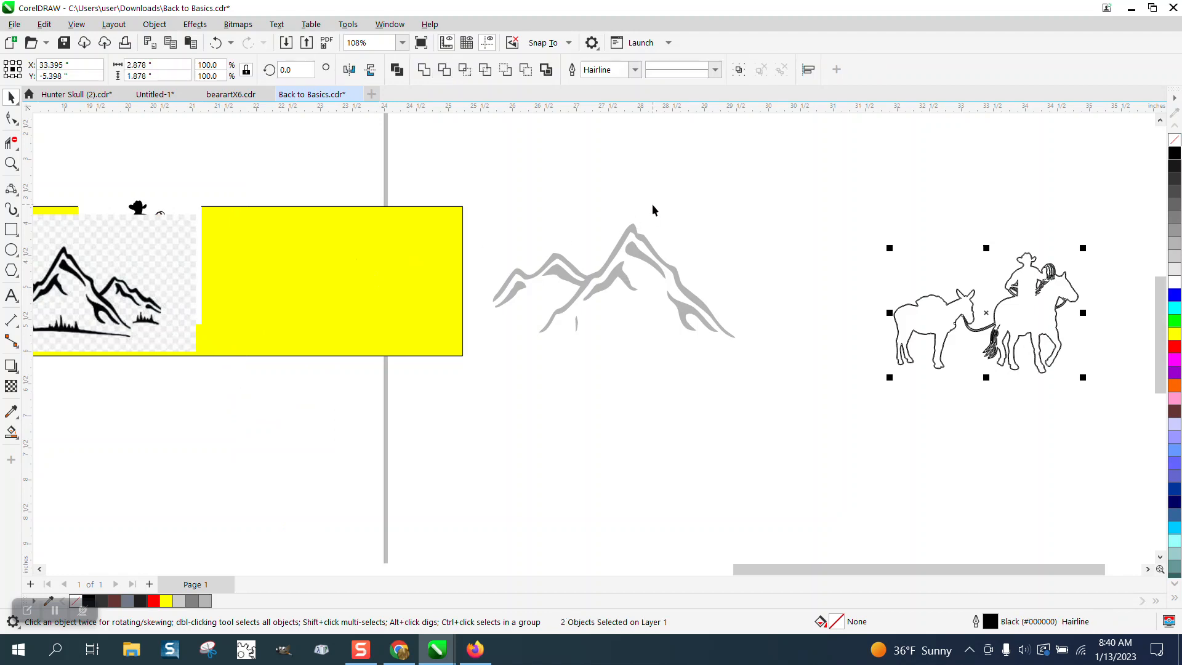
click(923, 316)
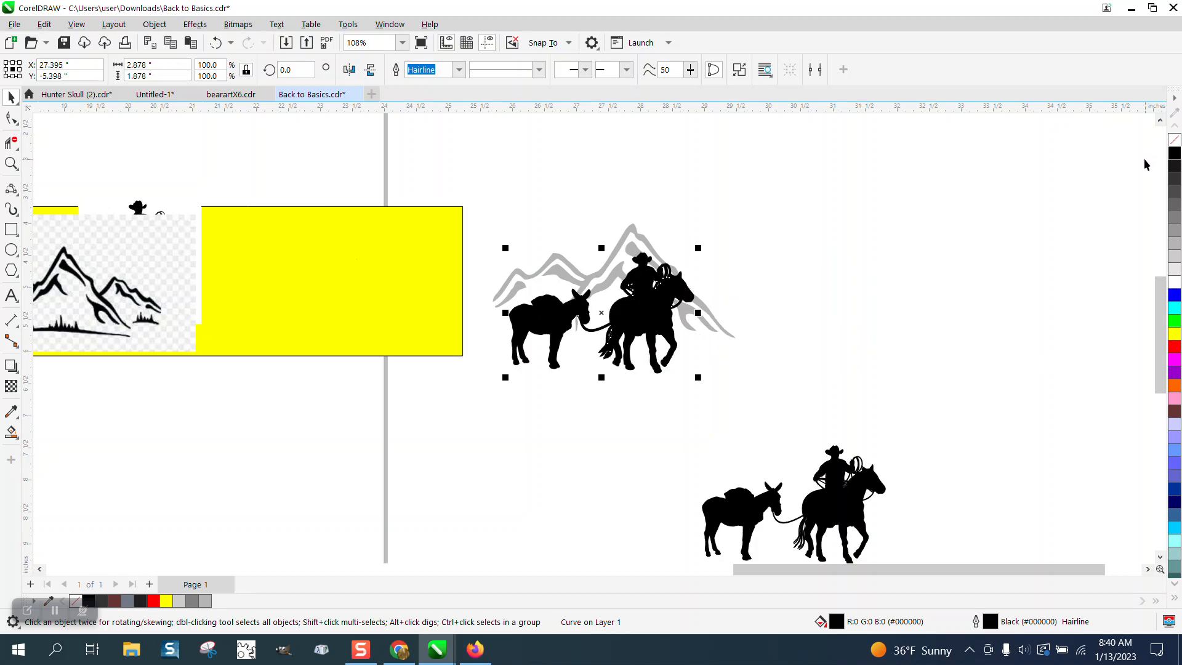
mouse_move(490, 185)
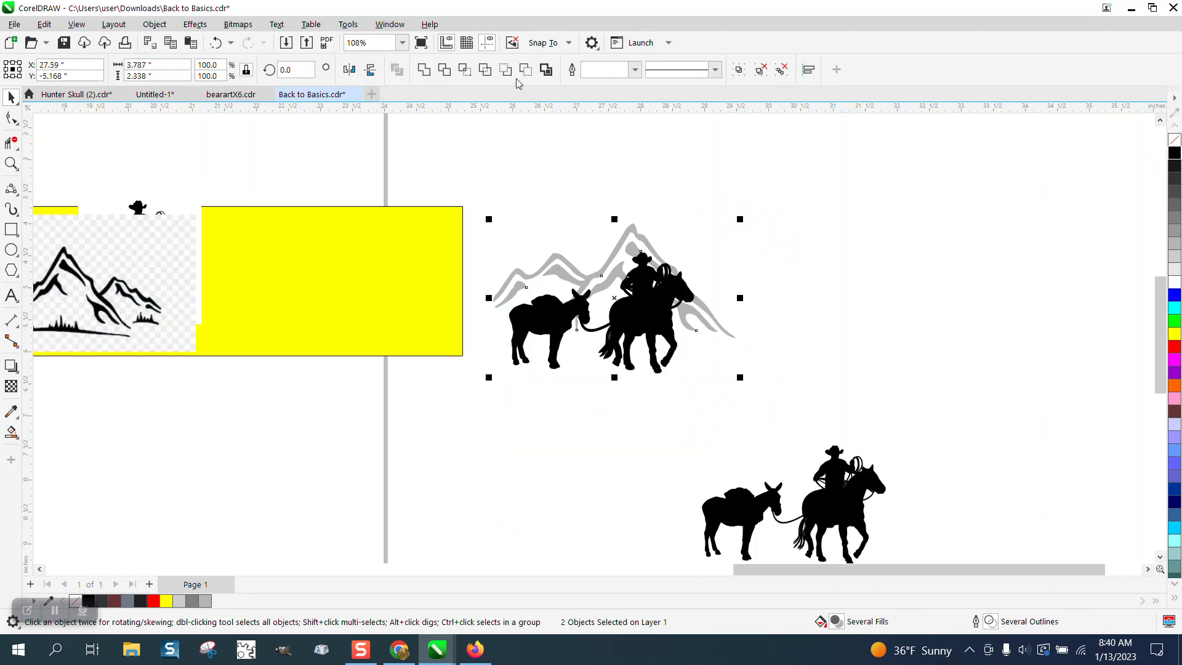
mouse_move(505, 70)
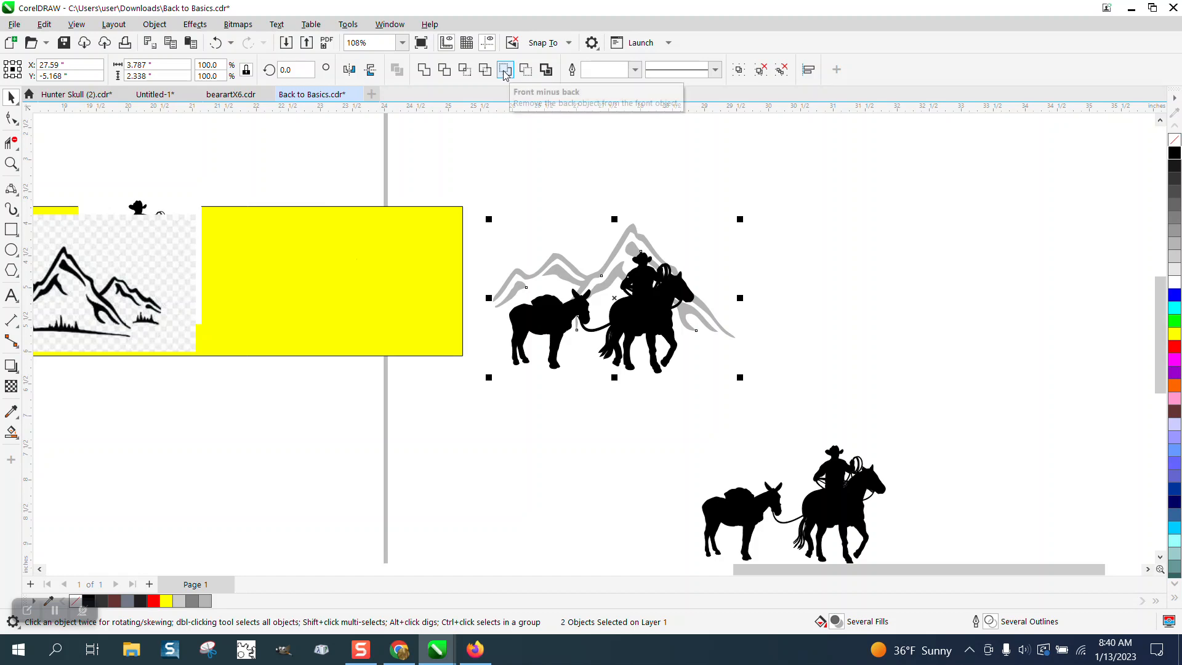
click(504, 70)
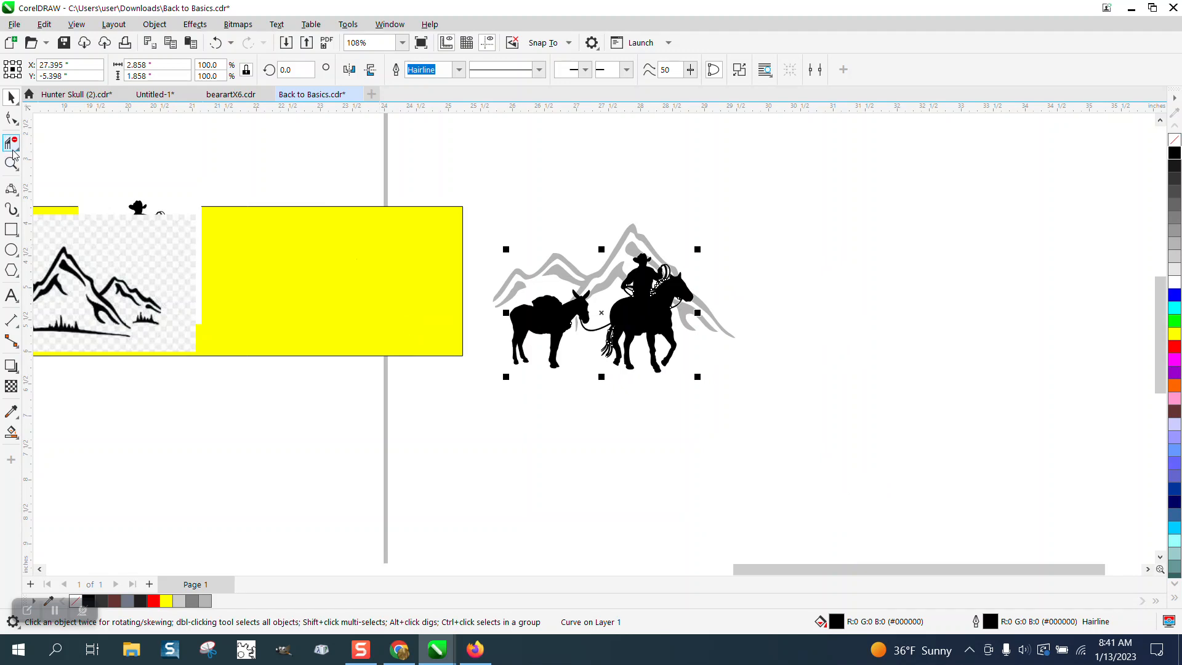
Inspect the cut edges around the riders up close, zoom out, and select the composite artwork.
click(12, 163)
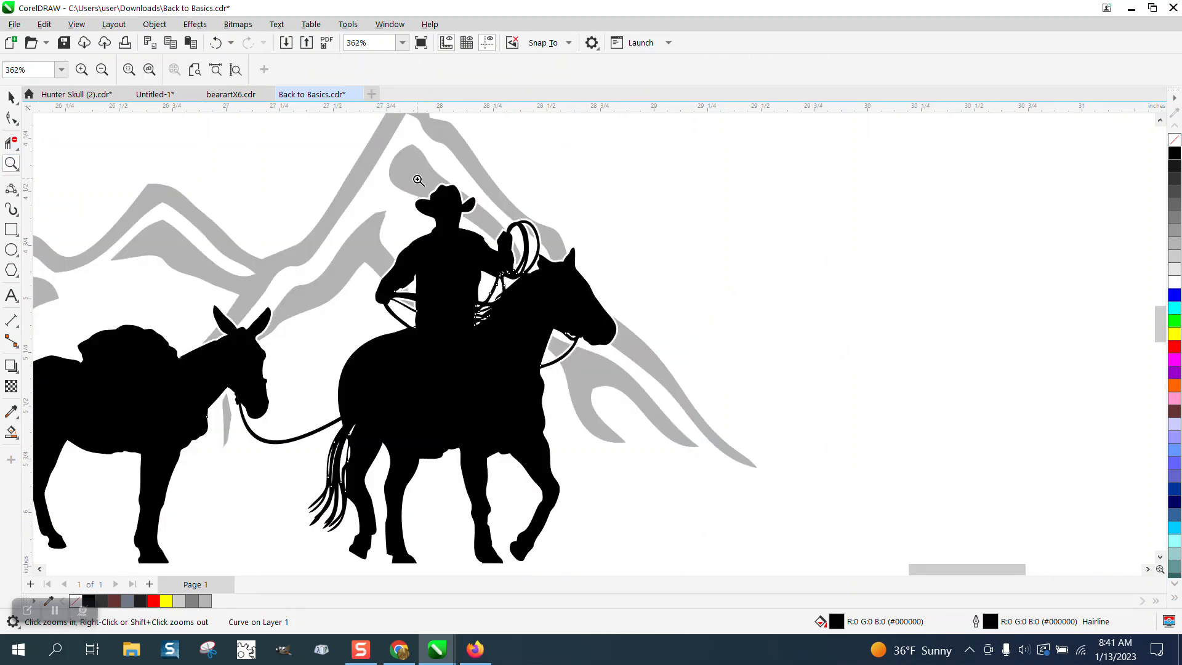
click(418, 180)
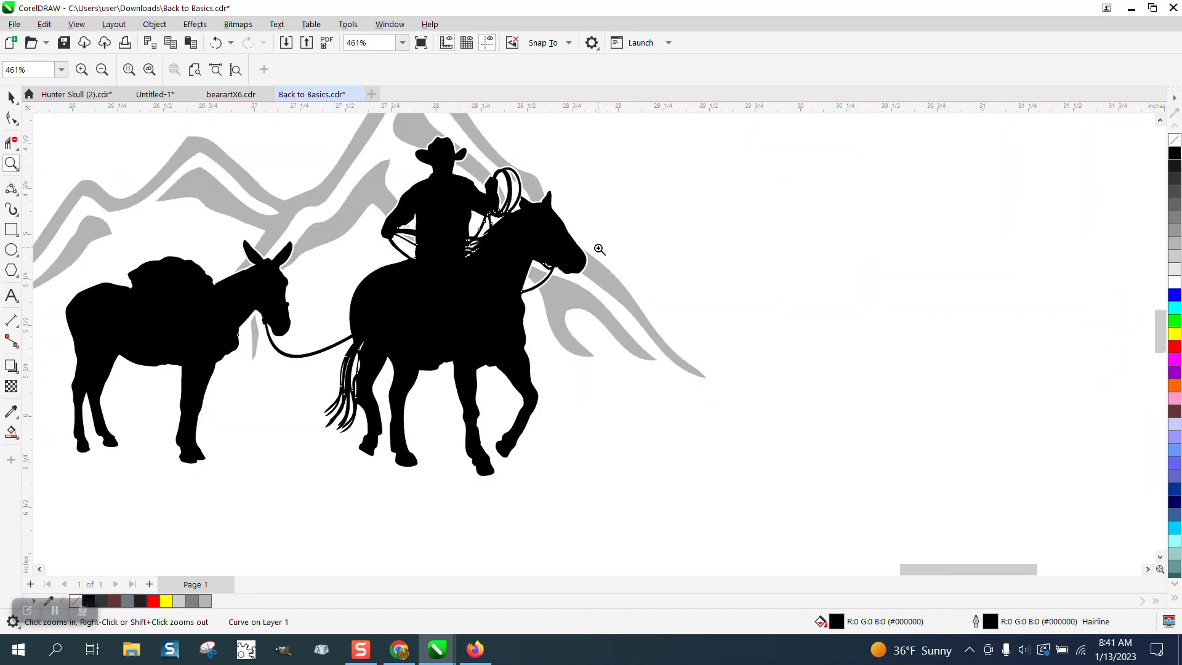
right_click(599, 250)
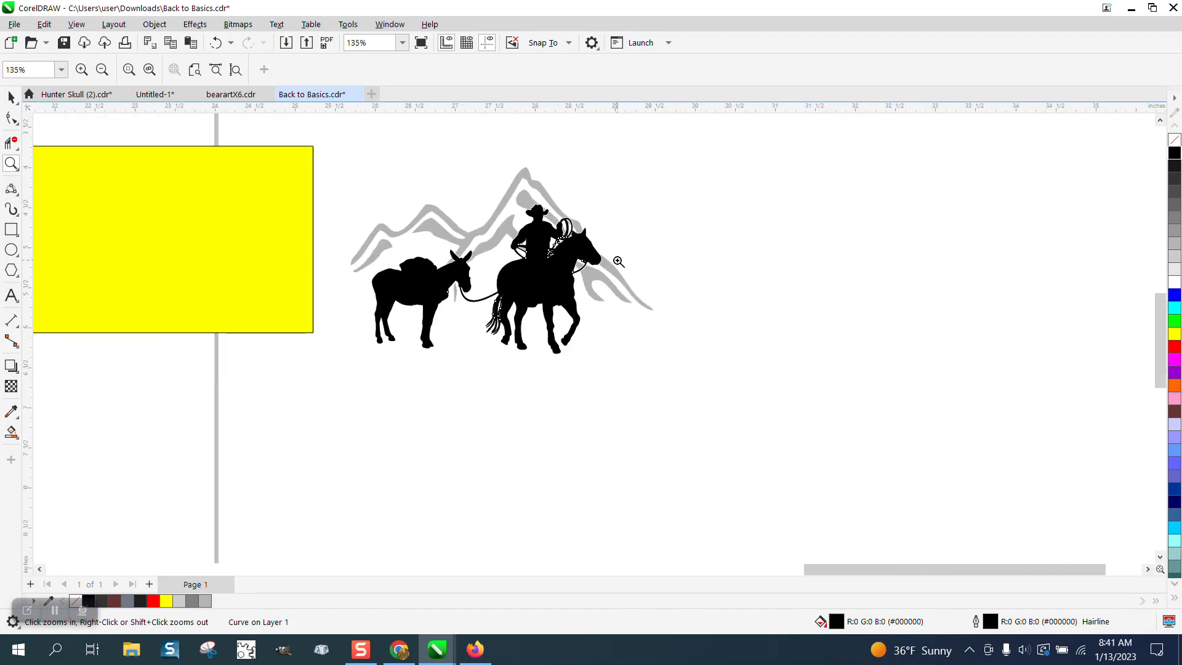
click(11, 97)
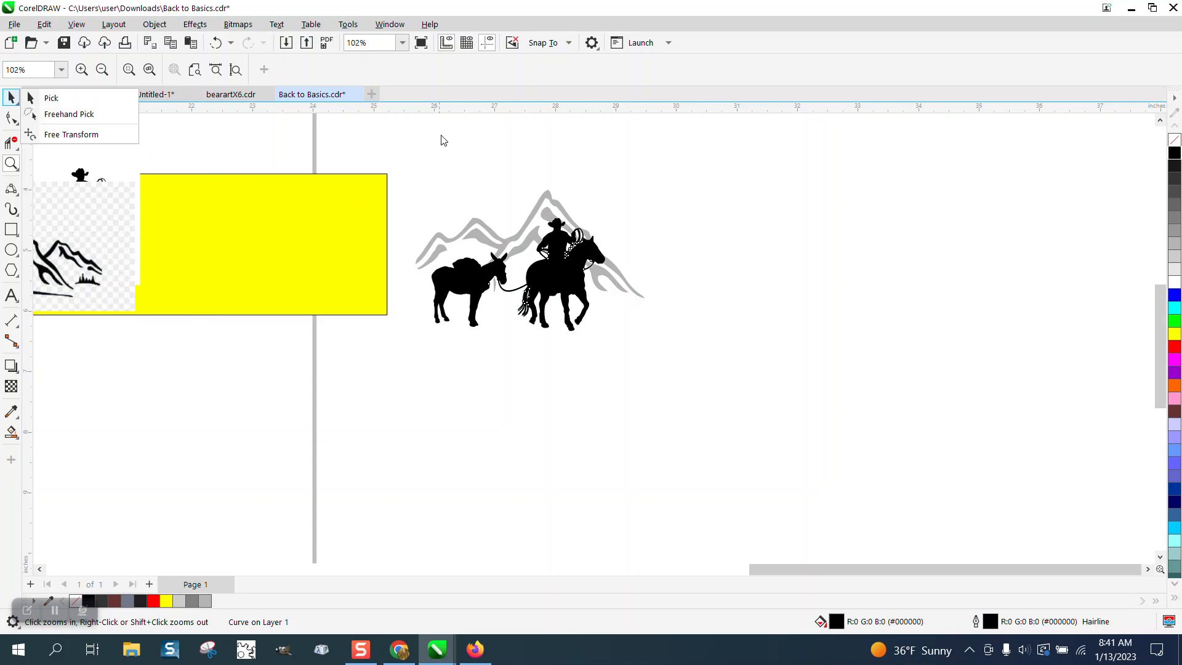
click(50, 98)
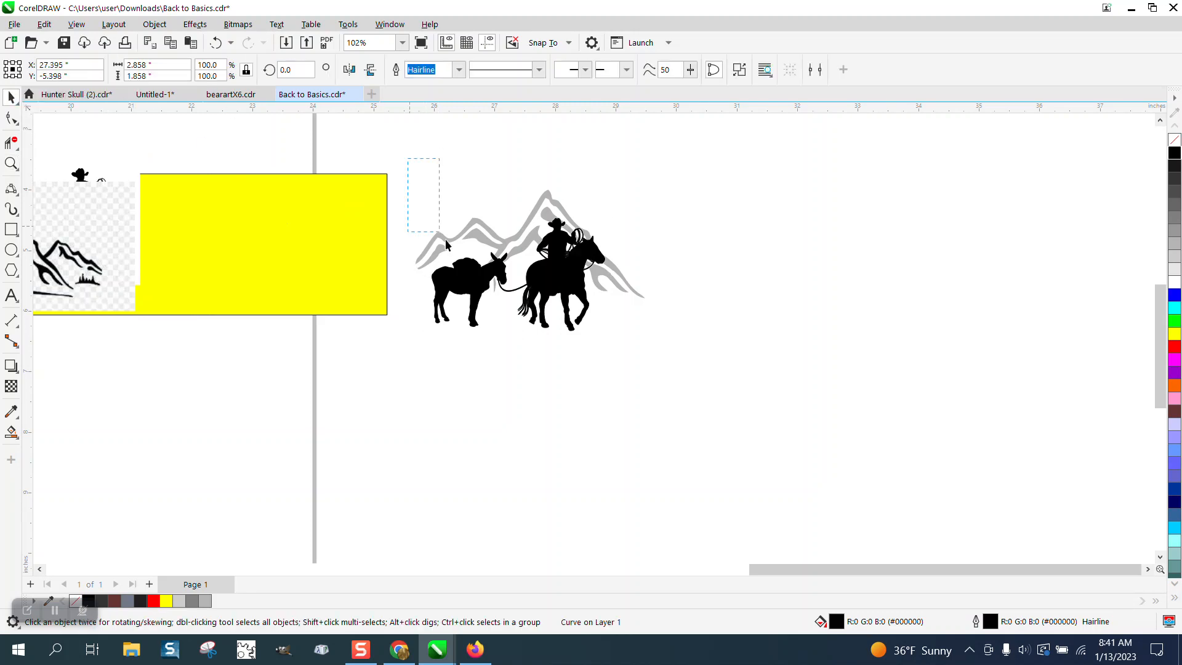
click(528, 260)
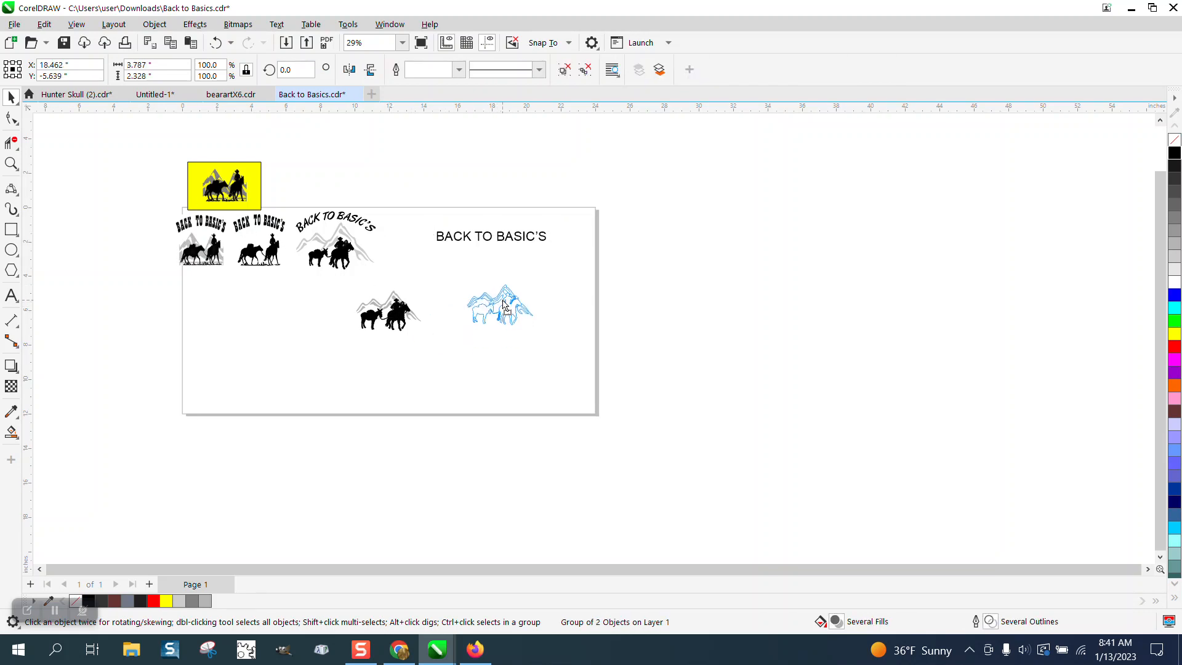
Draw an unfilled, thin-outlined oval around the cowboy-and-mule artwork.
click(12, 164)
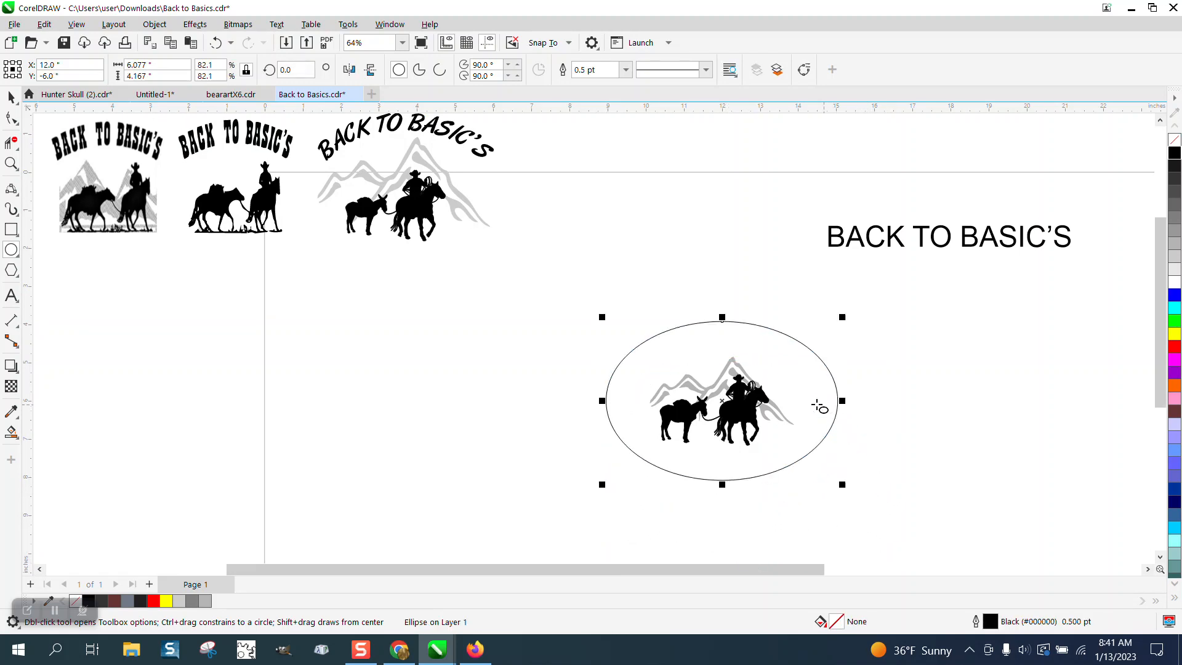
mouse_move(777, 407)
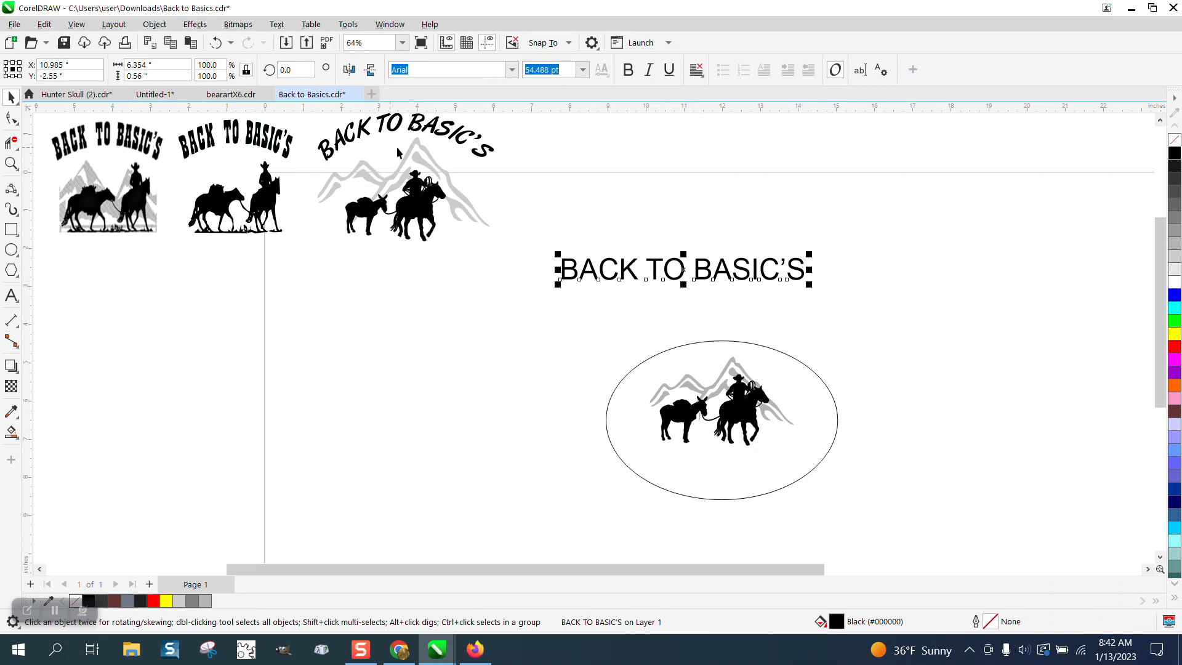
Change the title font to BellCent BdList BT after briefly trying Baskerville.
click(444, 70)
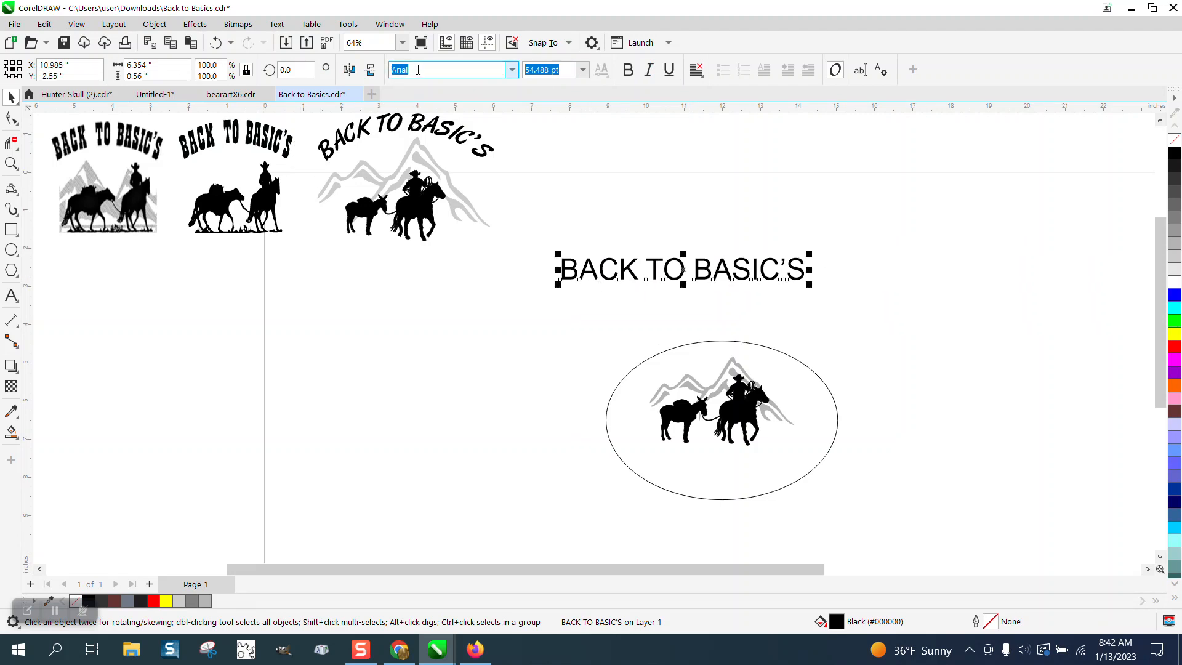
click(511, 69)
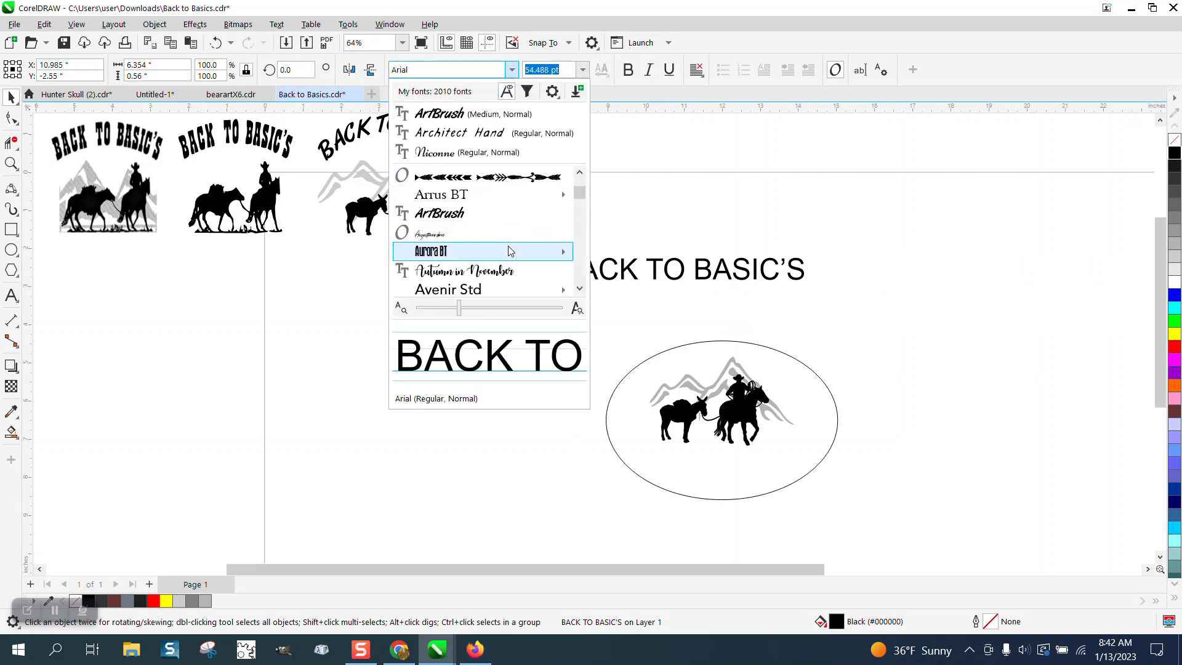
scroll(down, 3)
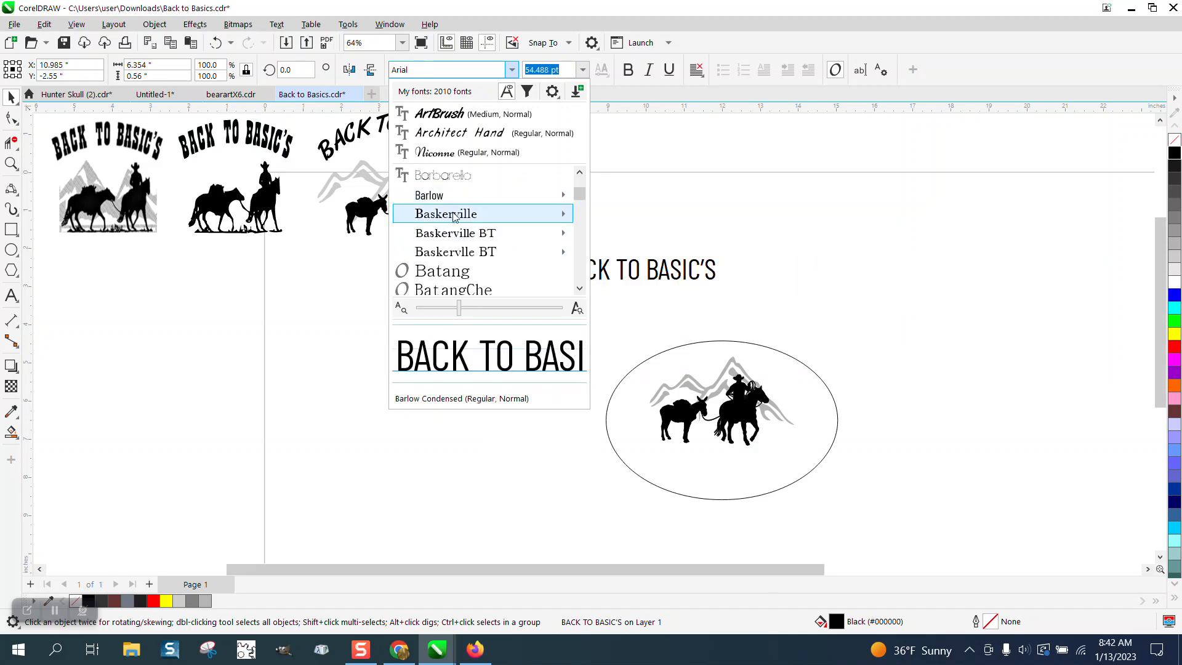
click(445, 213)
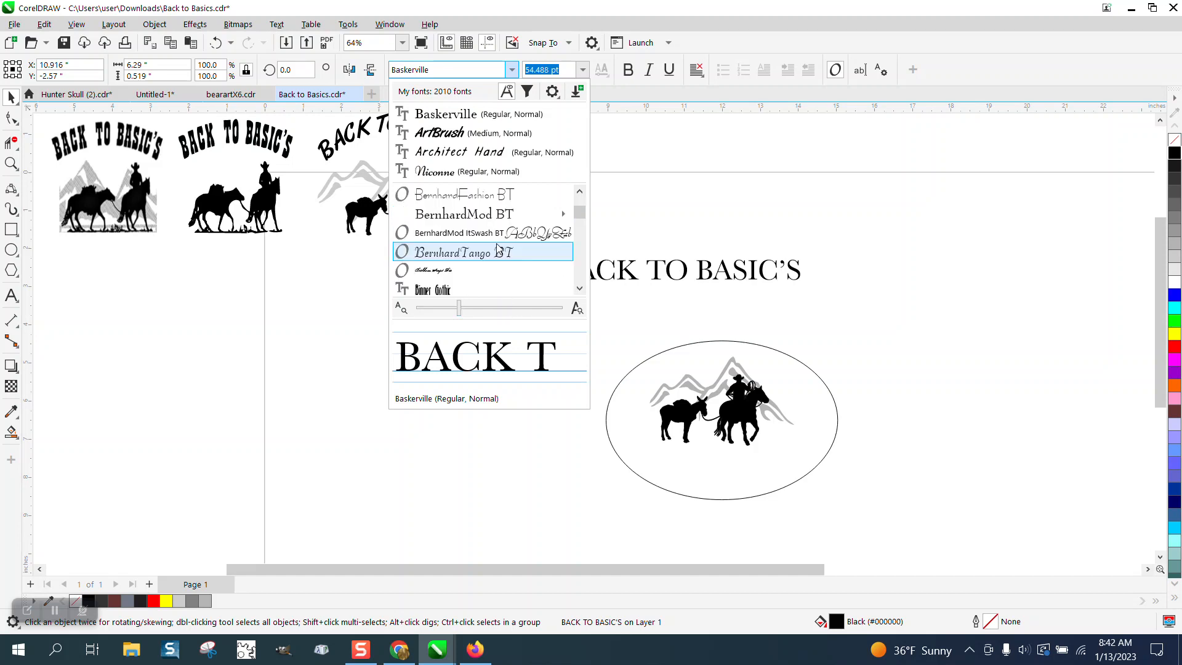
scroll(up, 3)
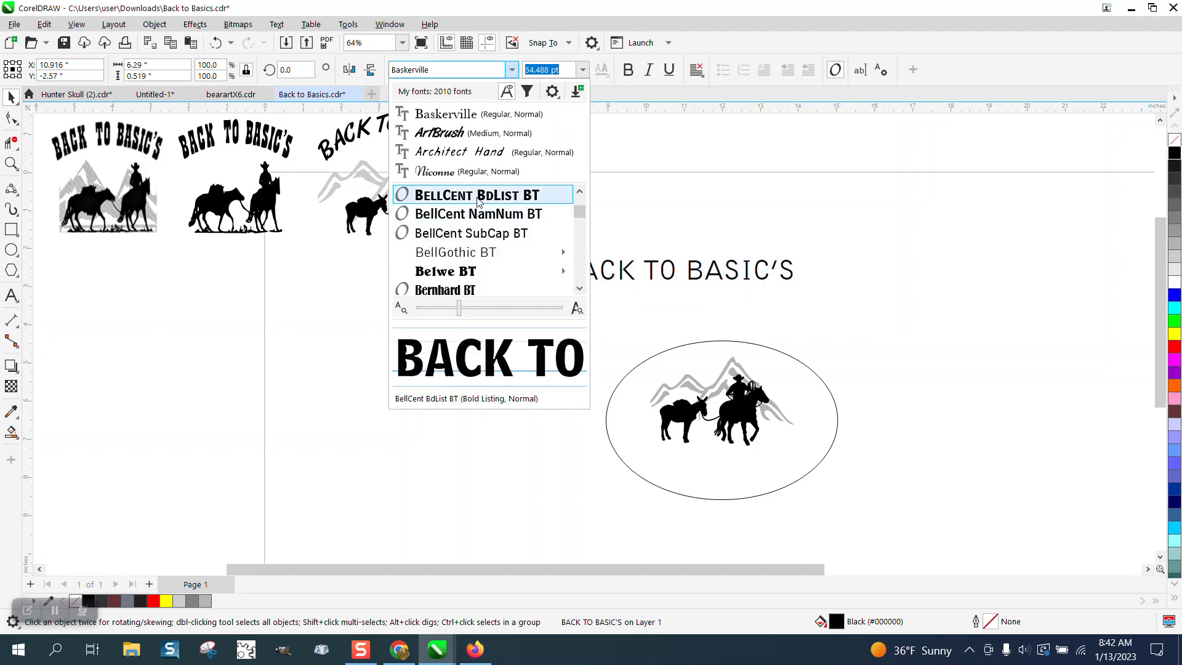
click(477, 194)
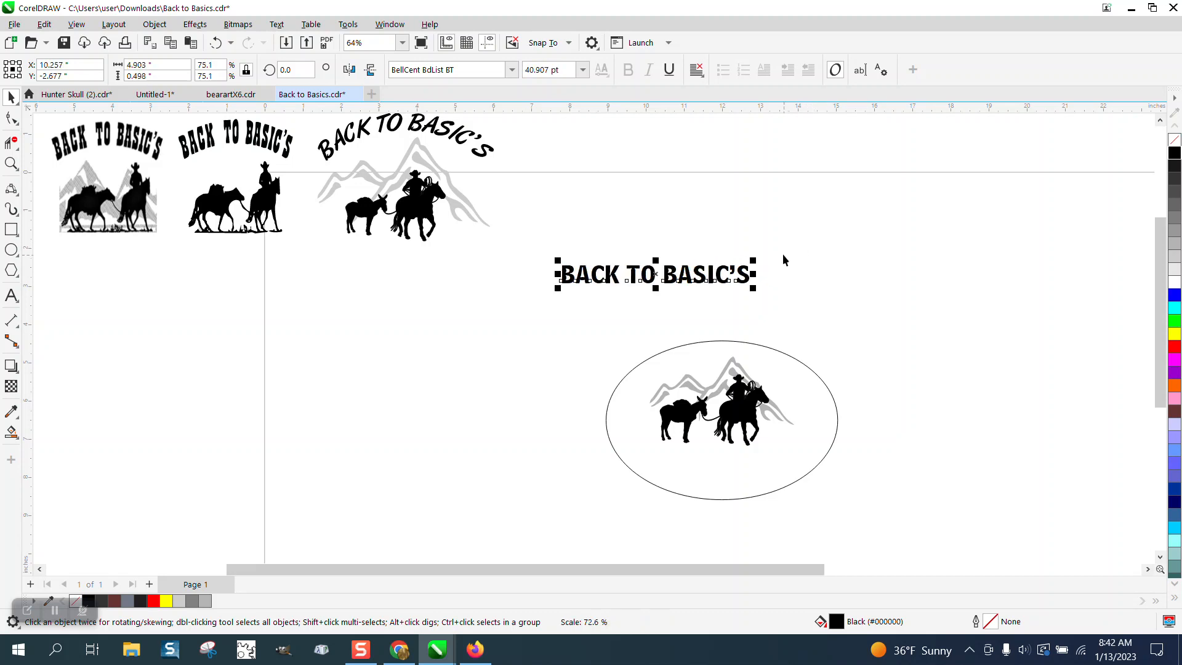
click(276, 24)
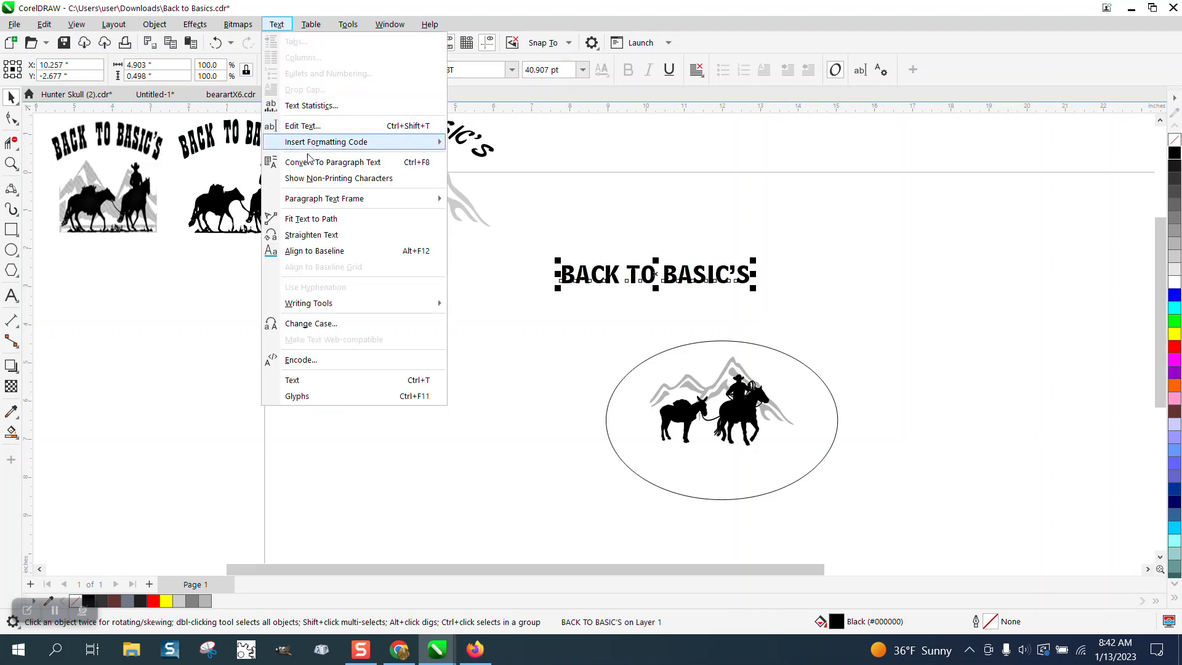
Fit the title along the top of the oval, then delete the oval.
click(311, 219)
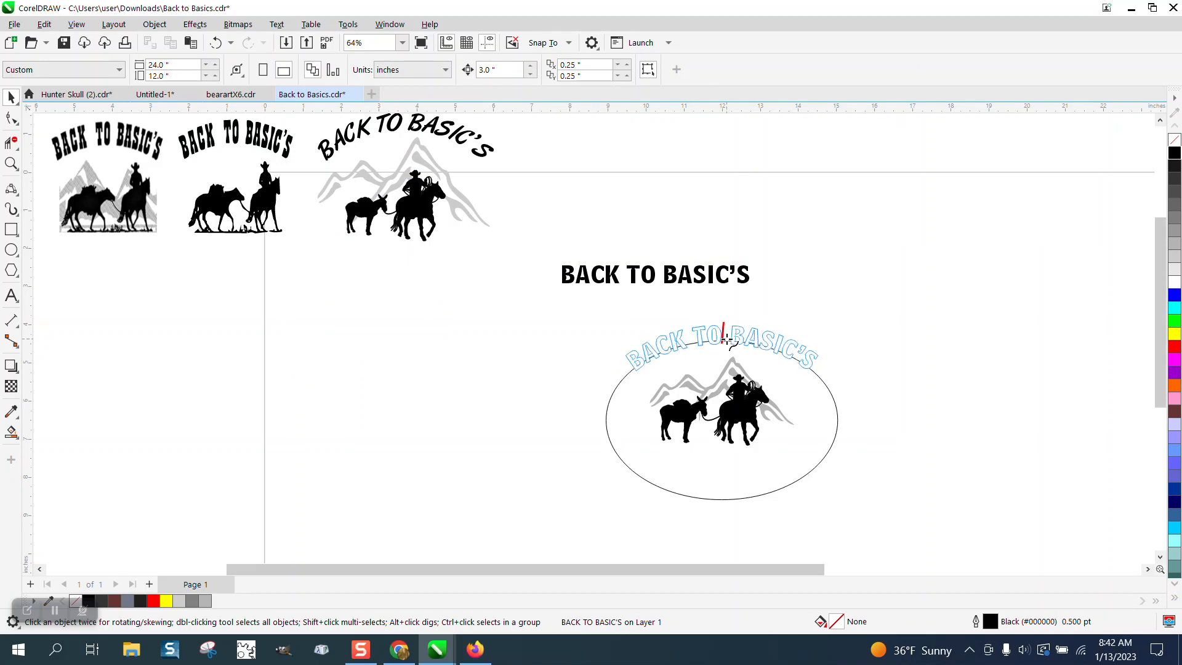
click(720, 349)
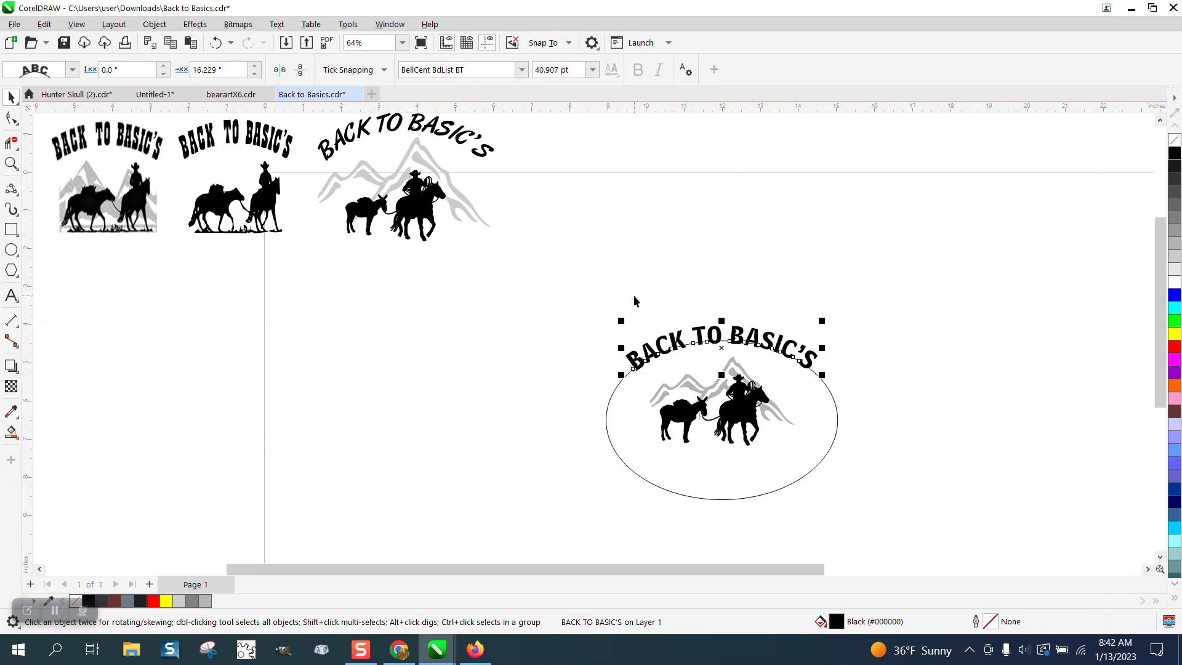
mouse_move(586, 282)
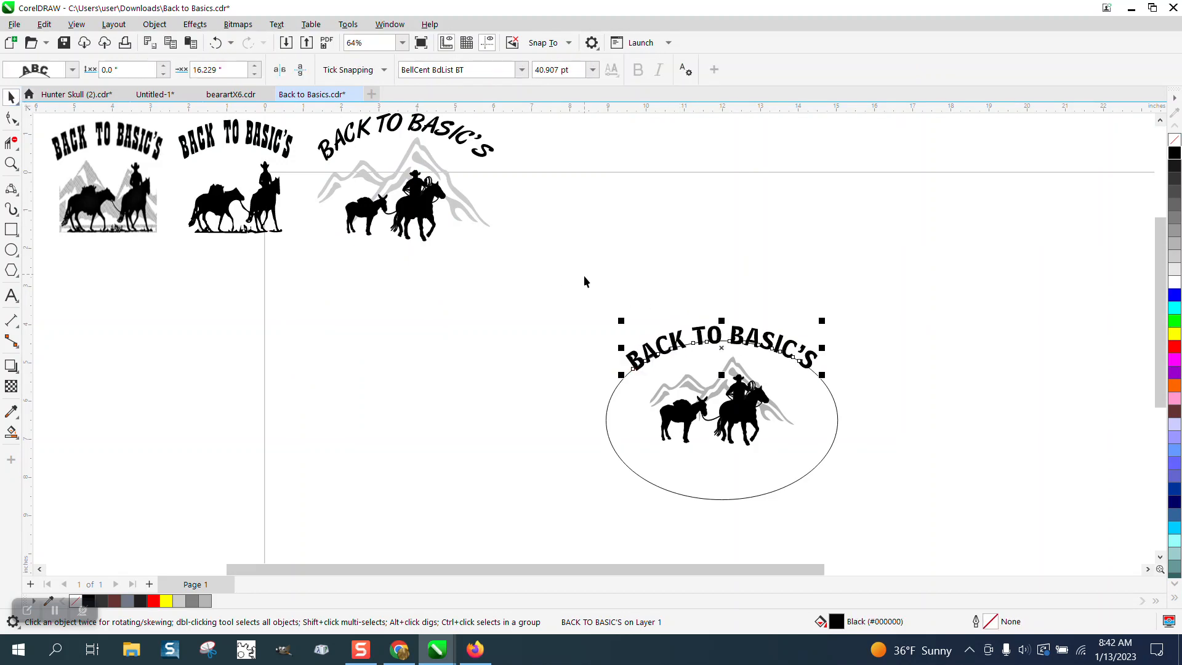
click(154, 24)
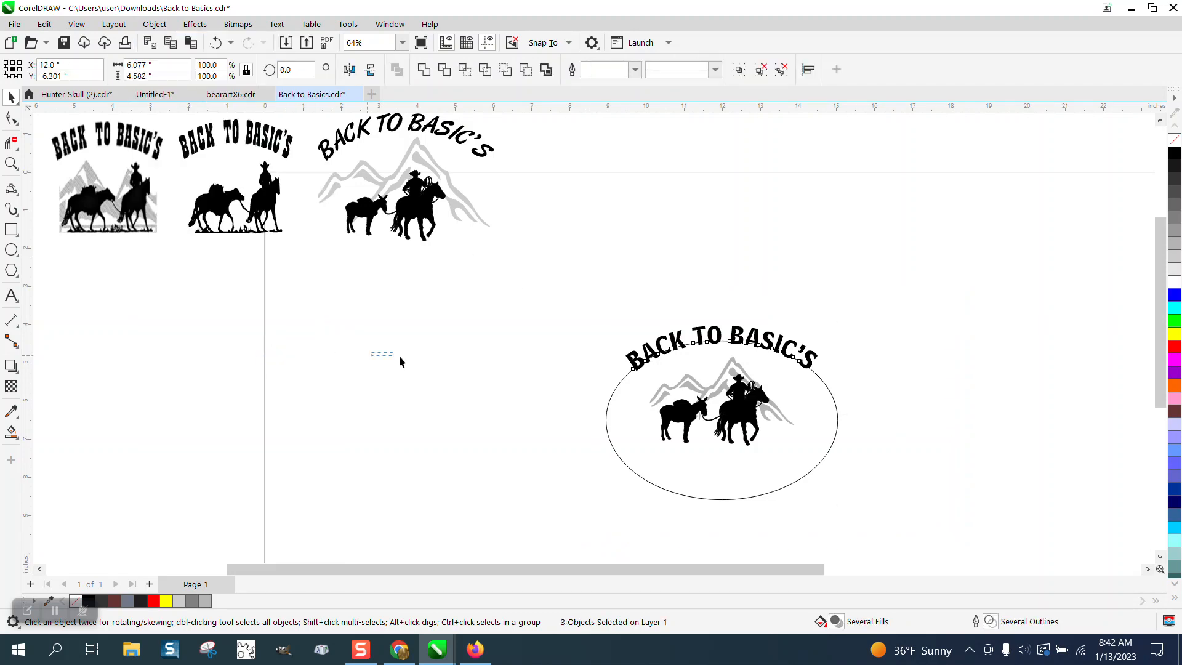
click(610, 398)
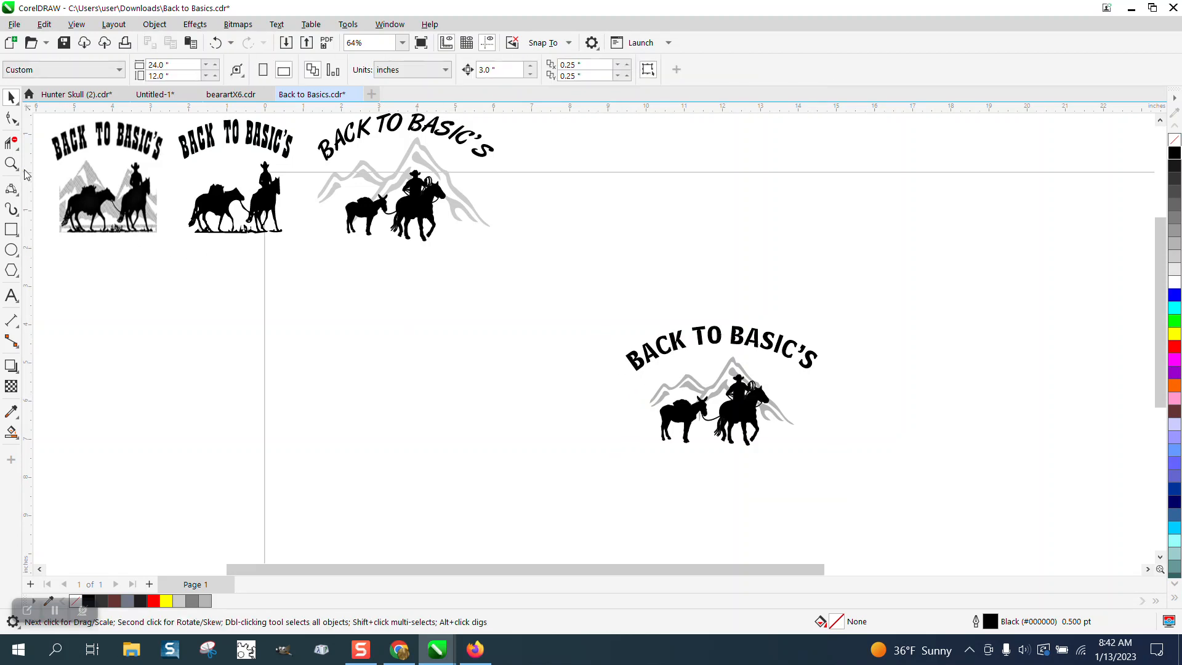
click(887, 491)
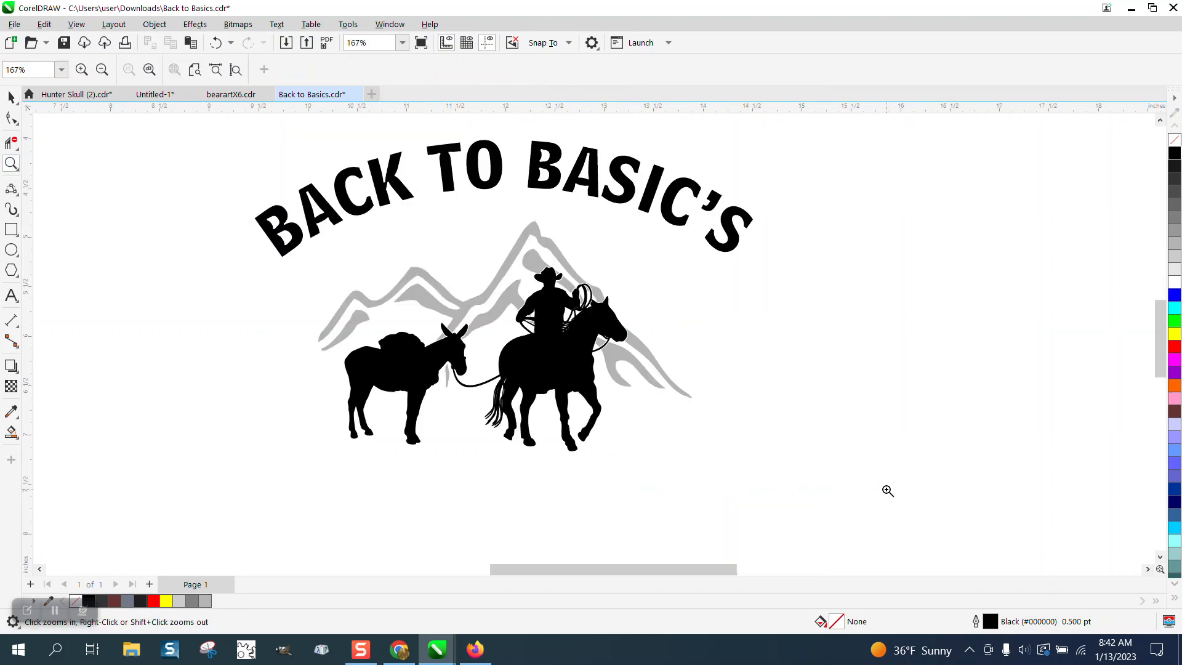
mouse_move(458, 207)
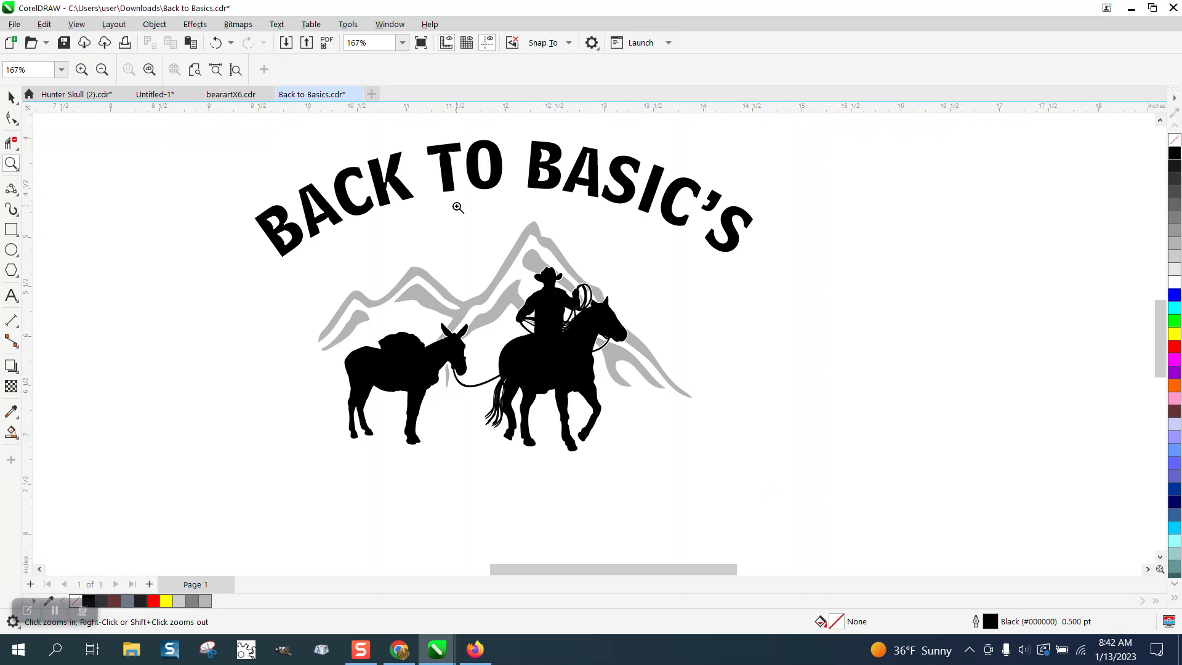
mouse_move(611, 232)
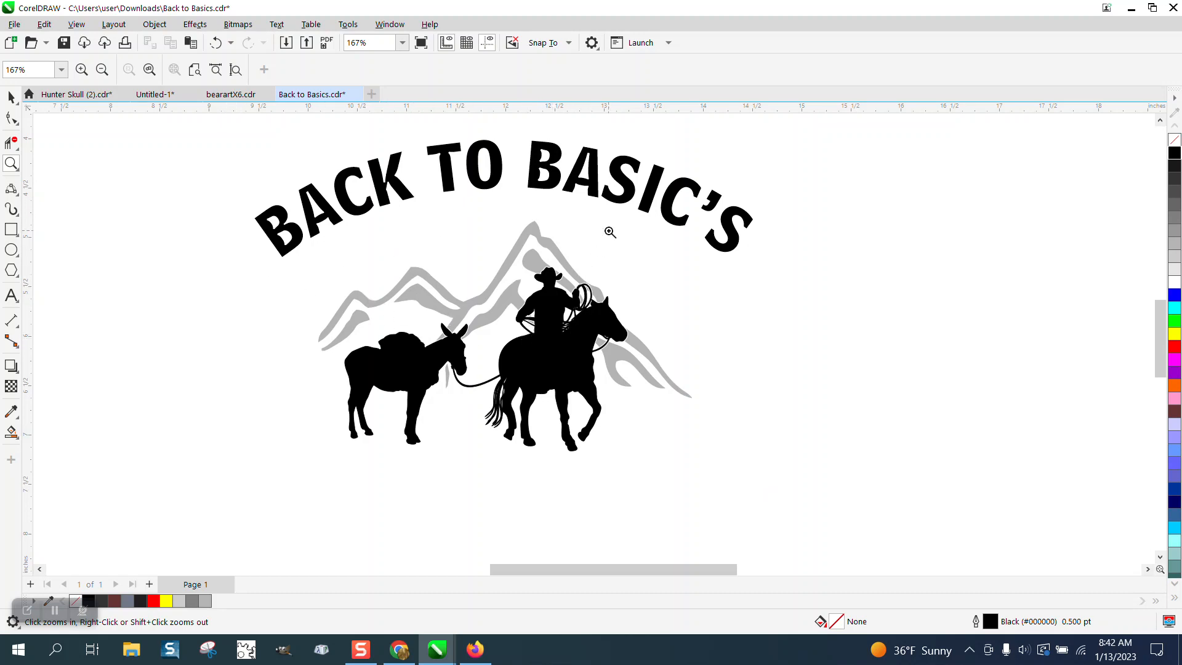
right_click(611, 232)
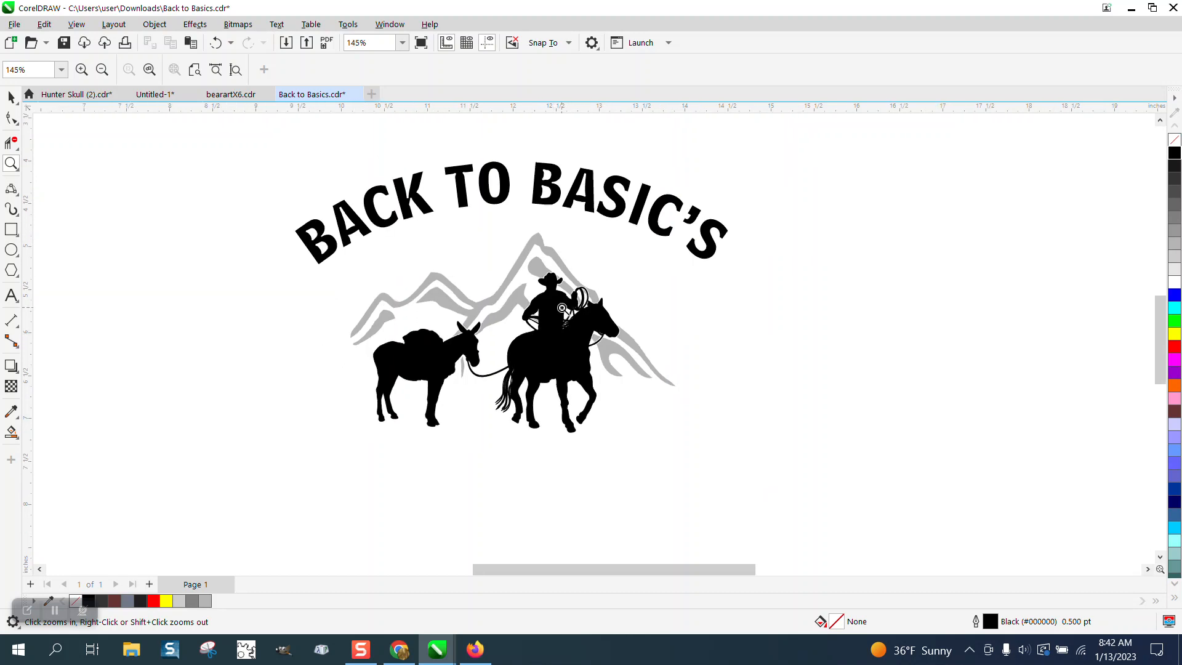
click(580, 314)
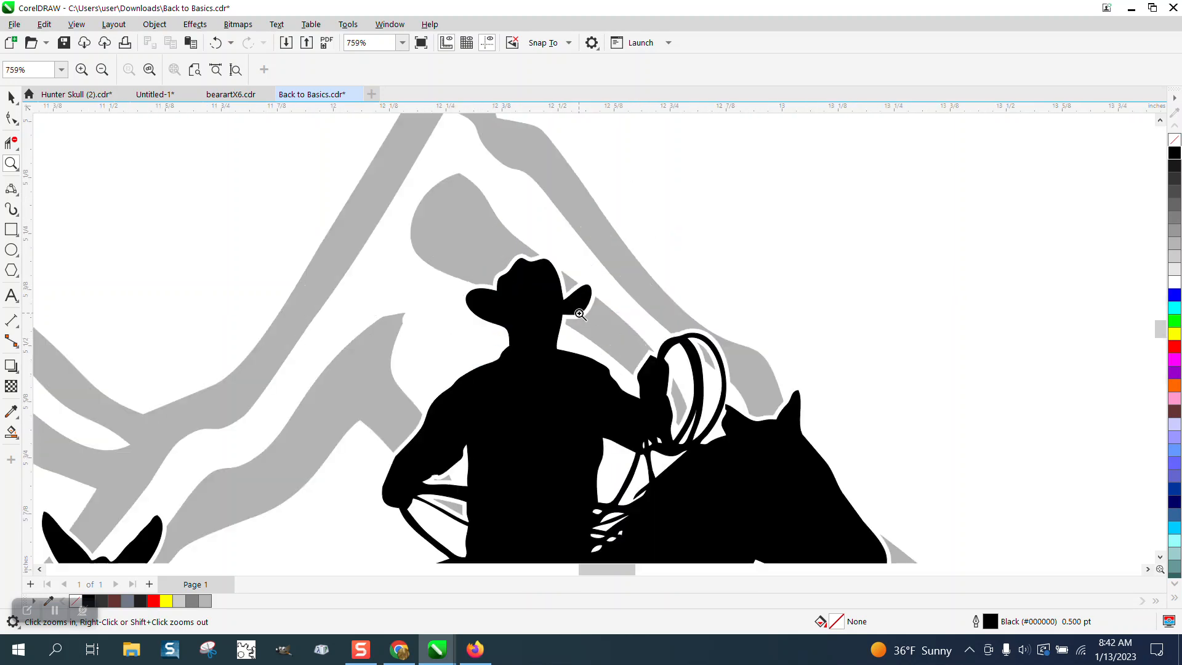
right_click(580, 315)
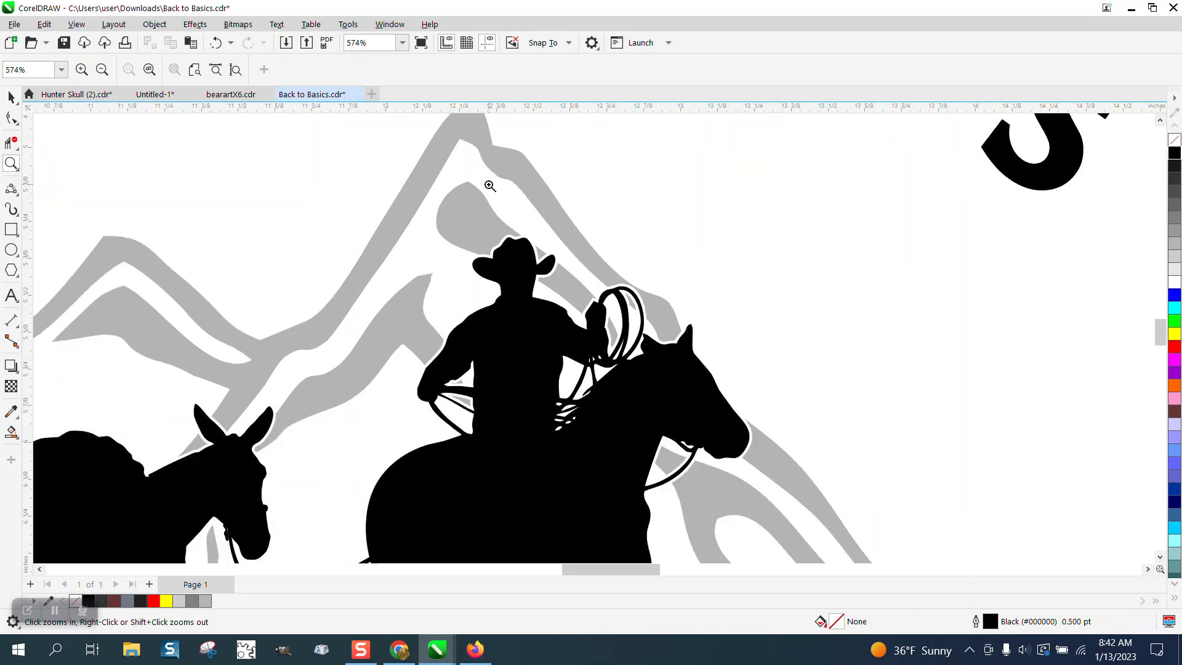
right_click(489, 186)
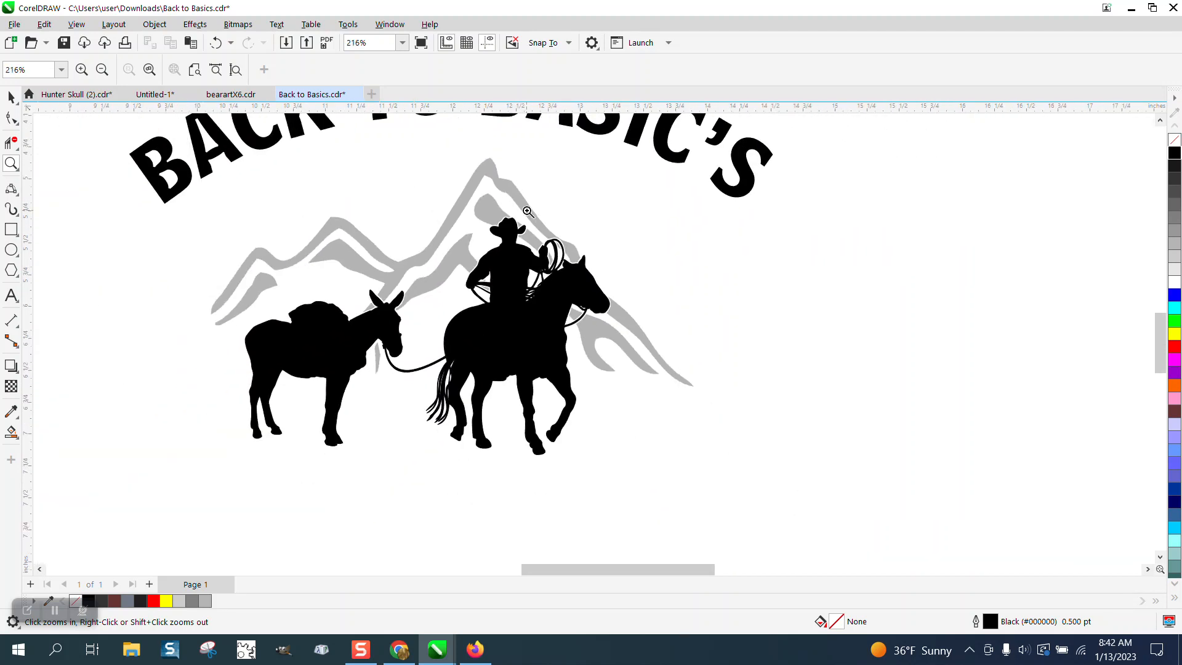
right_click(528, 211)
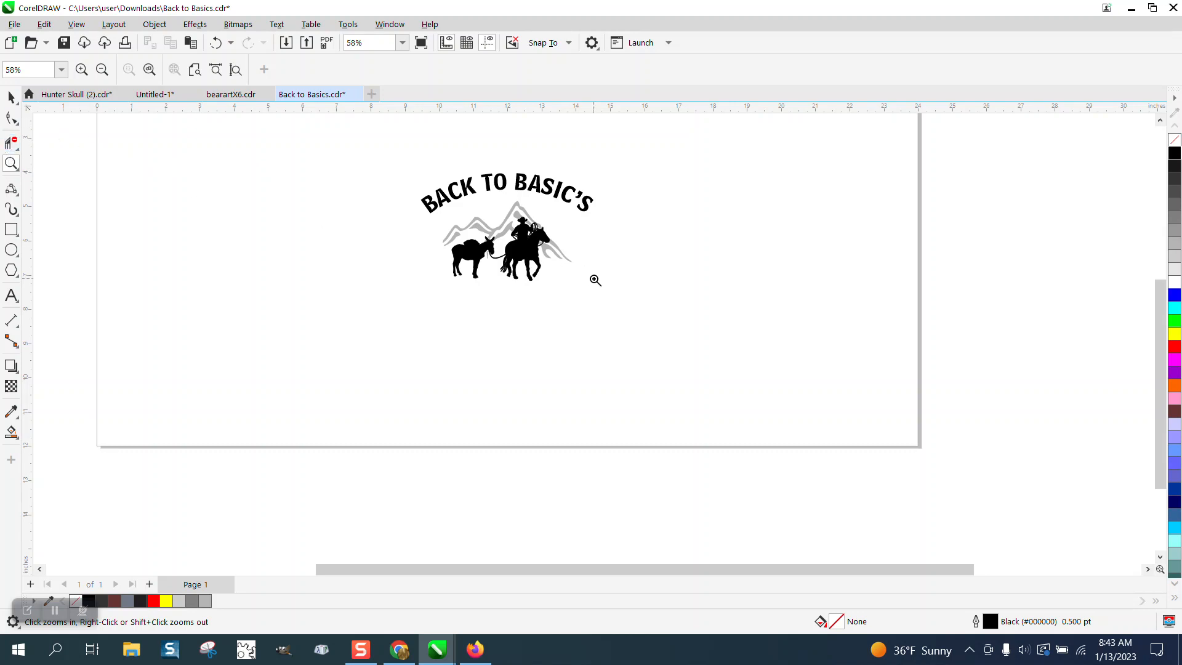
click(595, 281)
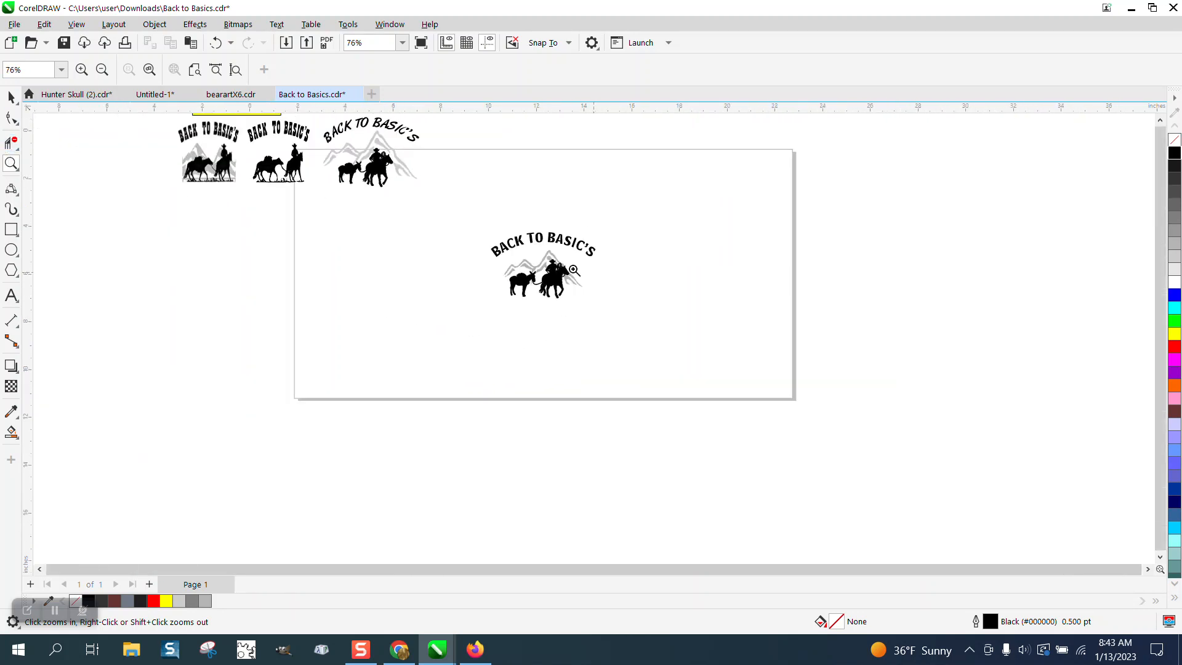
click(574, 270)
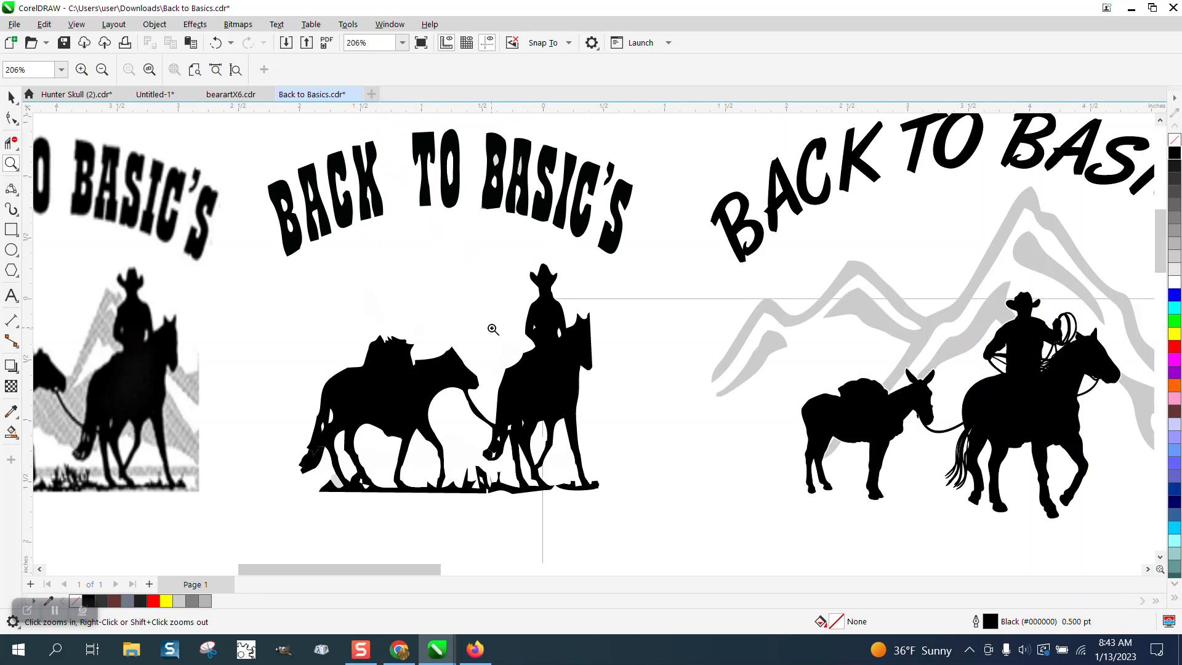
mouse_move(571, 375)
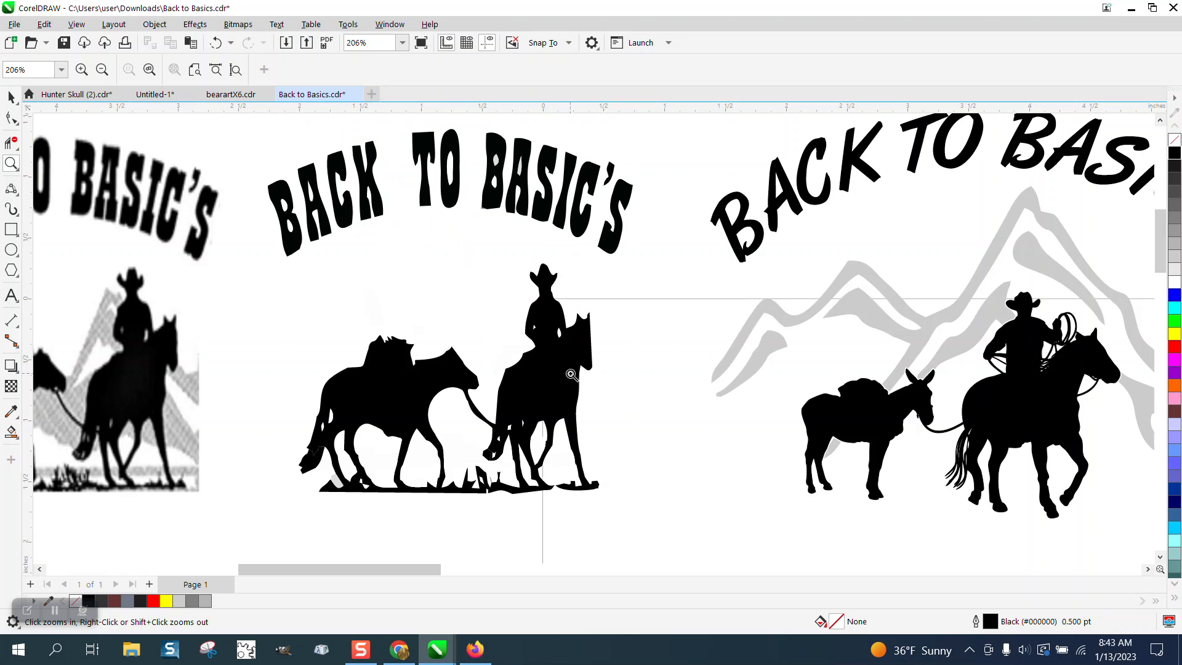
mouse_move(1026, 421)
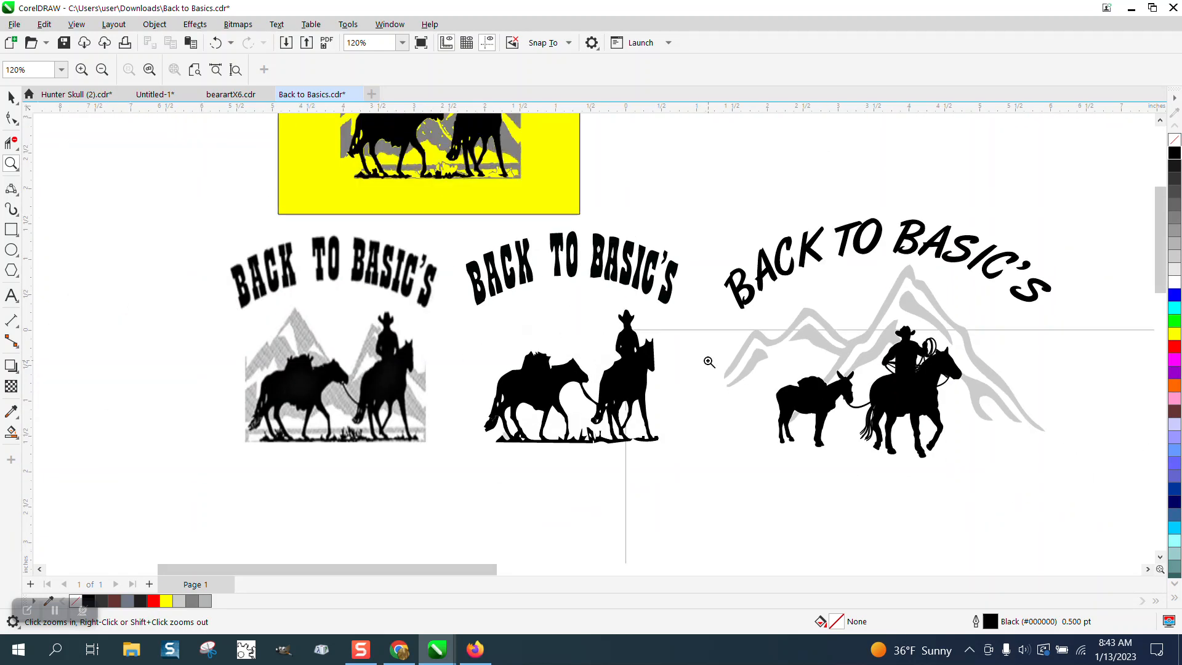
mouse_move(727, 359)
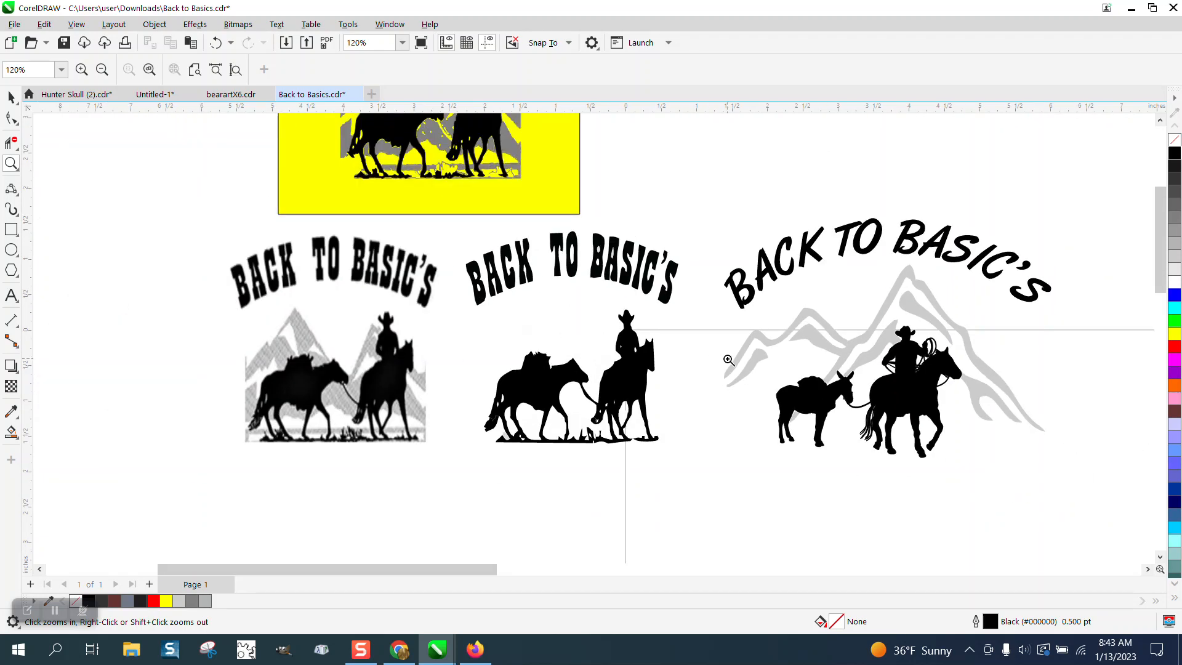